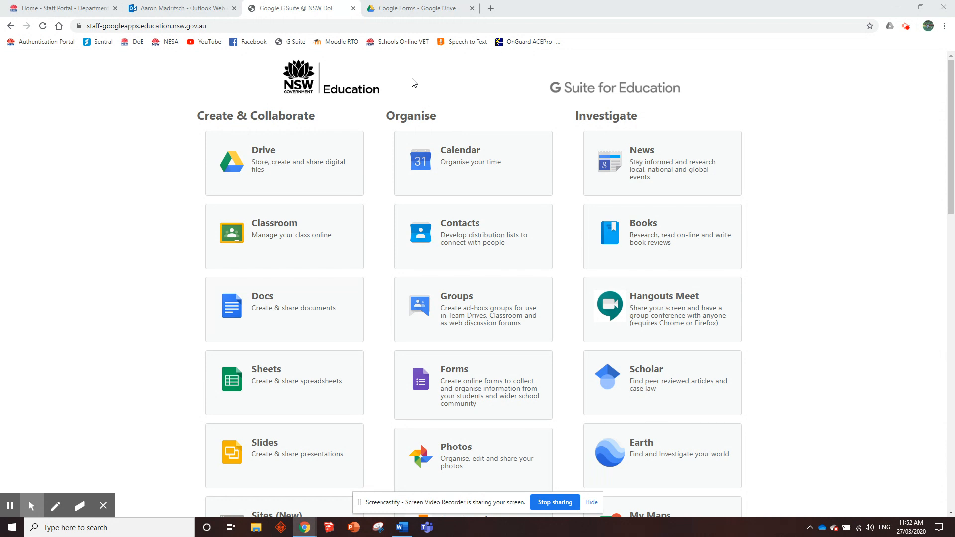
mouse_move(207, 116)
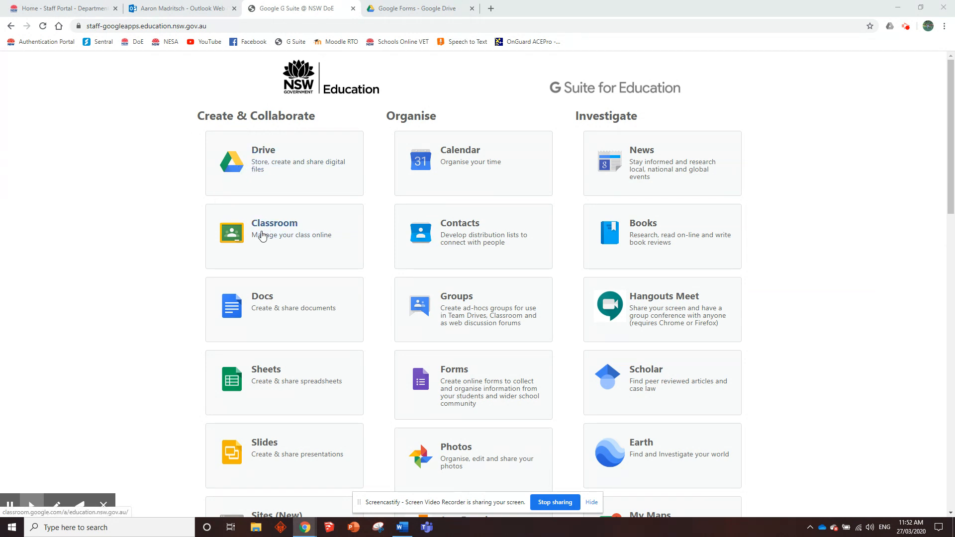
mouse_move(449, 370)
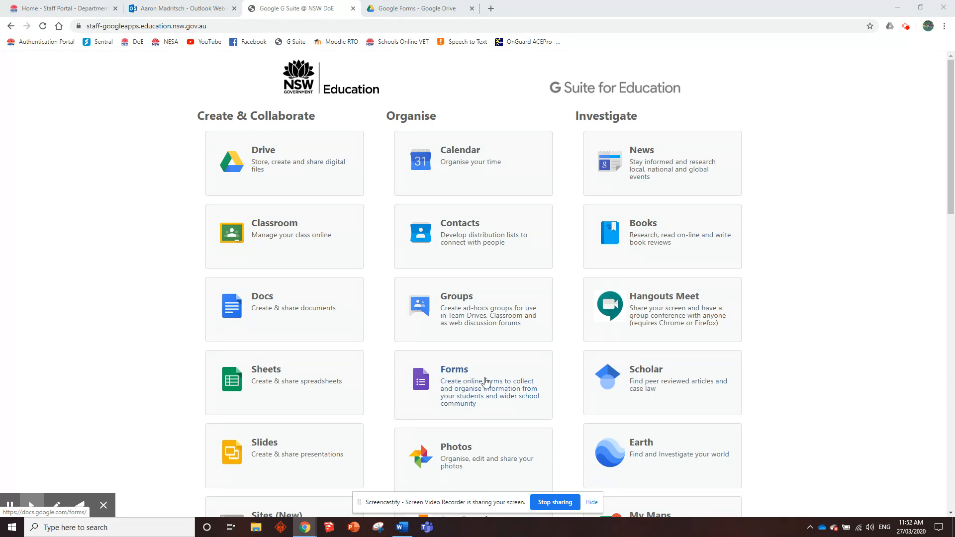
mouse_move(449, 396)
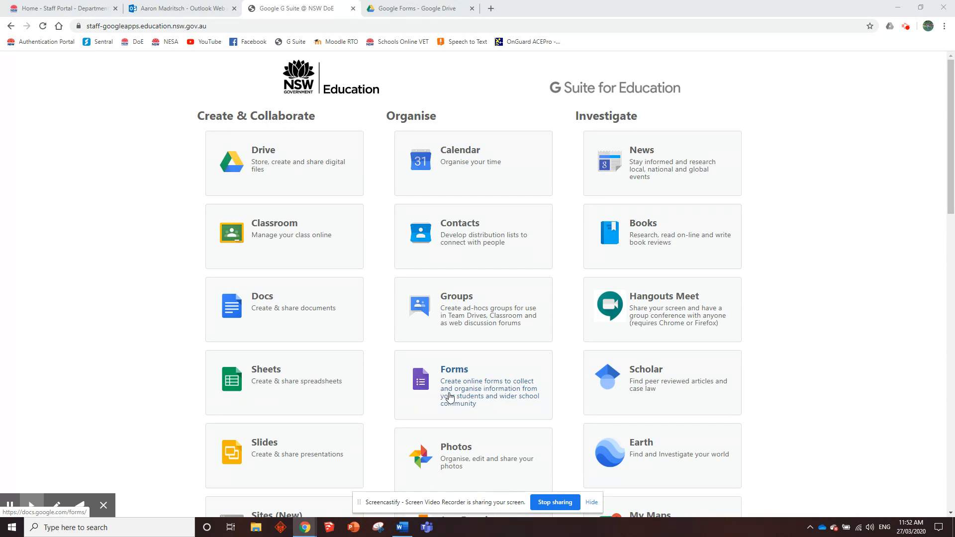
mouse_move(435, 411)
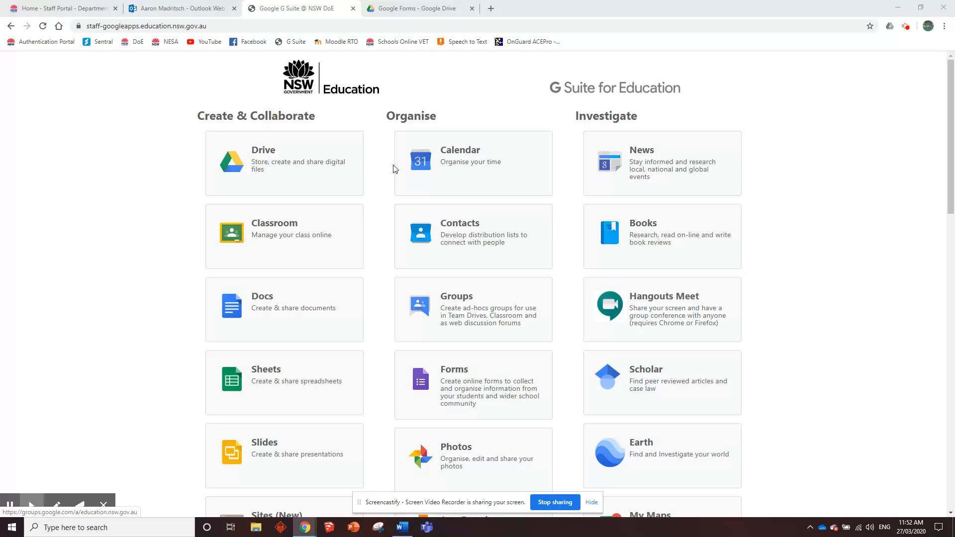
Step: Switch to the Google Drive tab holding the folder of past-paper forms
click(419, 8)
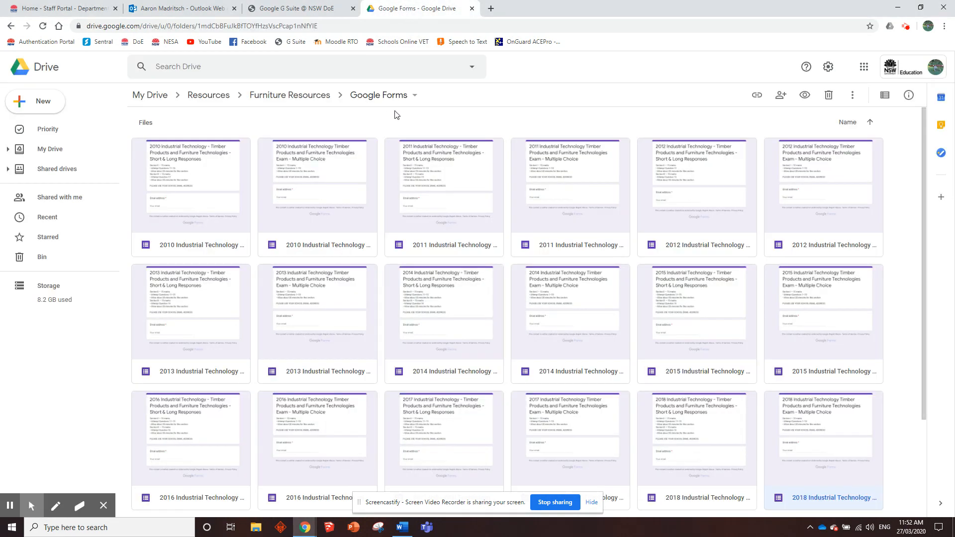
mouse_move(425, 137)
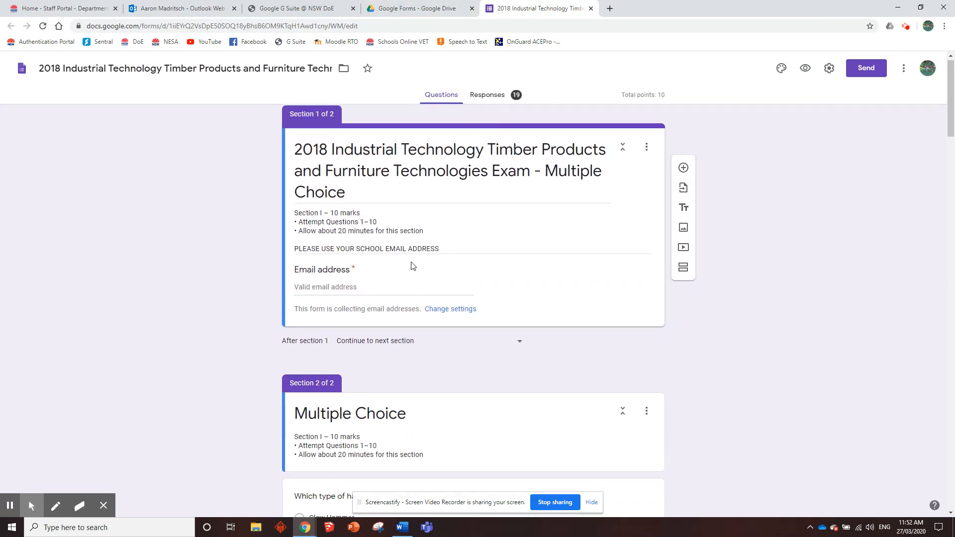
scroll(down, 3)
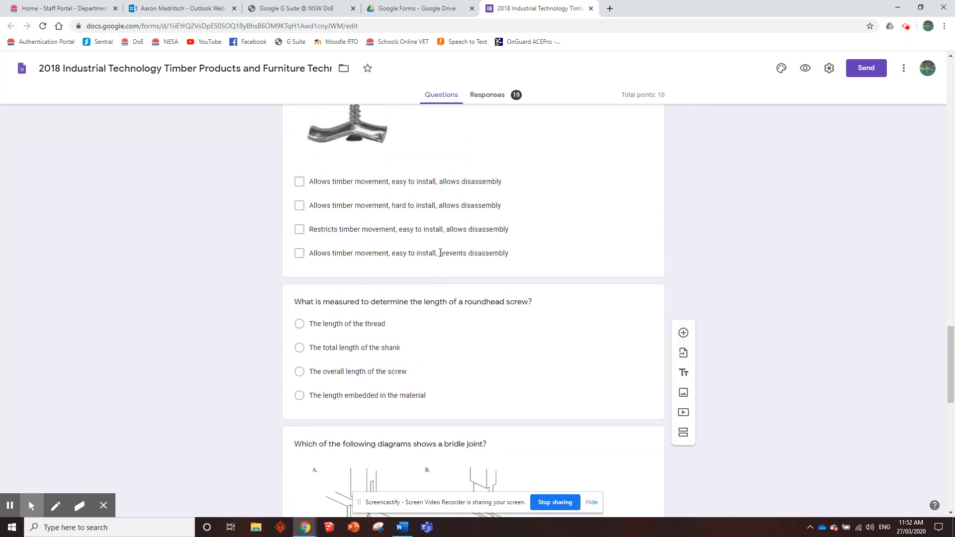
scroll(down, 3)
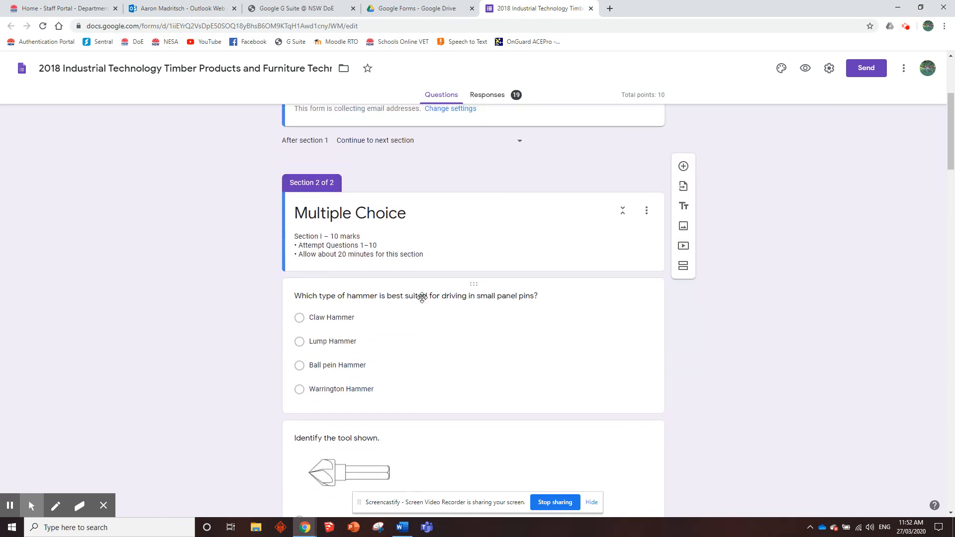
scroll(up, 3)
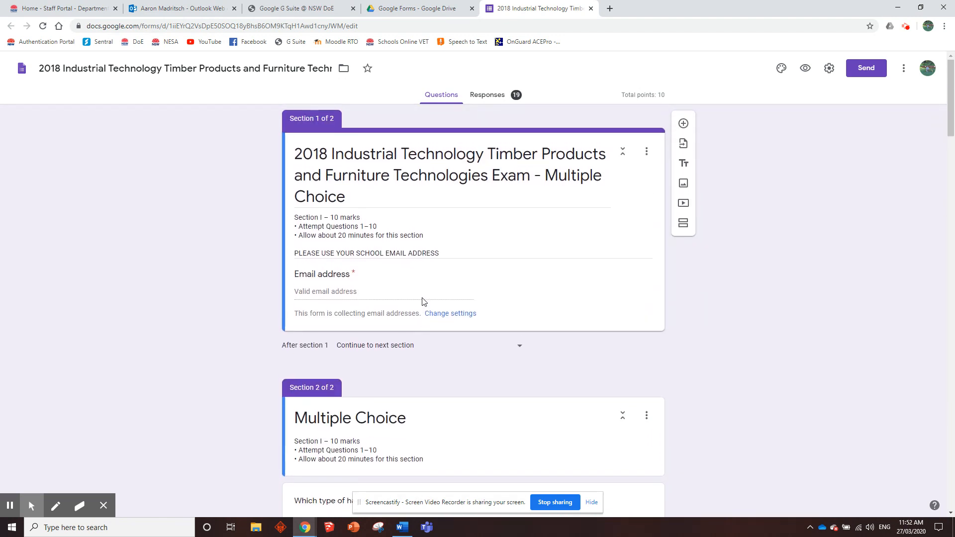
mouse_move(441, 295)
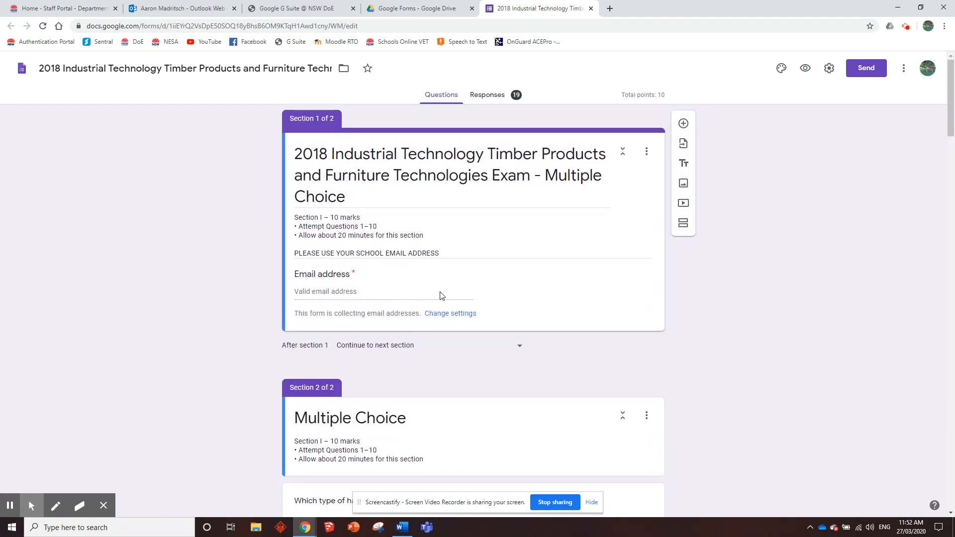
scroll(down, 3)
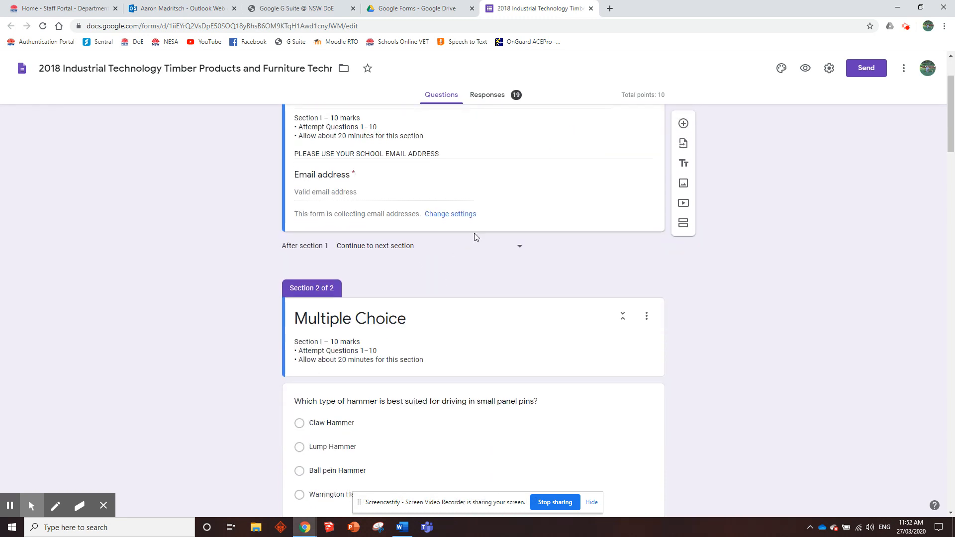
scroll(down, 3)
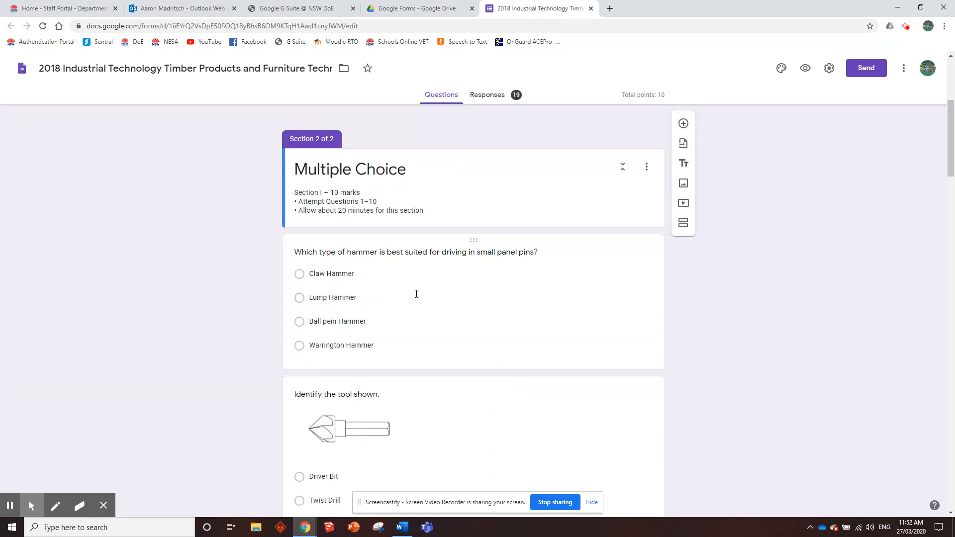
scroll(down, 3)
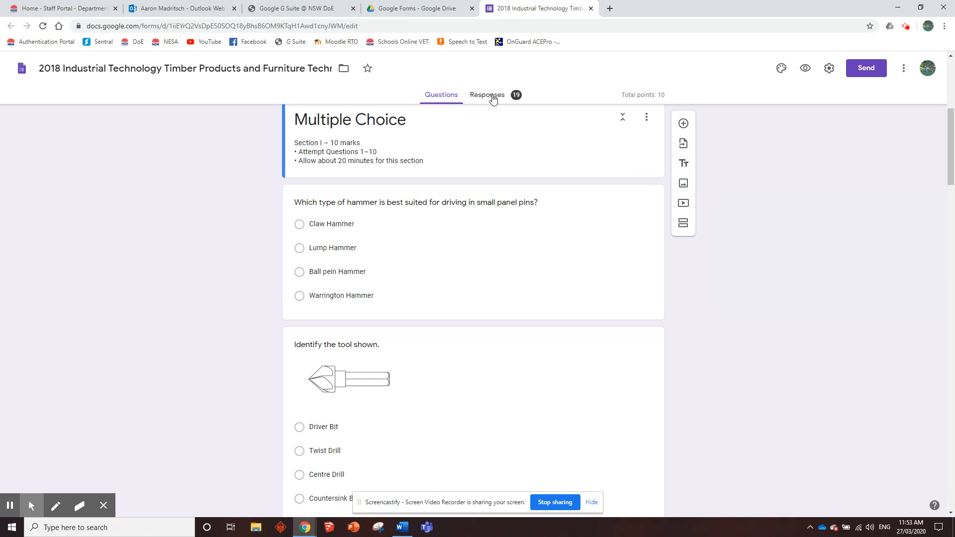
Step: Review the 19 responses: average 4.42/10, median 4, frequently missed questions and per-question charts
click(486, 95)
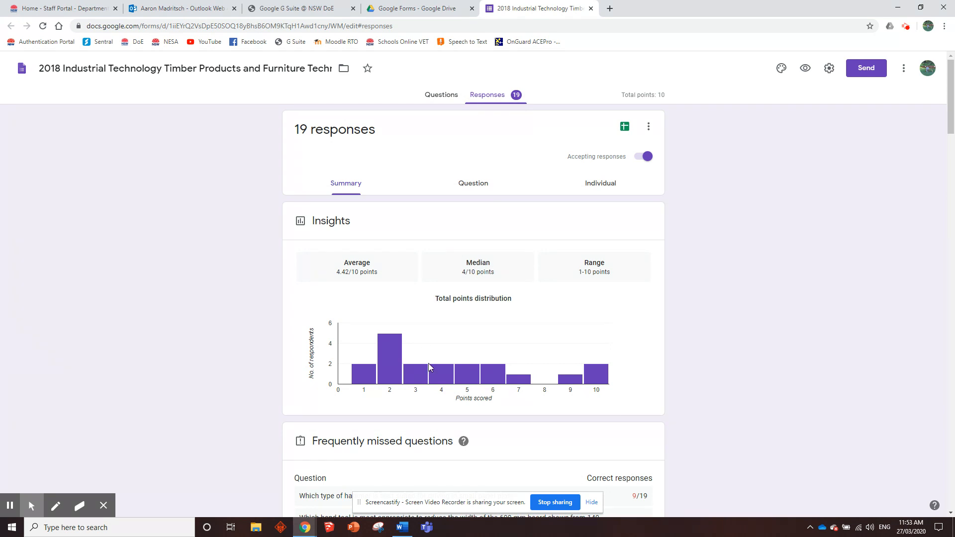
mouse_move(390, 359)
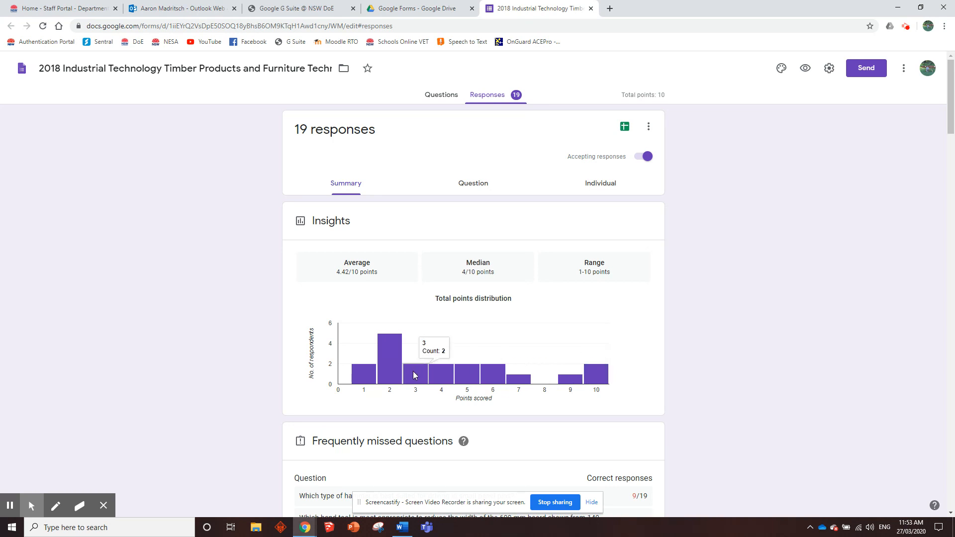
scroll(down, 3)
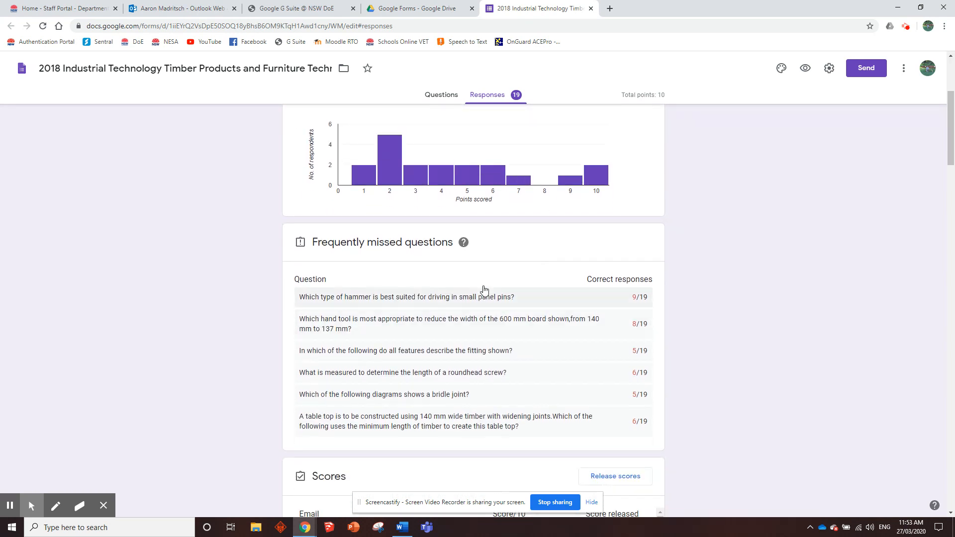
mouse_move(424, 301)
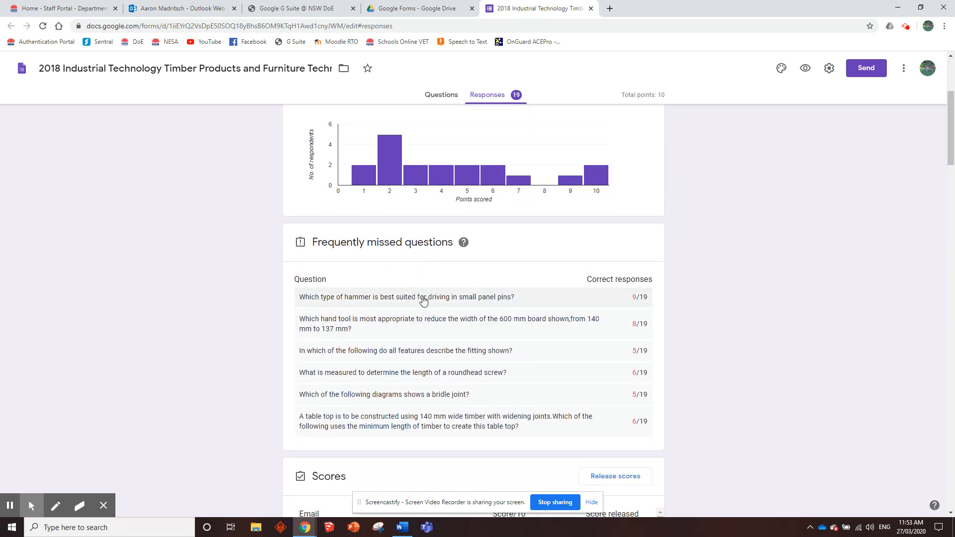
scroll(down, 3)
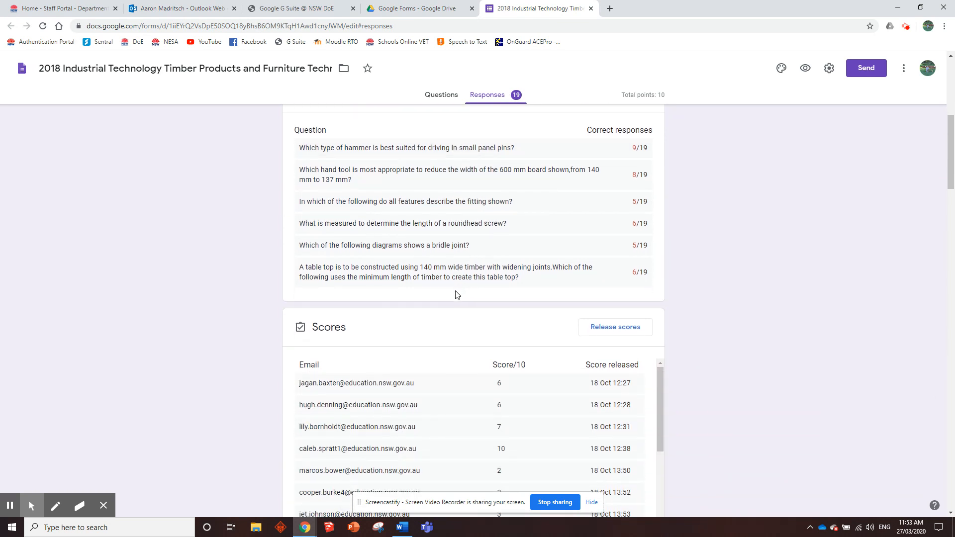
scroll(down, 3)
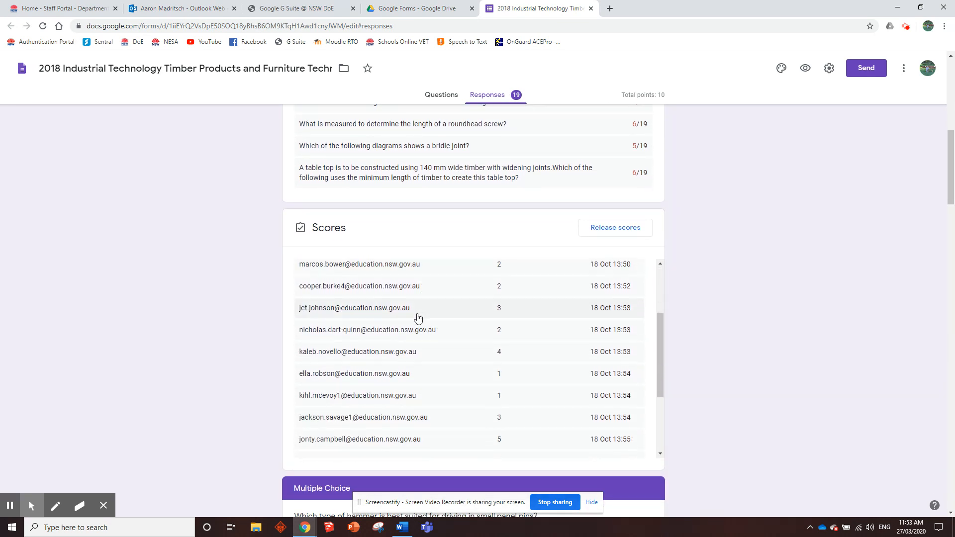
scroll(down, 3)
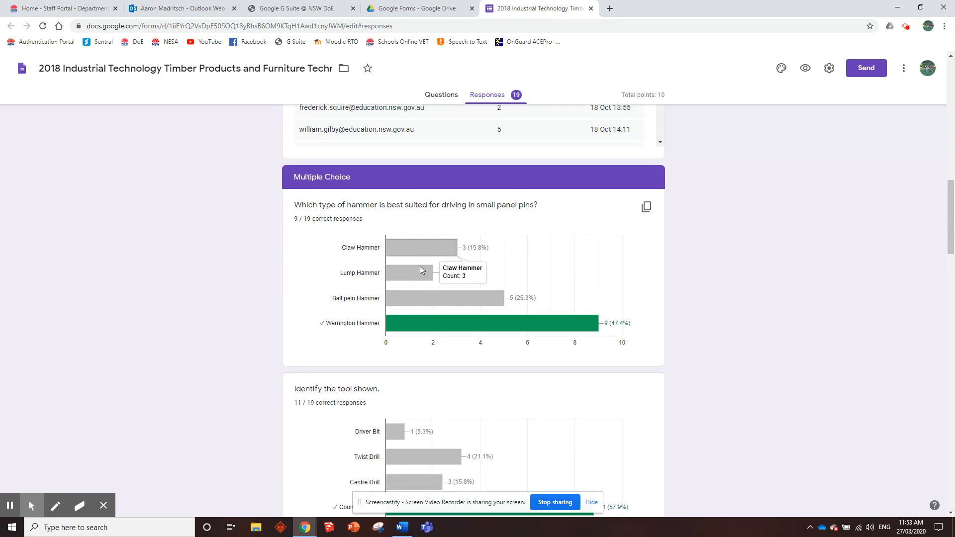
scroll(down, 3)
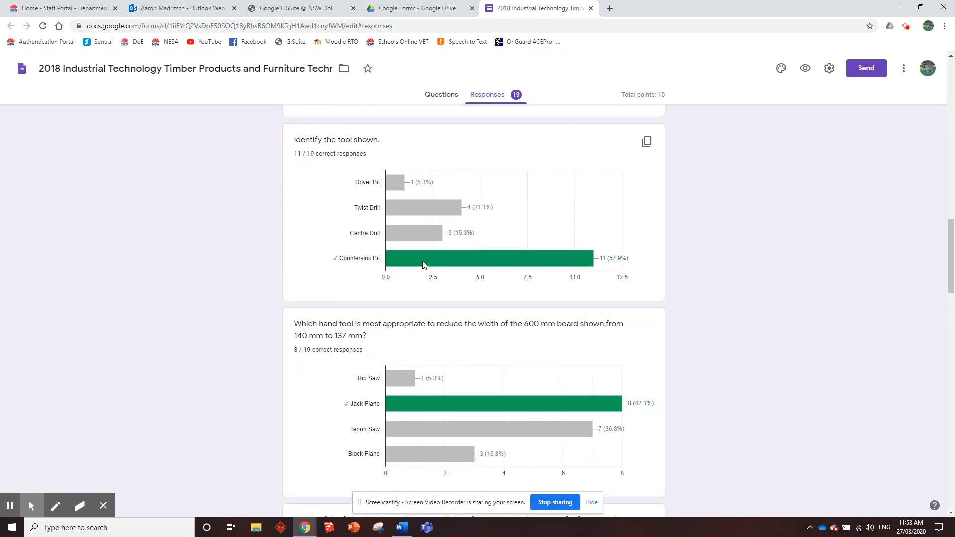
scroll(down, 3)
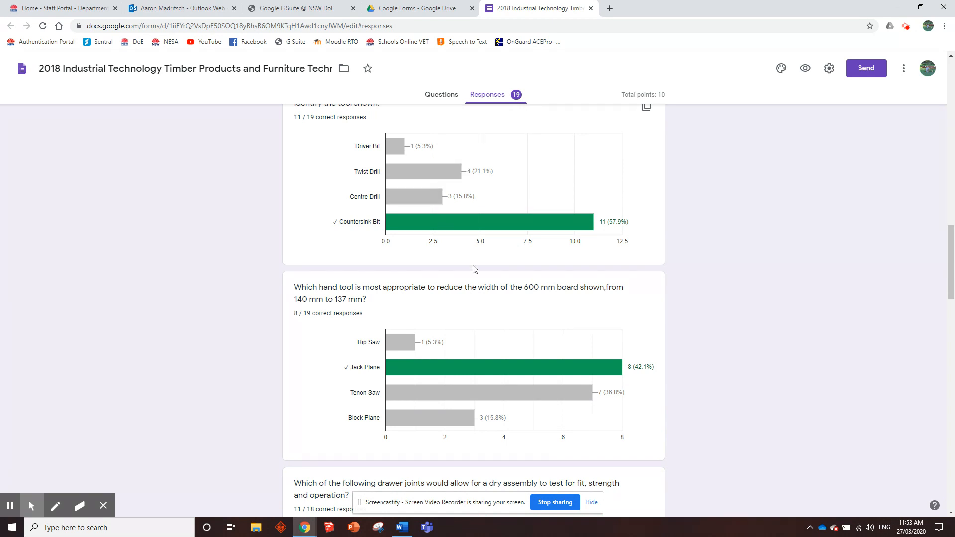
scroll(down, 3)
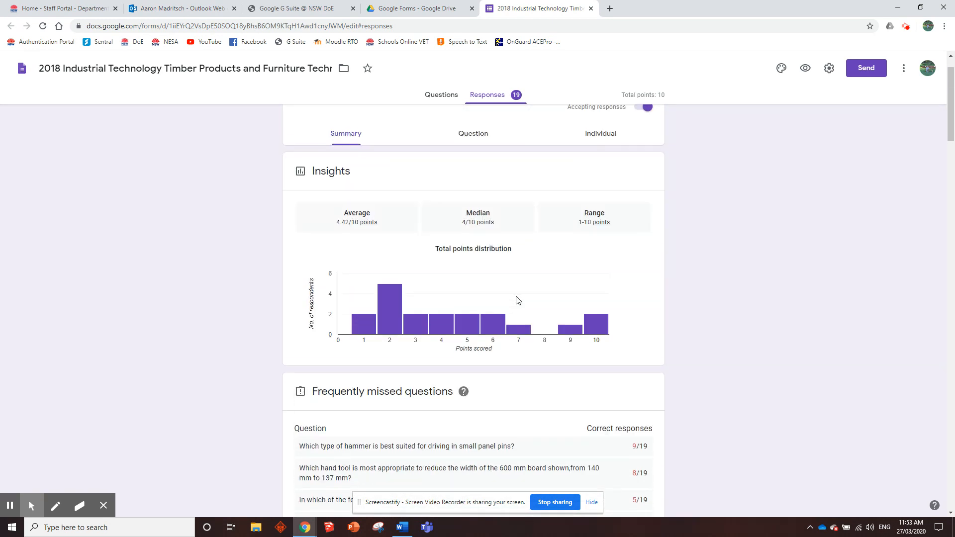
scroll(up, 3)
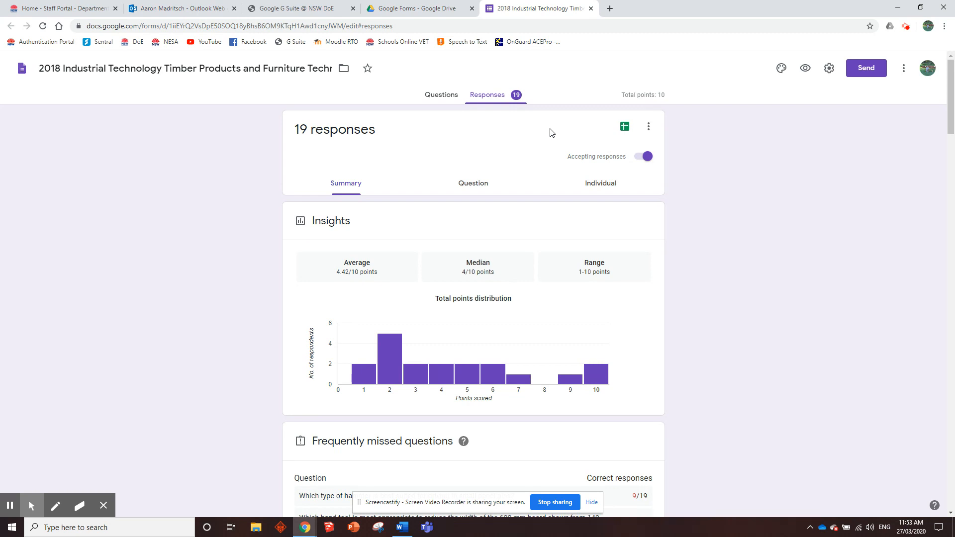
mouse_move(588, 46)
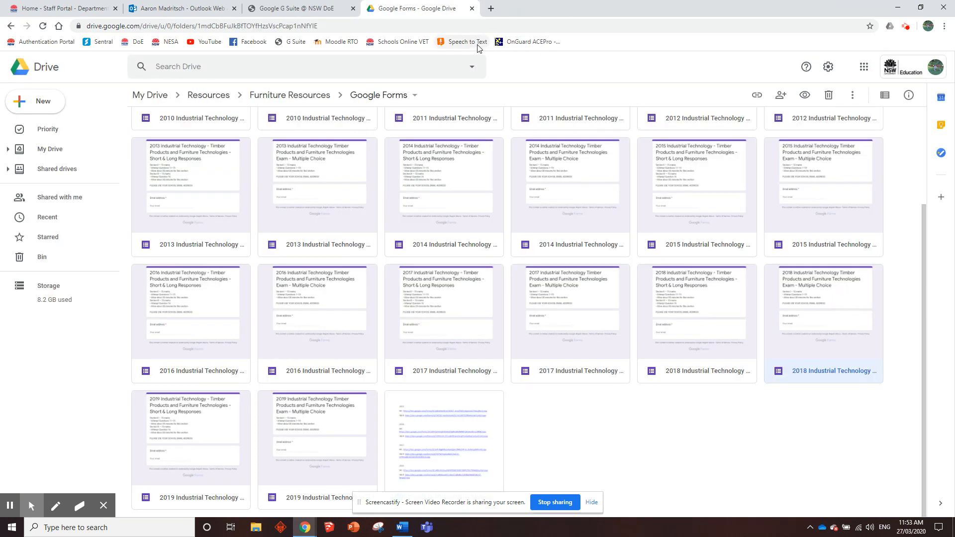
Step: Bring up the Word document of 2010–2019 Google Forms copy links and look through it
click(299, 8)
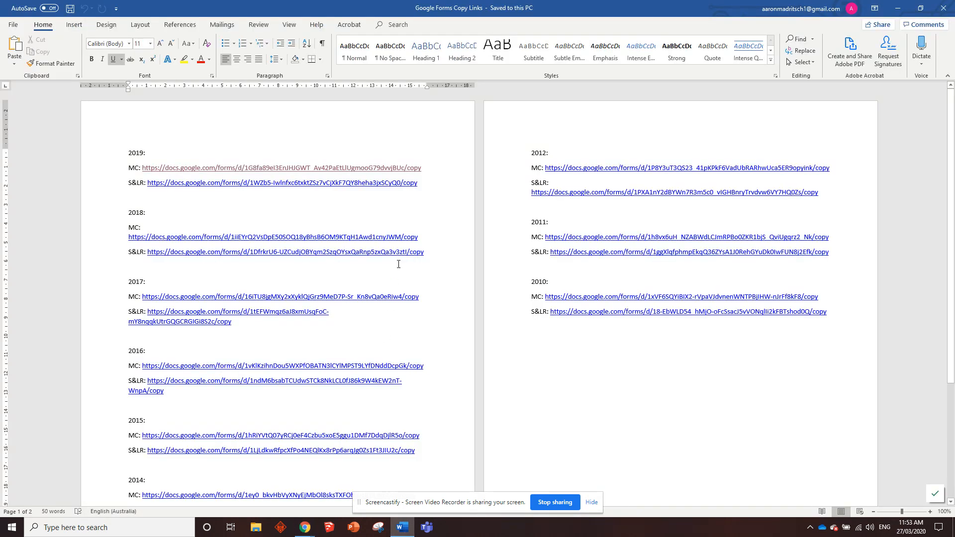
scroll(down, 3)
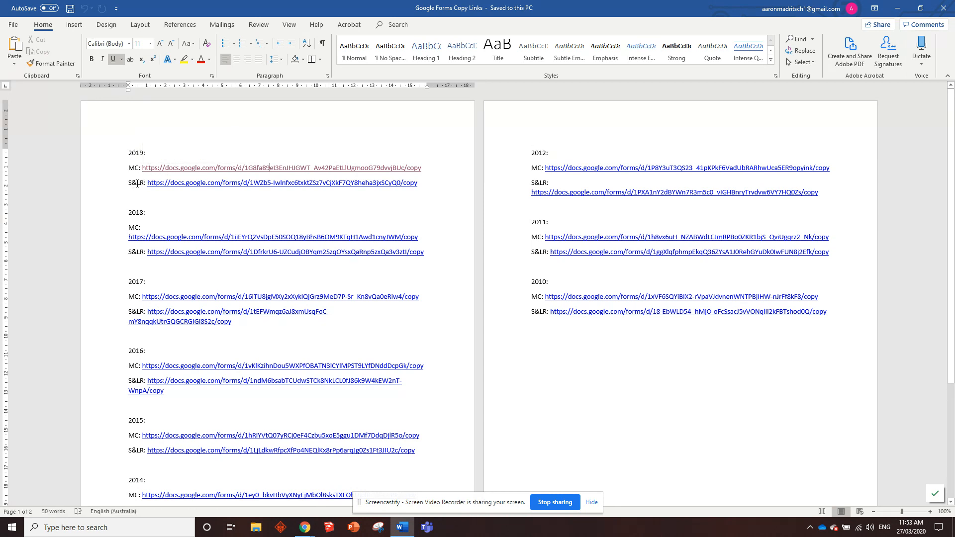
mouse_move(143, 210)
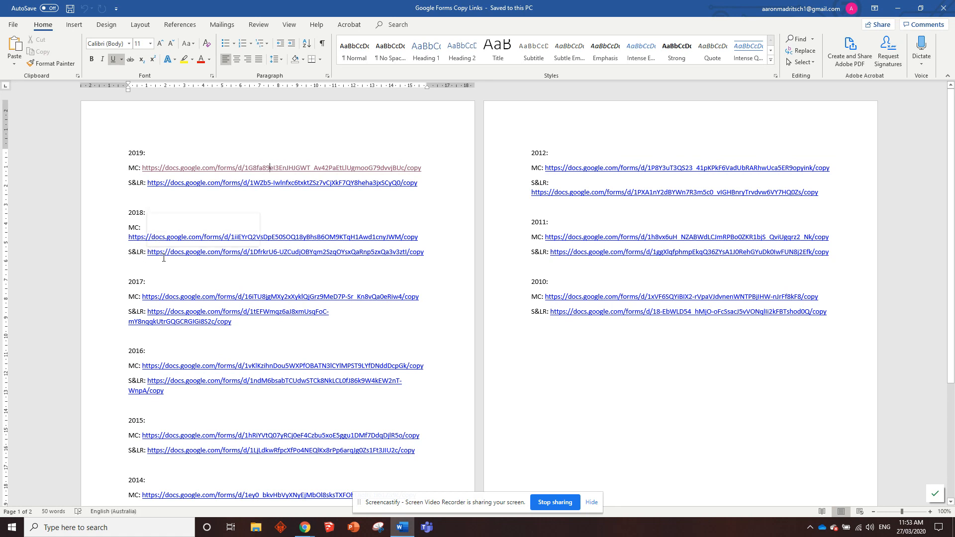
scroll(down, 3)
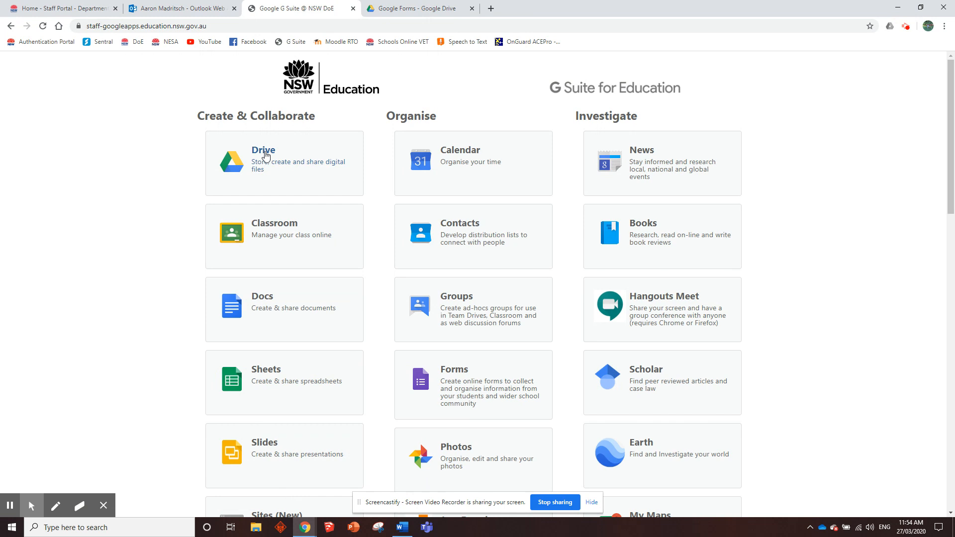
Step: Open Drive from the portal and create a My Drive folder named Past Papers Google Forms
click(262, 150)
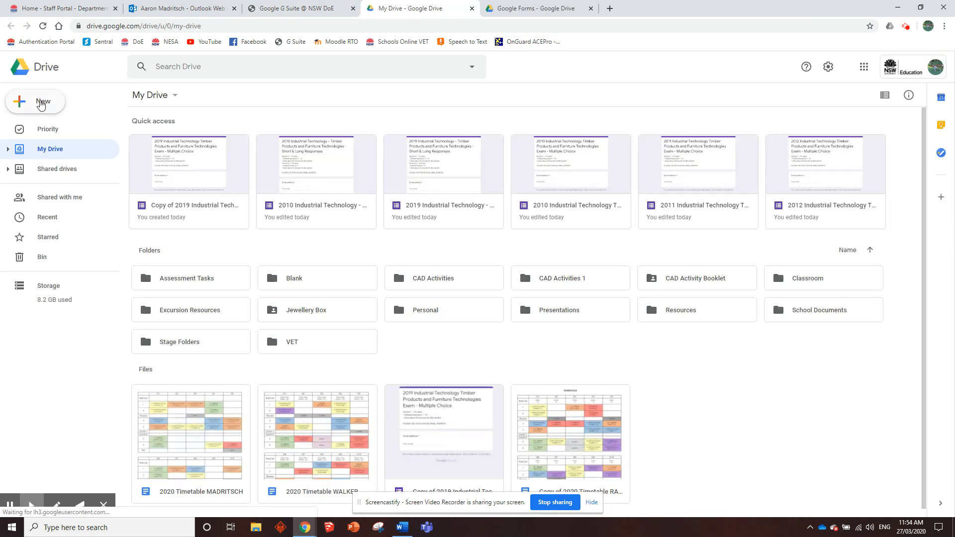
click(35, 102)
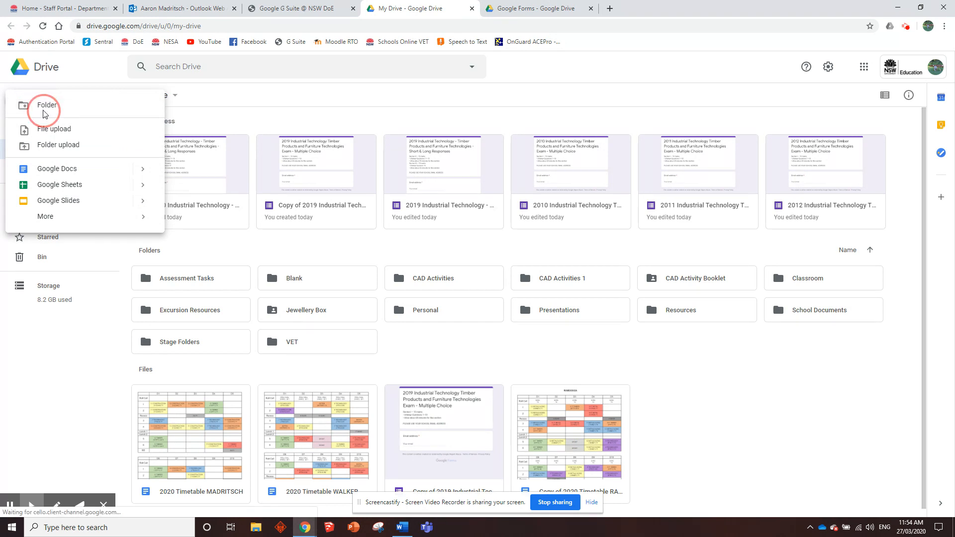
click(47, 104)
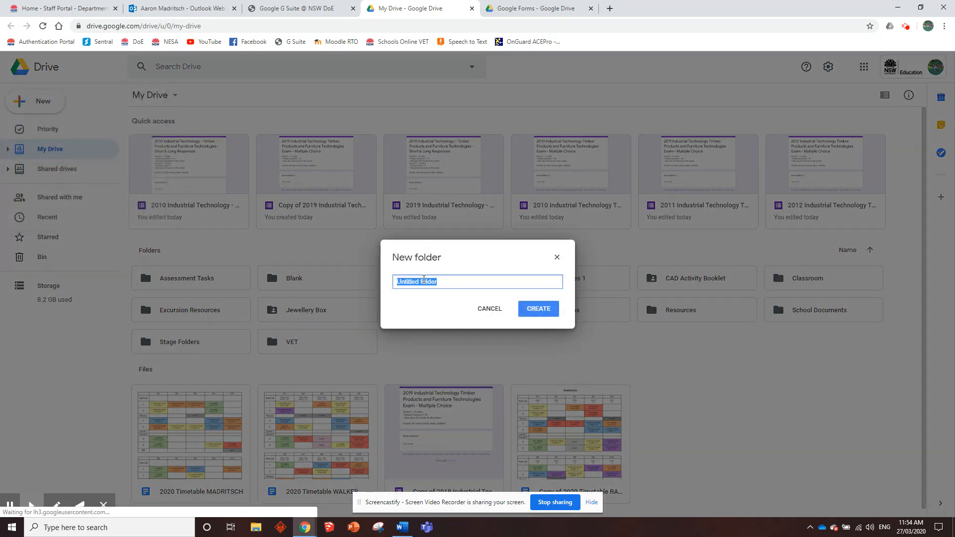
text(Past Papers Google Forms)
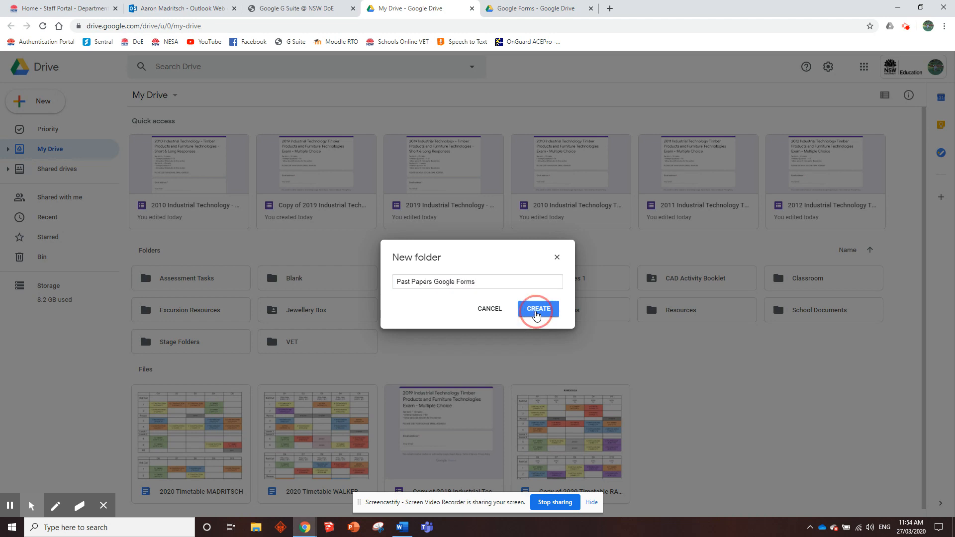
click(537, 308)
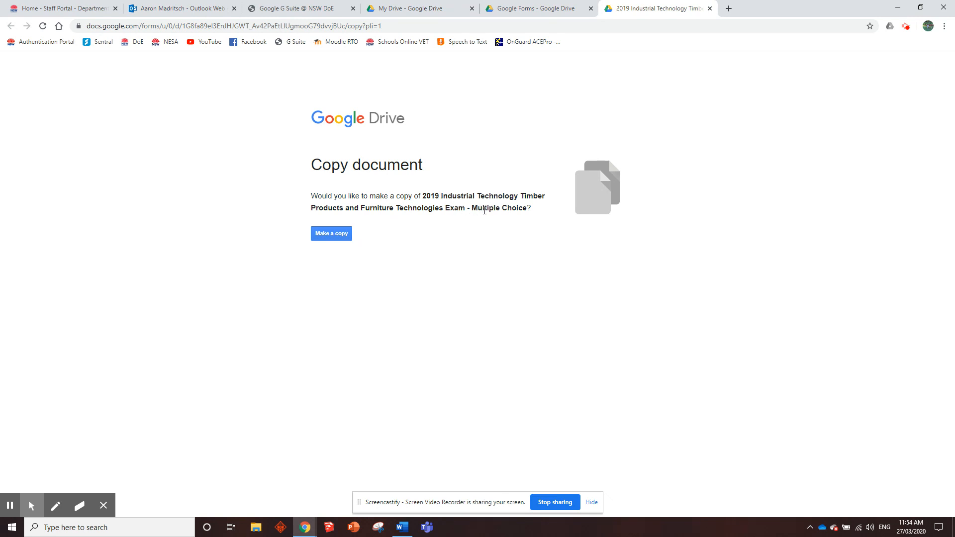
Step: Copy the 2019 multiple-choice form, drop 'Copy of' from its title, and move it into Past Papers Google Forms
click(330, 233)
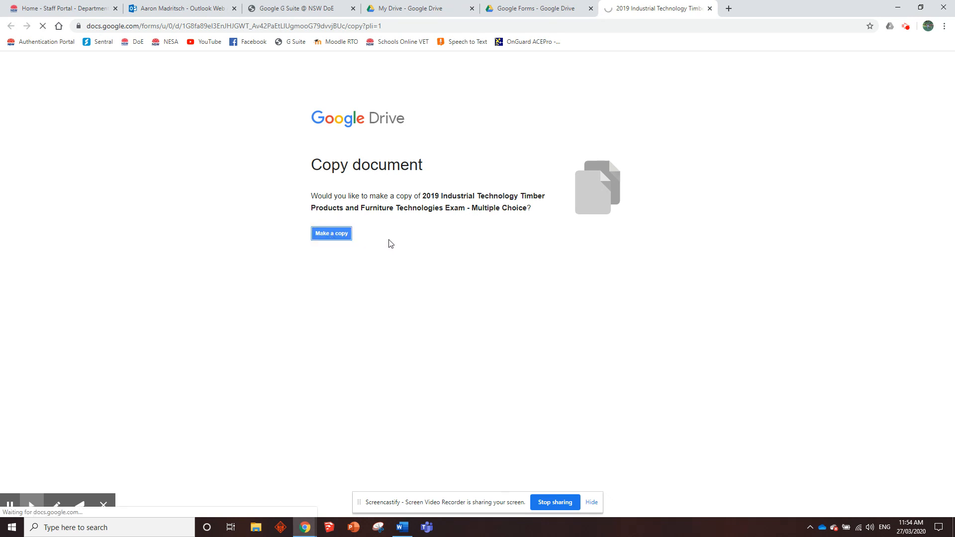
mouse_move(573, 214)
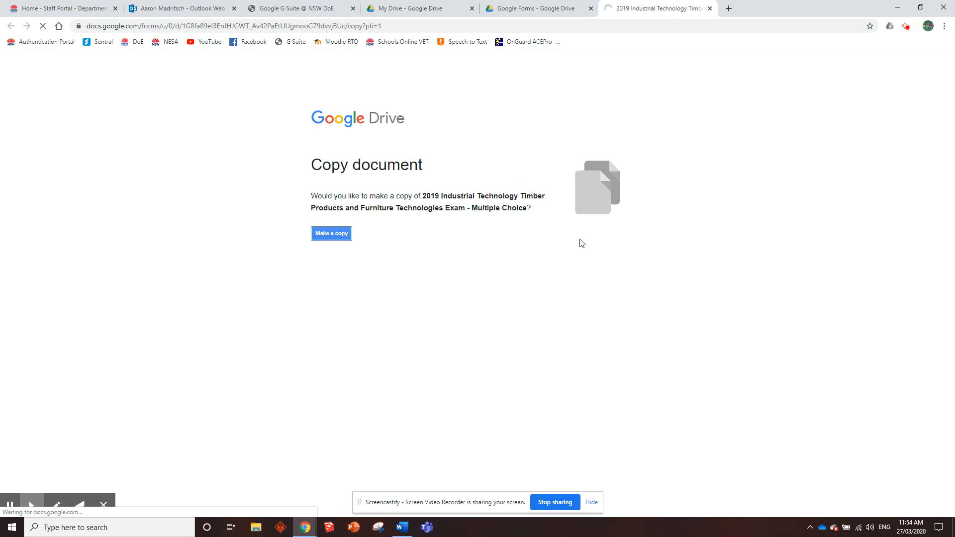
click(331, 233)
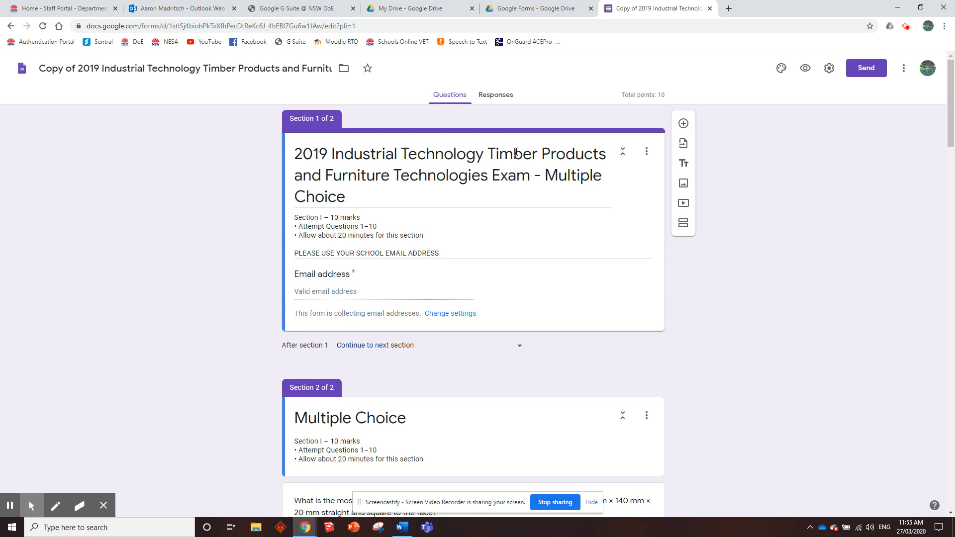
mouse_move(248, 92)
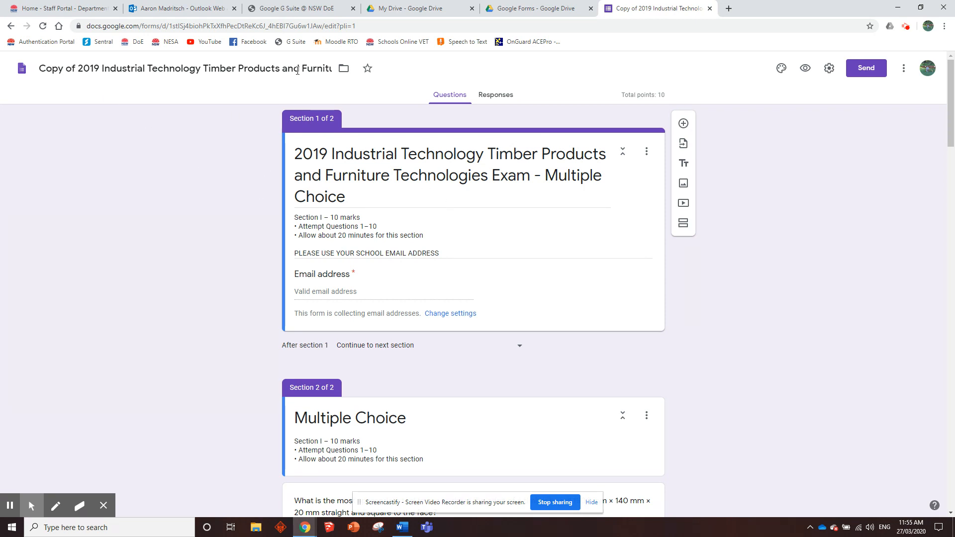
click(90, 69)
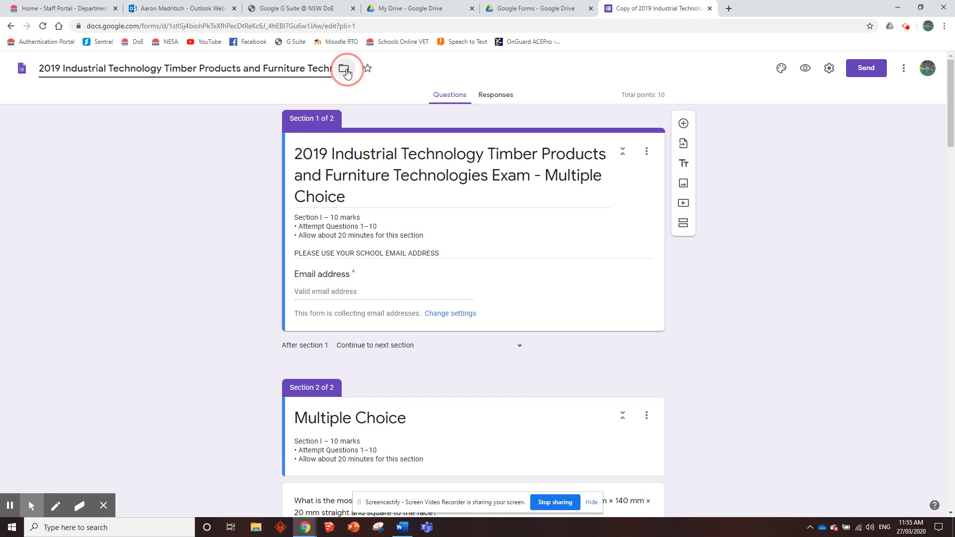
click(346, 68)
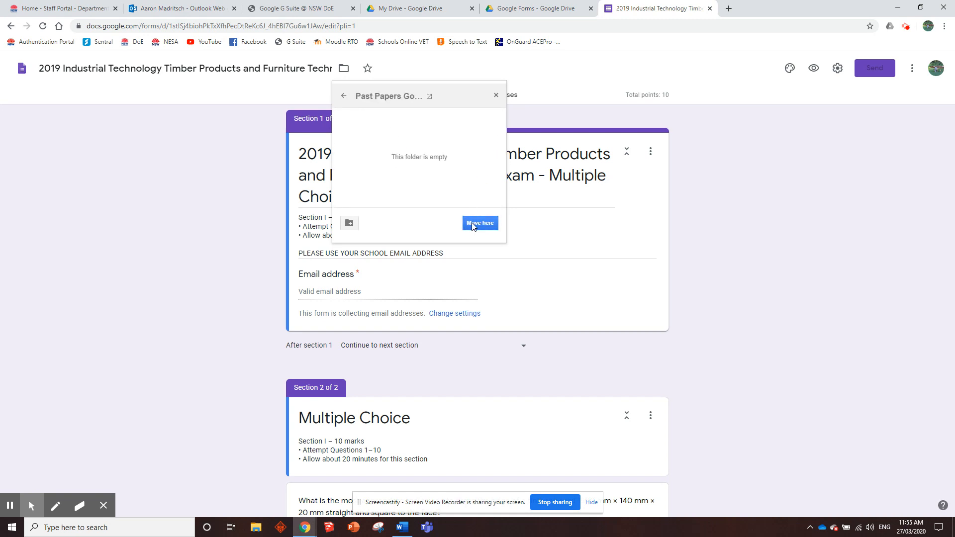
click(479, 222)
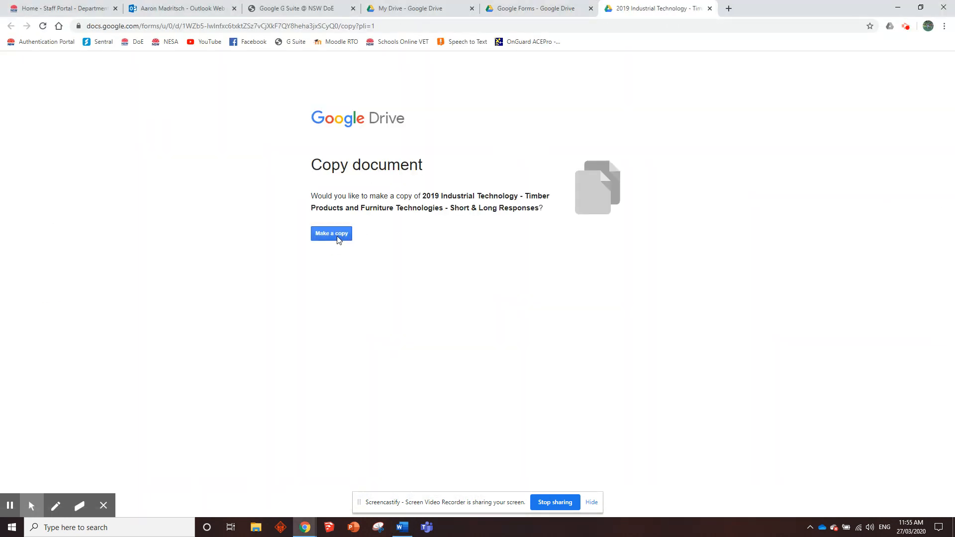
Step: Copy the 2019 Short & Long Responses form, move it into Past Papers Google Forms, and close it
click(332, 233)
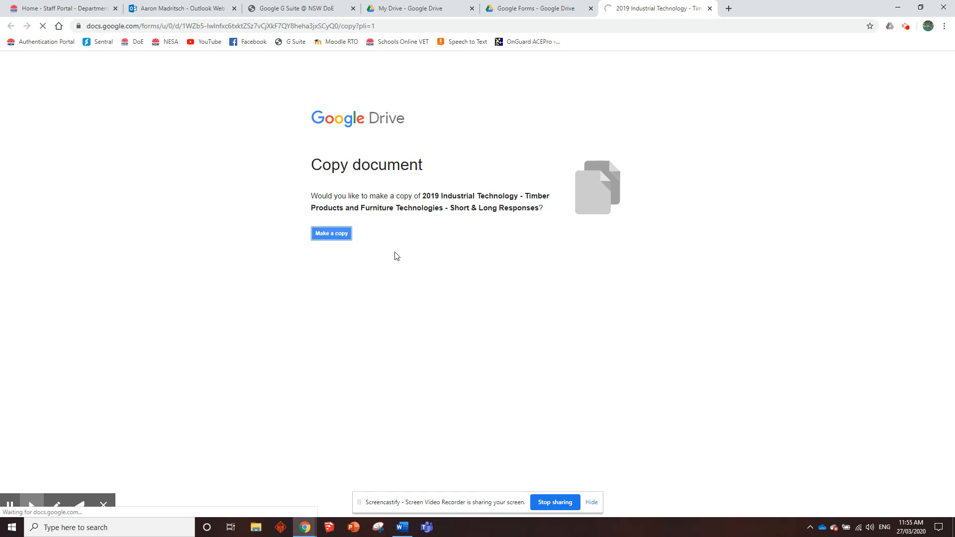
click(330, 233)
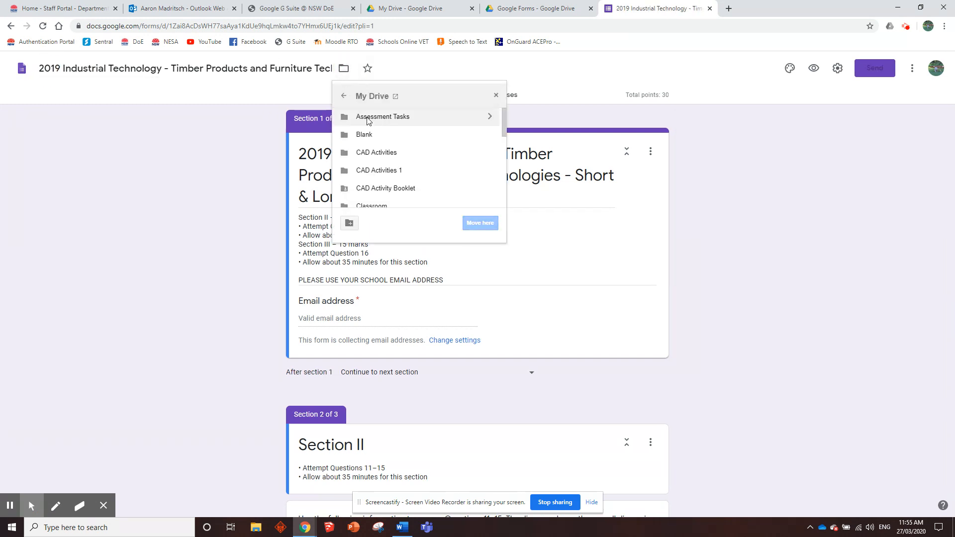
click(382, 116)
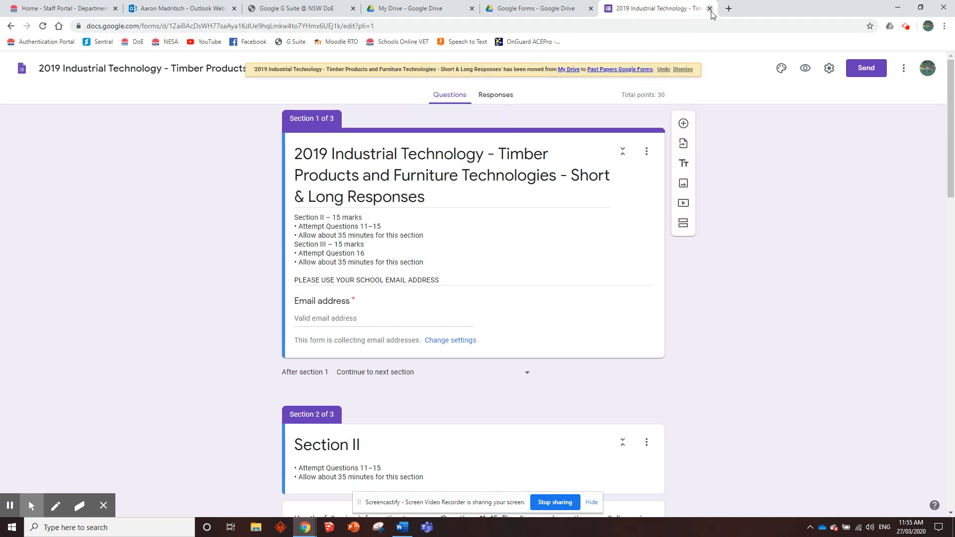
click(401, 527)
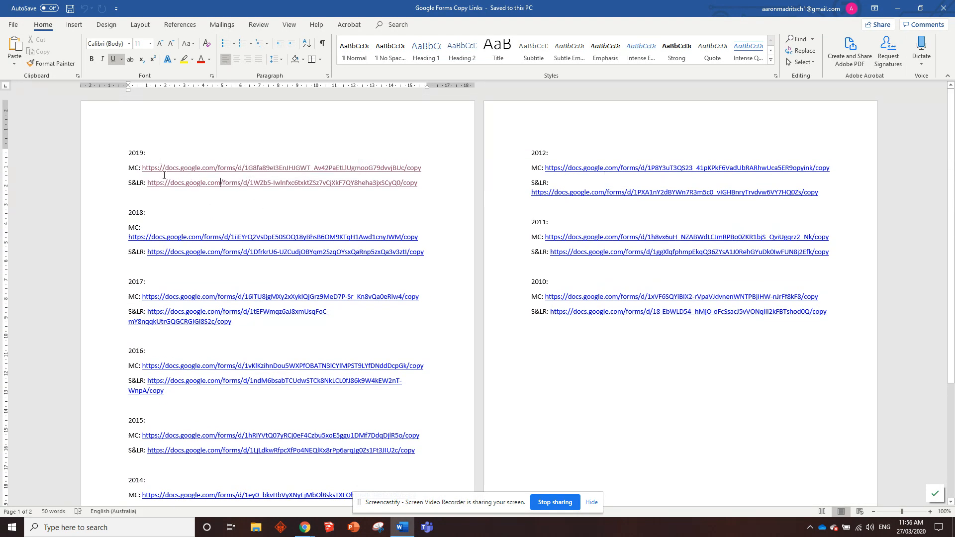
Step: Look over the Google Forms folder in Drive, then go to the G Suite for Education apps page
click(303, 527)
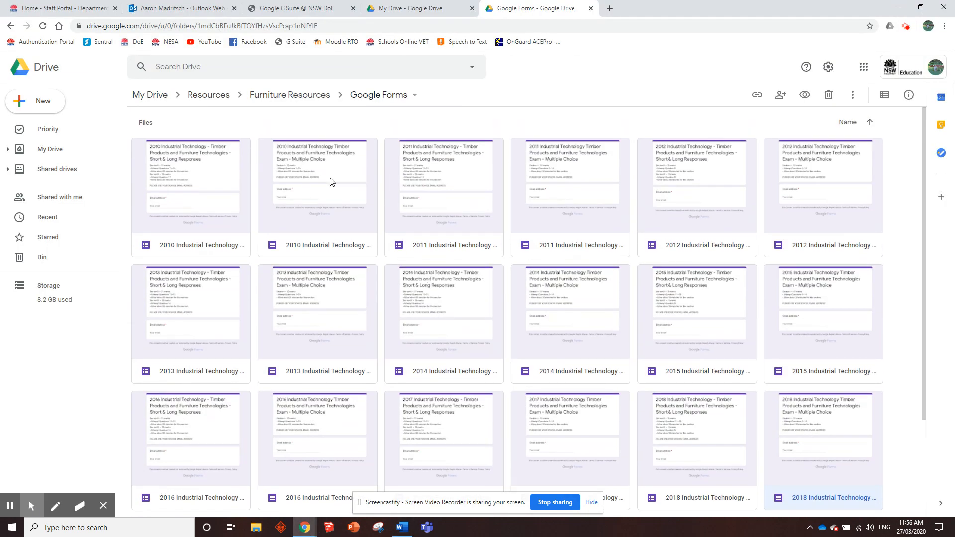
scroll(down, 3)
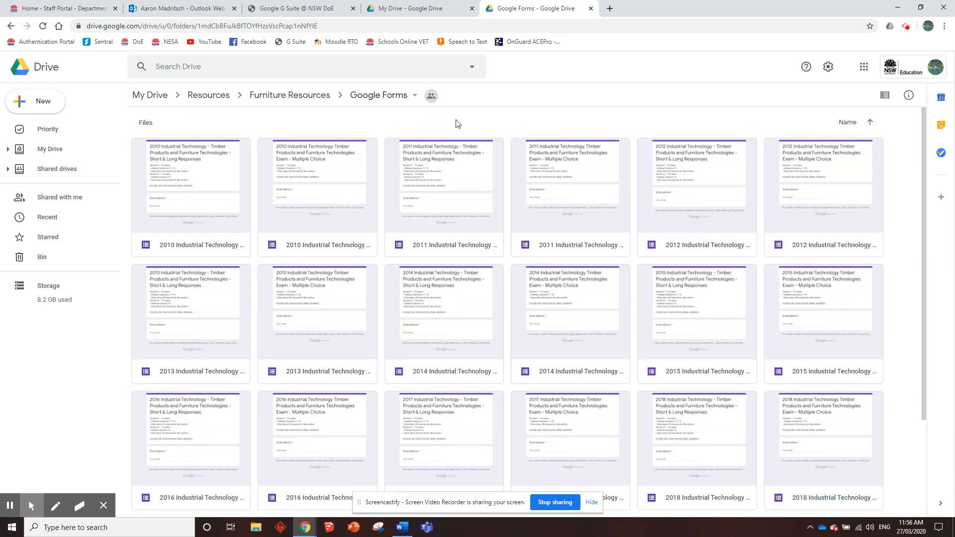
mouse_move(520, 132)
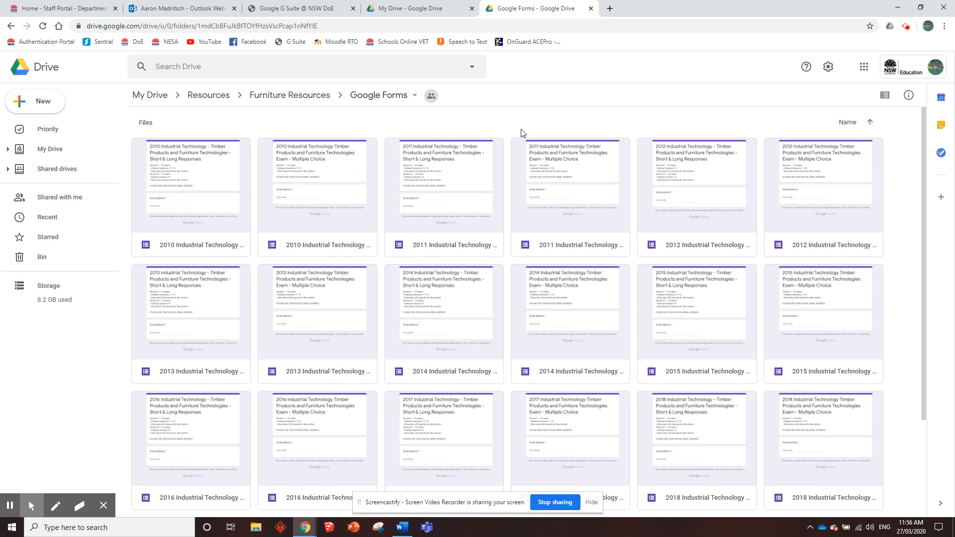
mouse_move(526, 147)
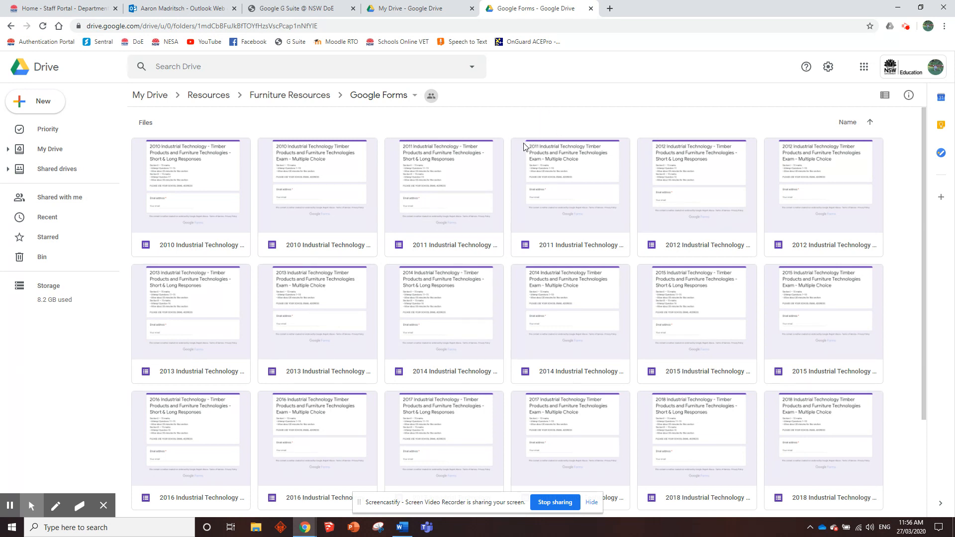
mouse_move(490, 121)
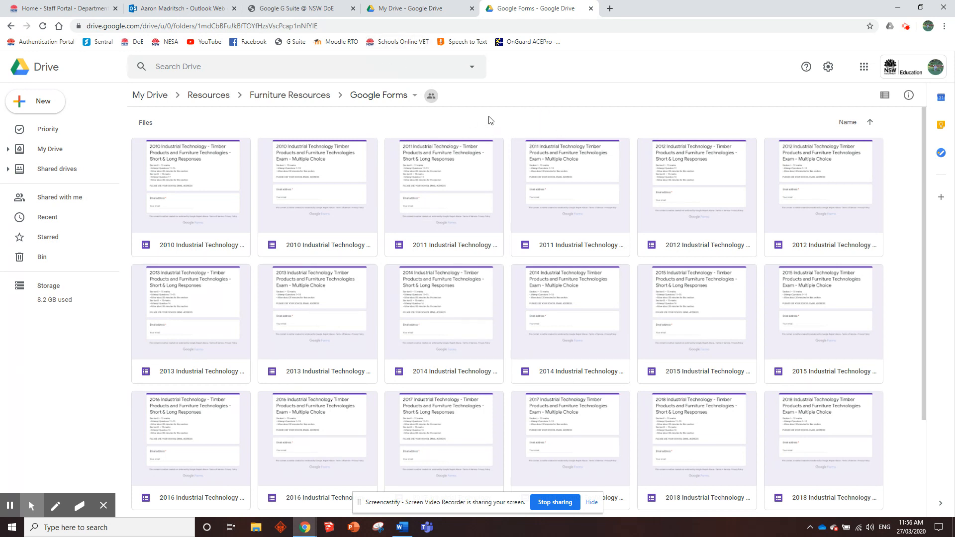
click(298, 9)
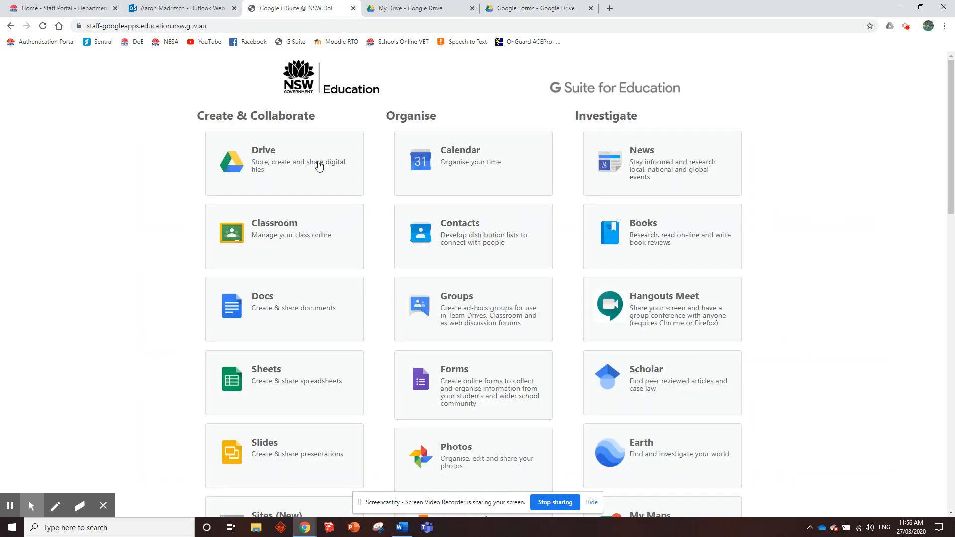
Step: Open Classroom and create a new class named 12 ITF
click(283, 235)
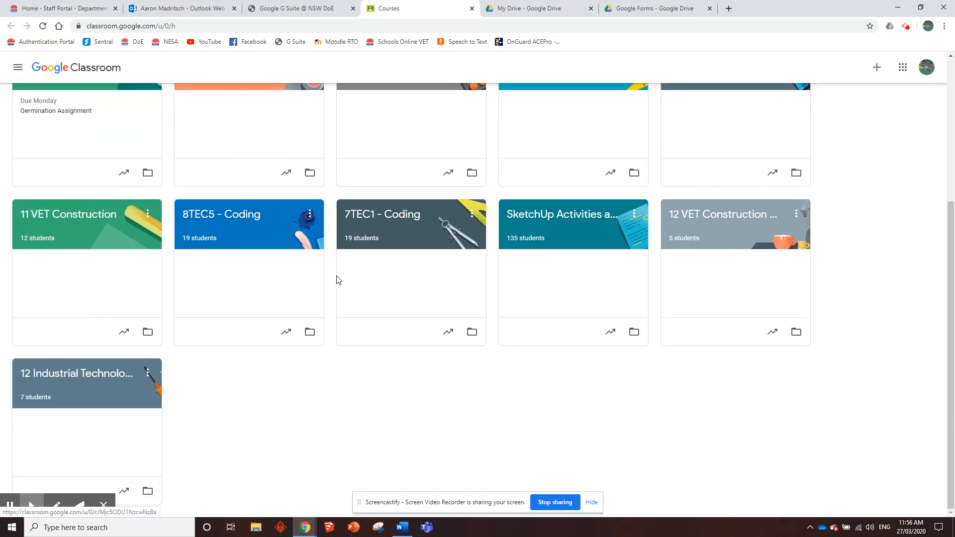
click(877, 67)
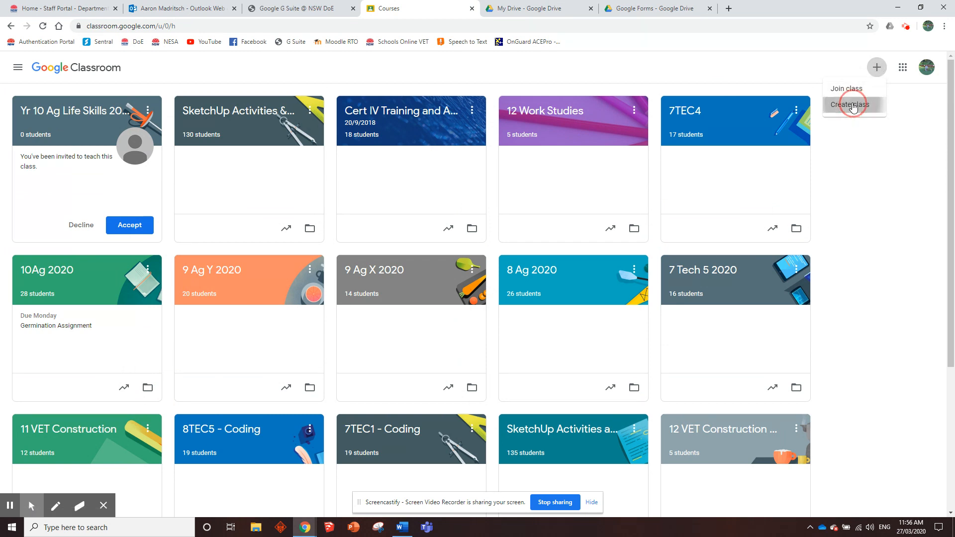
click(854, 104)
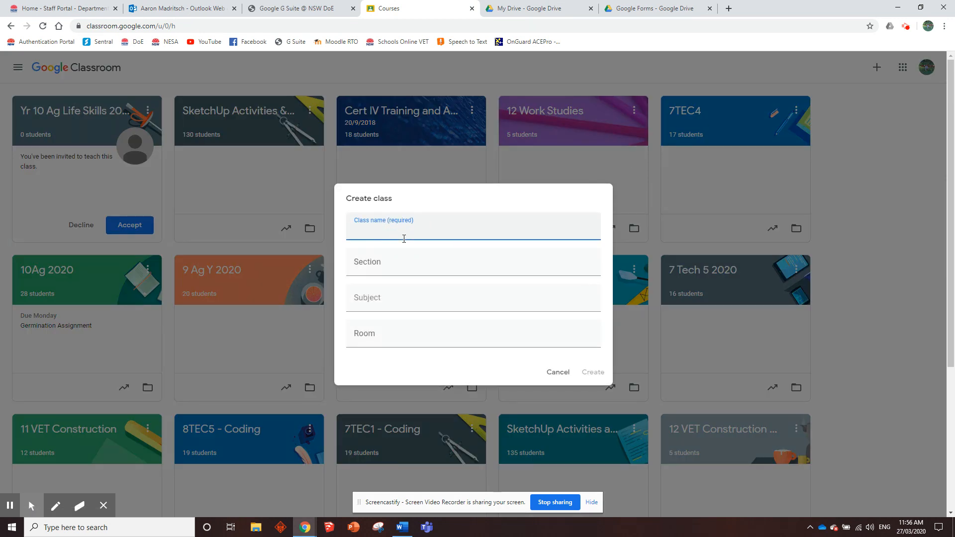
text(12 ITF)
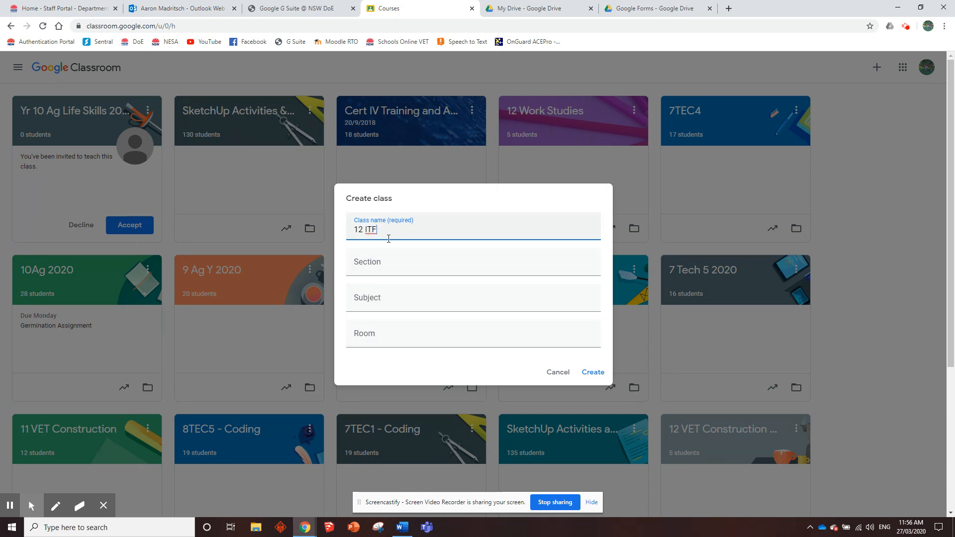
click(591, 372)
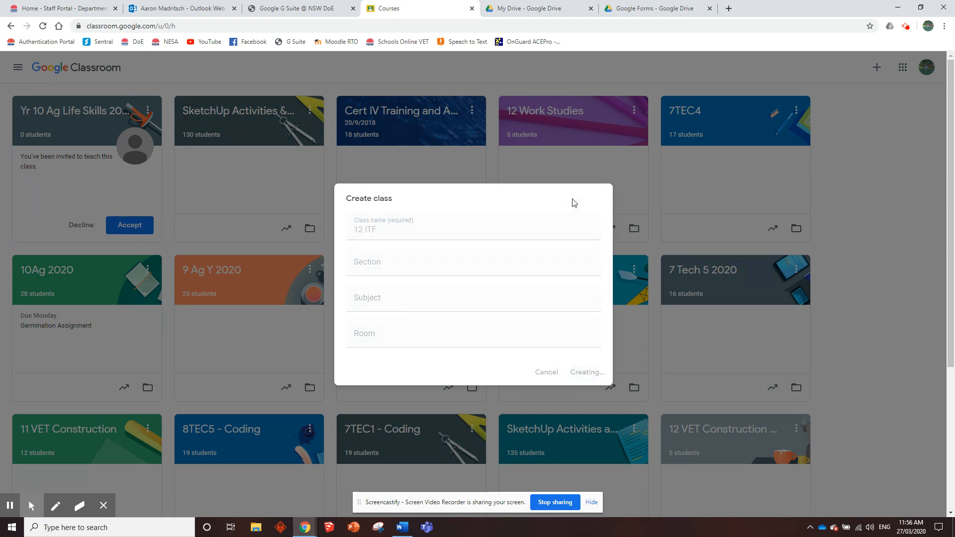
mouse_move(589, 121)
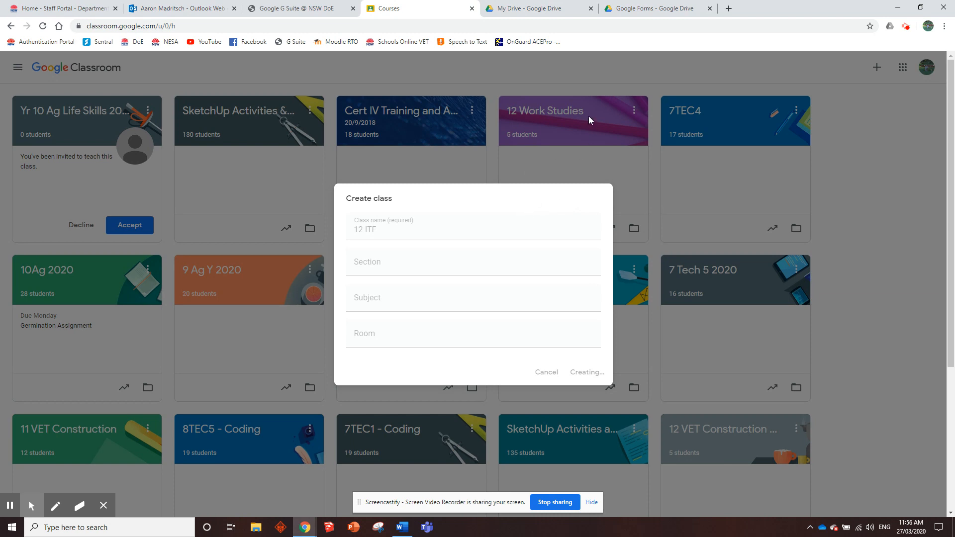
mouse_move(339, 221)
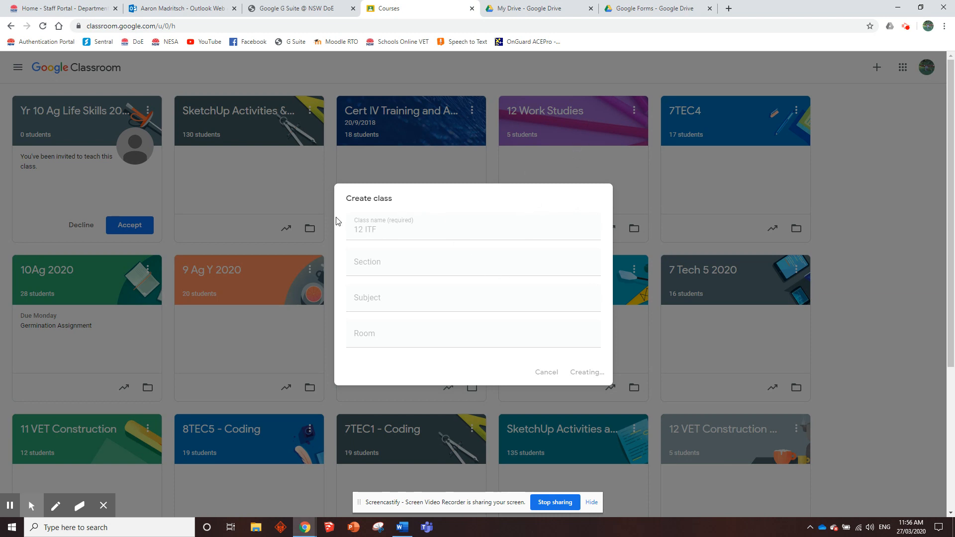
click(586, 372)
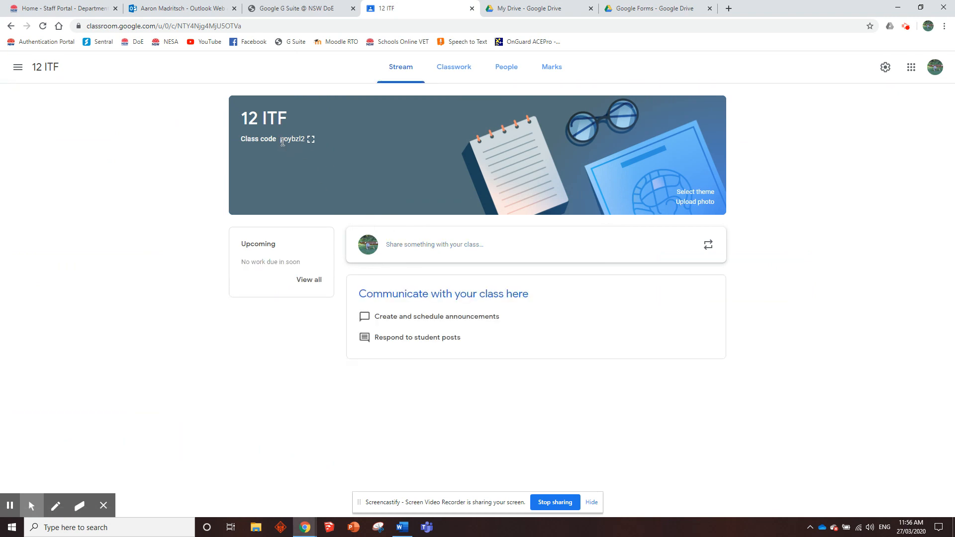
mouse_move(303, 157)
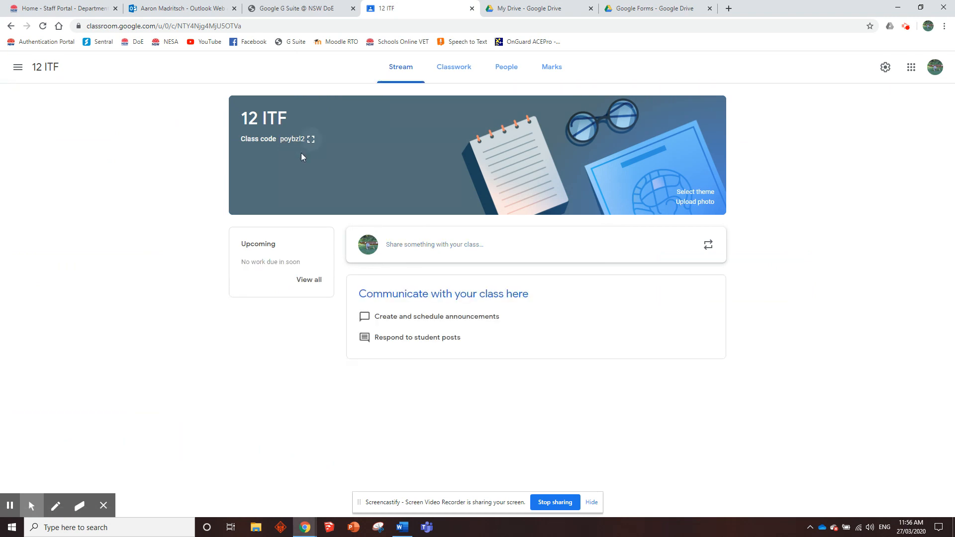
mouse_move(292, 139)
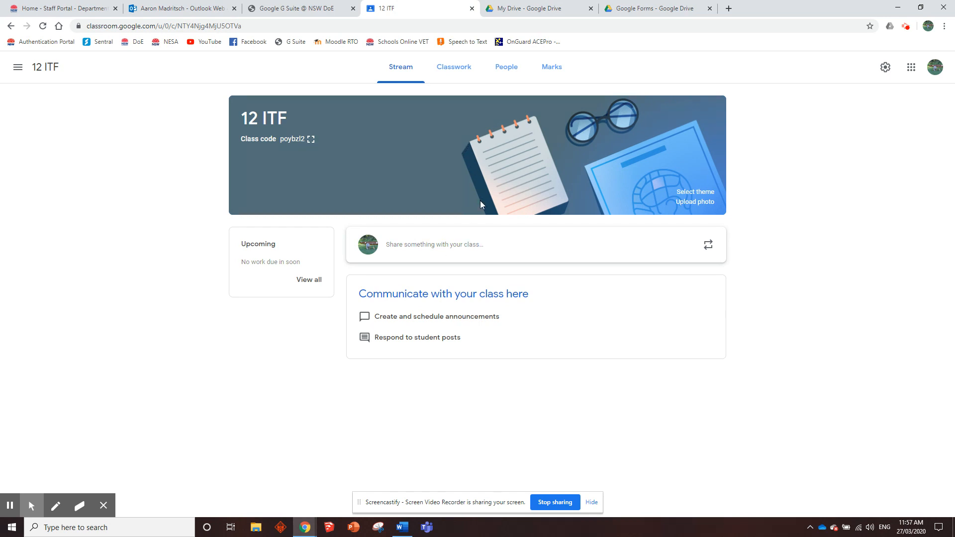
mouse_move(453, 67)
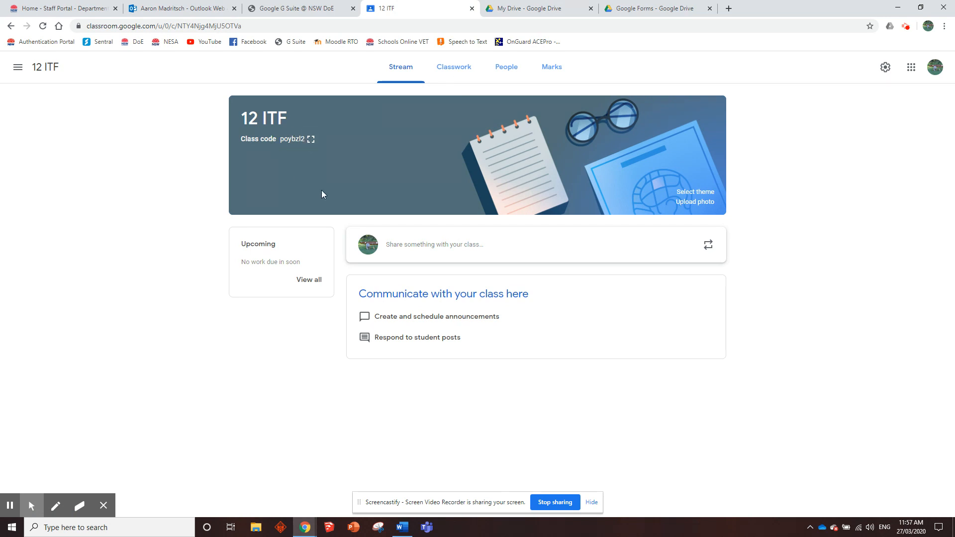
mouse_move(418, 108)
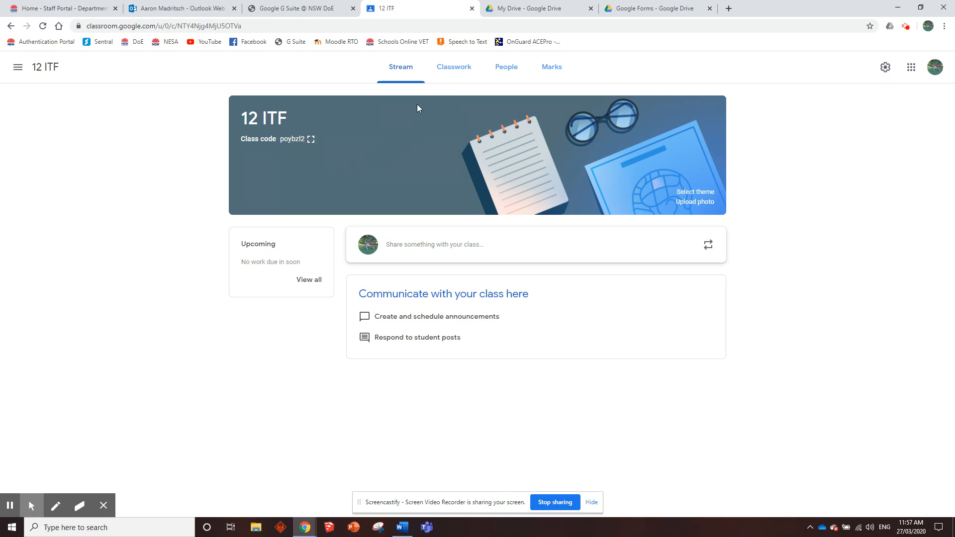
Step: Open the Classwork page of the 12 ITF class
click(454, 66)
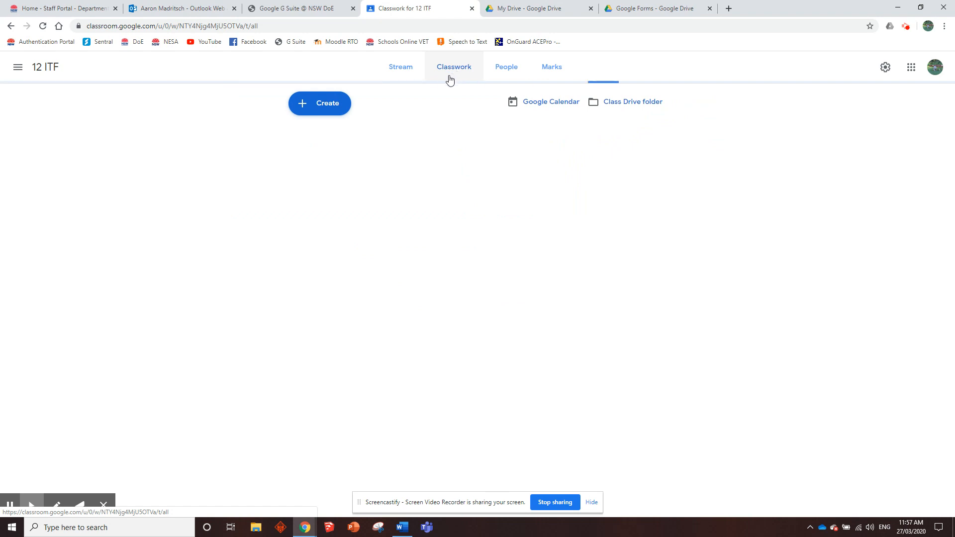
Step: Create an assignment titled HSC Past Papers with instructions to complete past papers for feedback
click(453, 67)
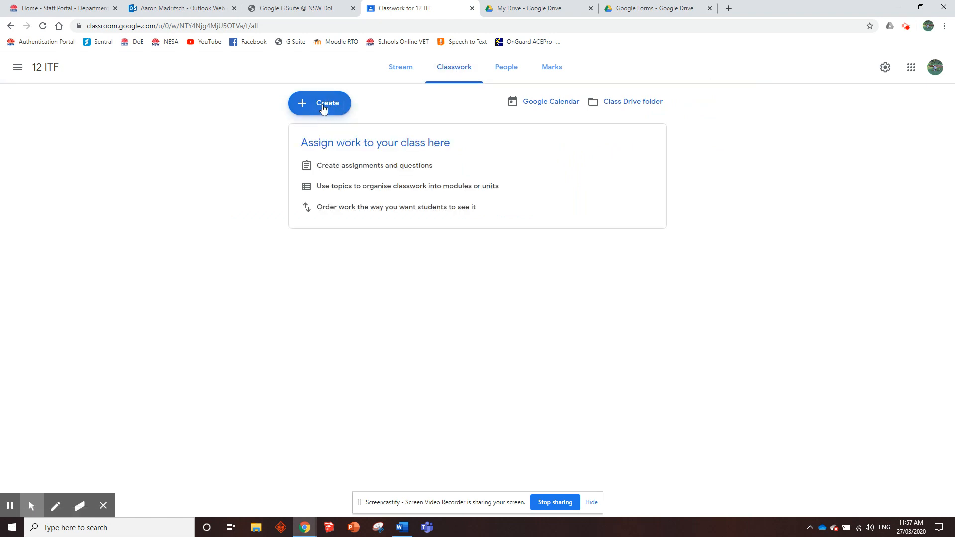
click(320, 103)
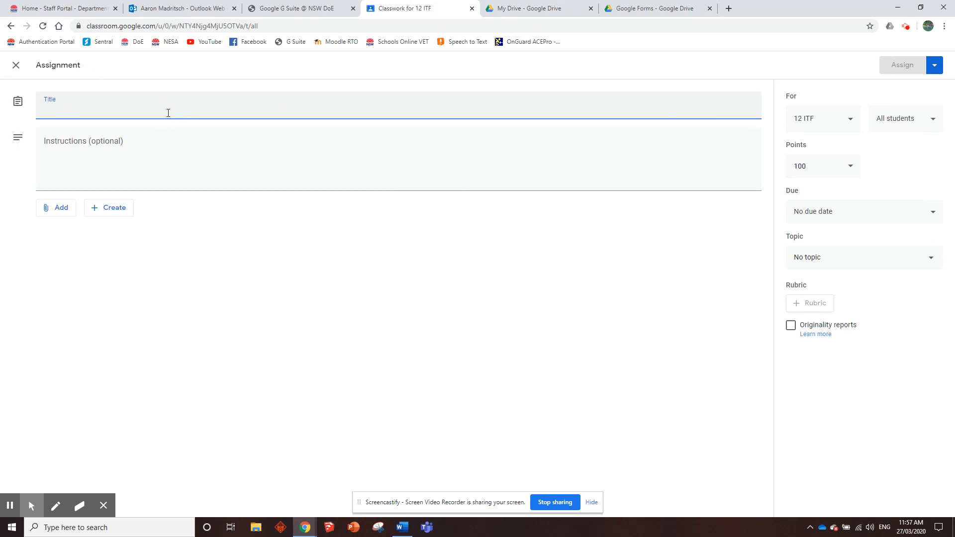
text(HSC Past Papers)
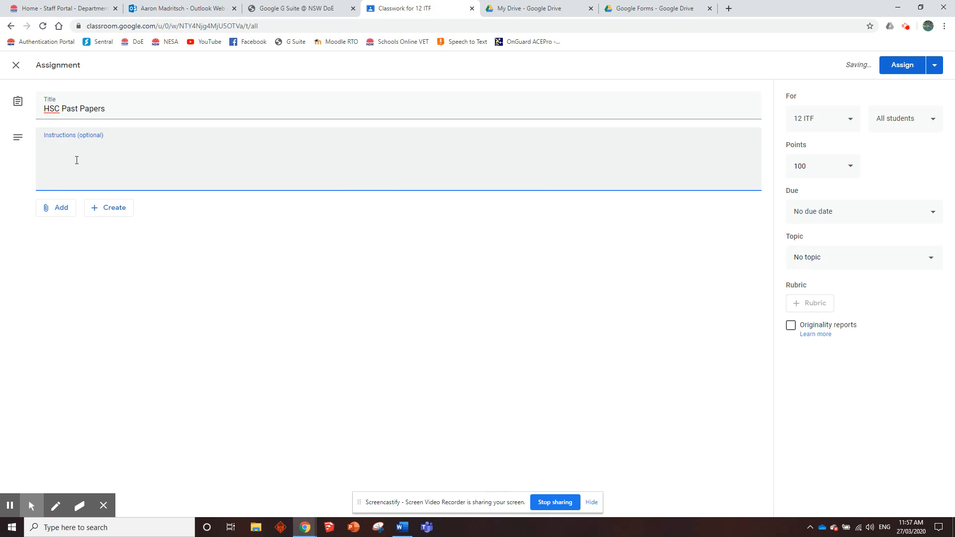
text(Complete these)
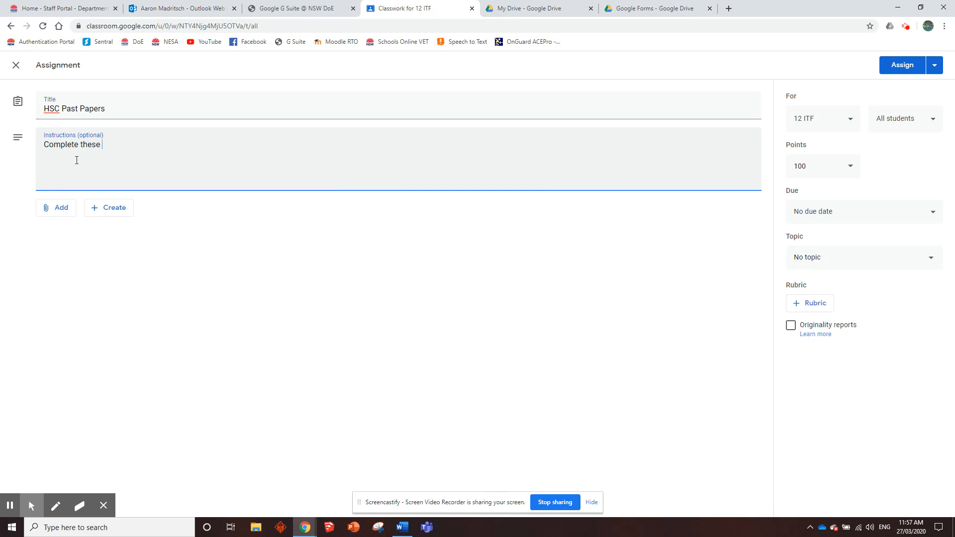
text(past papers and)
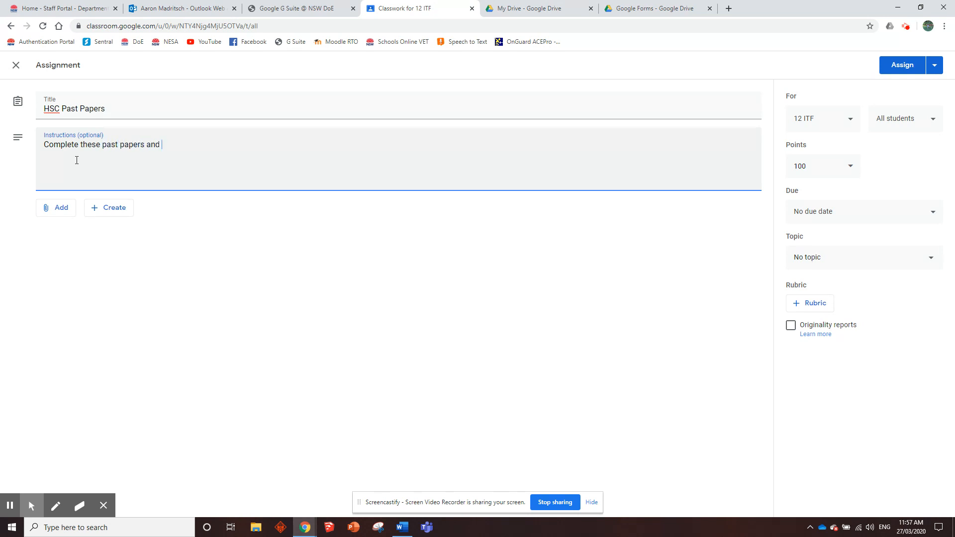
text(i will give you)
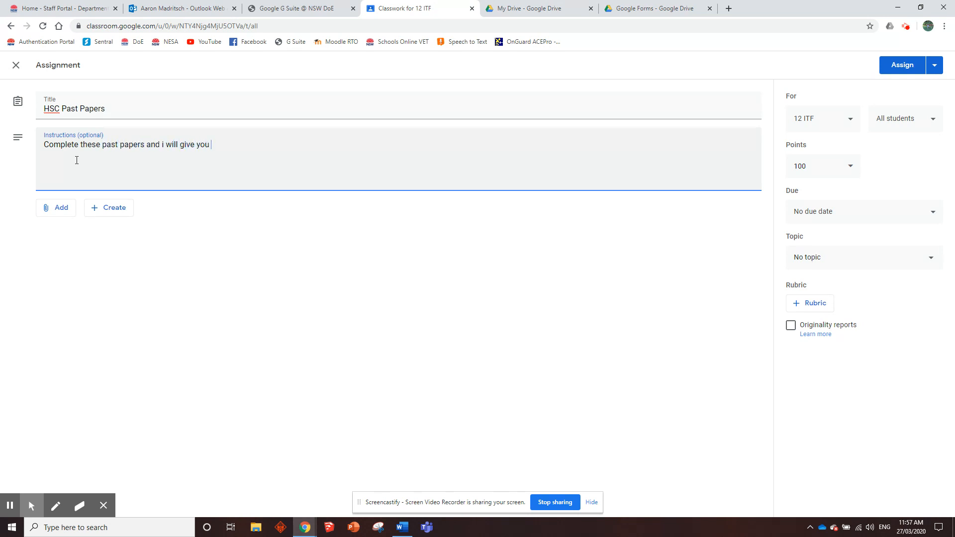
text(dfeedback whenever i get  the chance.)
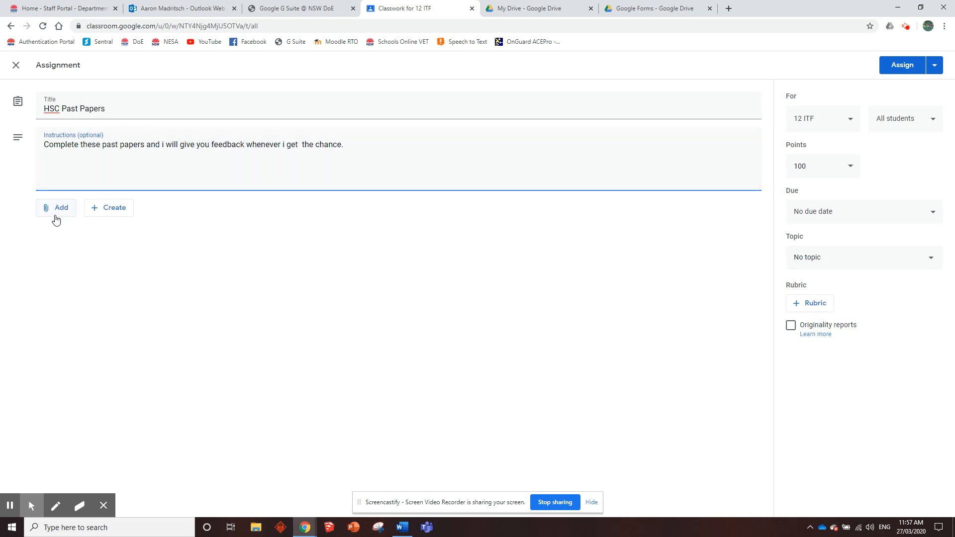
Step: Start a Google Drive attachment and browse My Drive into the Furniture Resources folder
click(55, 207)
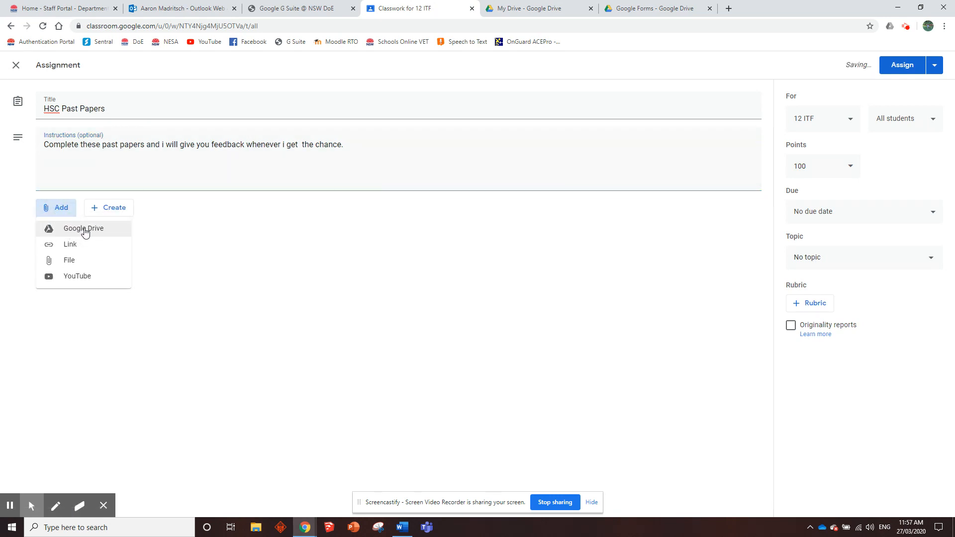
click(82, 228)
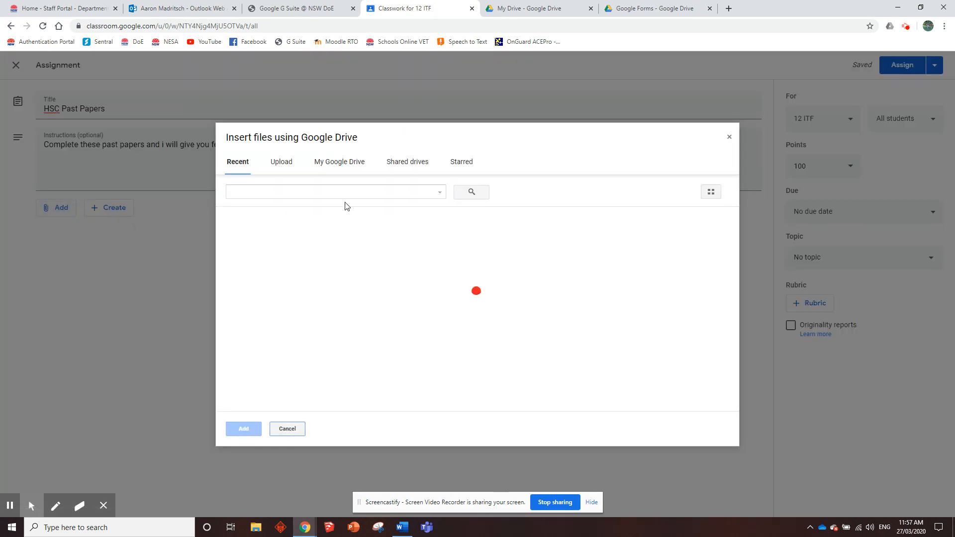
click(338, 161)
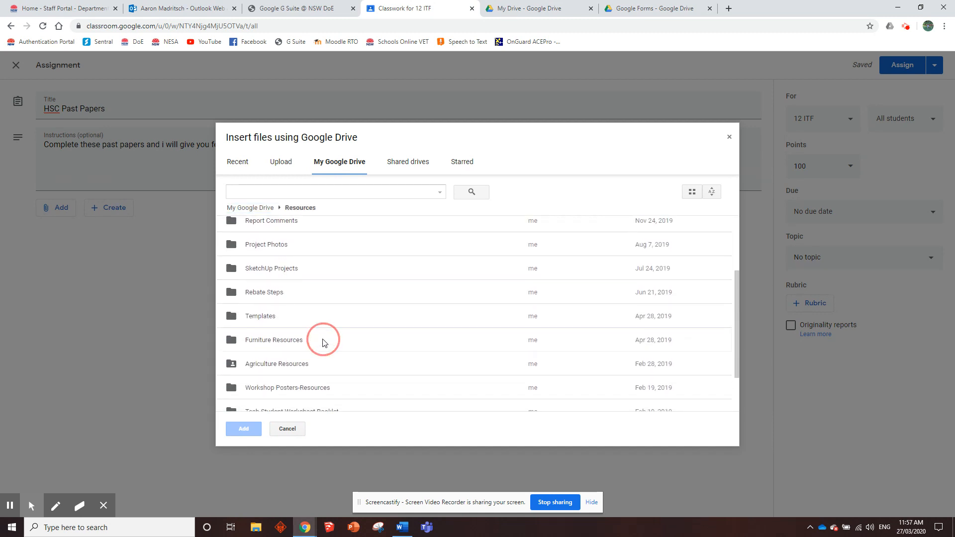
double_click(272, 340)
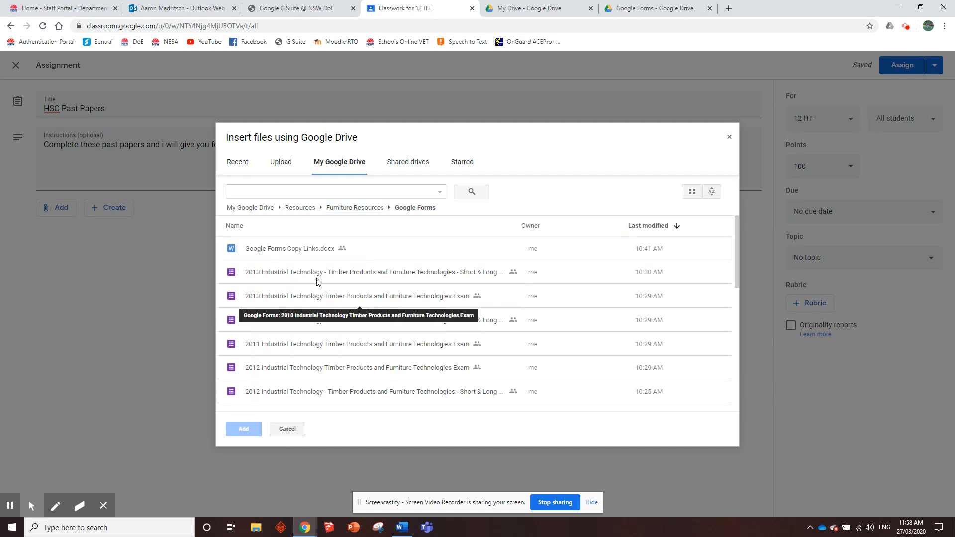
Step: Select the past-paper forms from the 2010 exam through the 2019 exam to attach
click(371, 254)
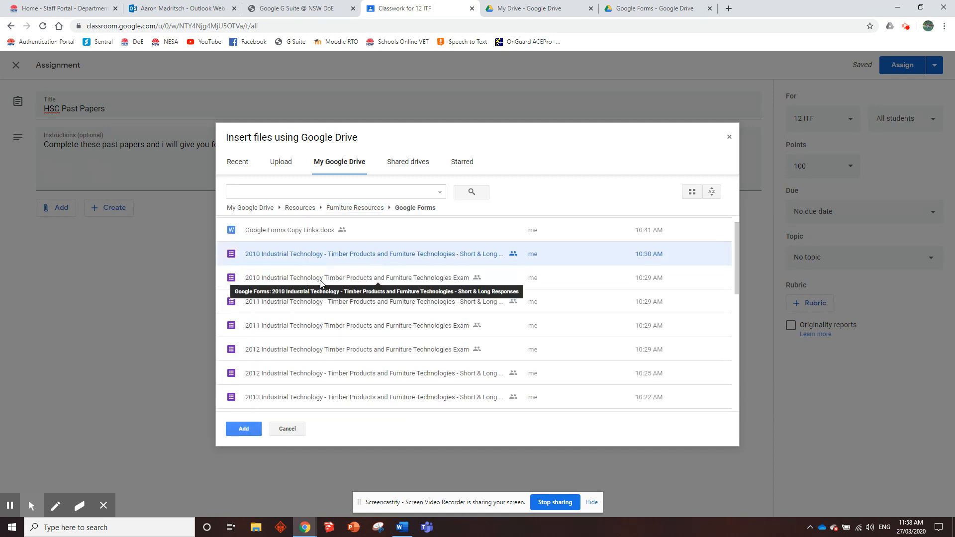
scroll(down, 3)
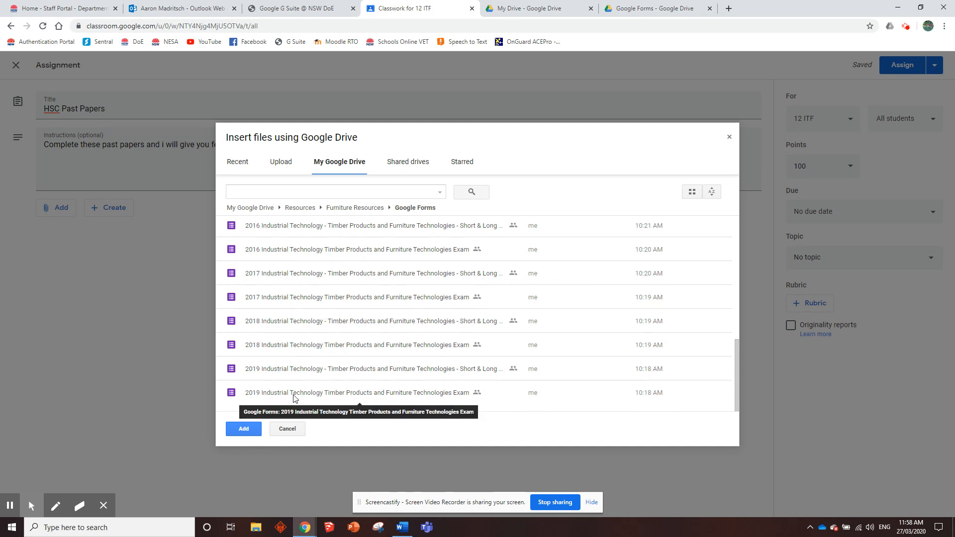
click(298, 392)
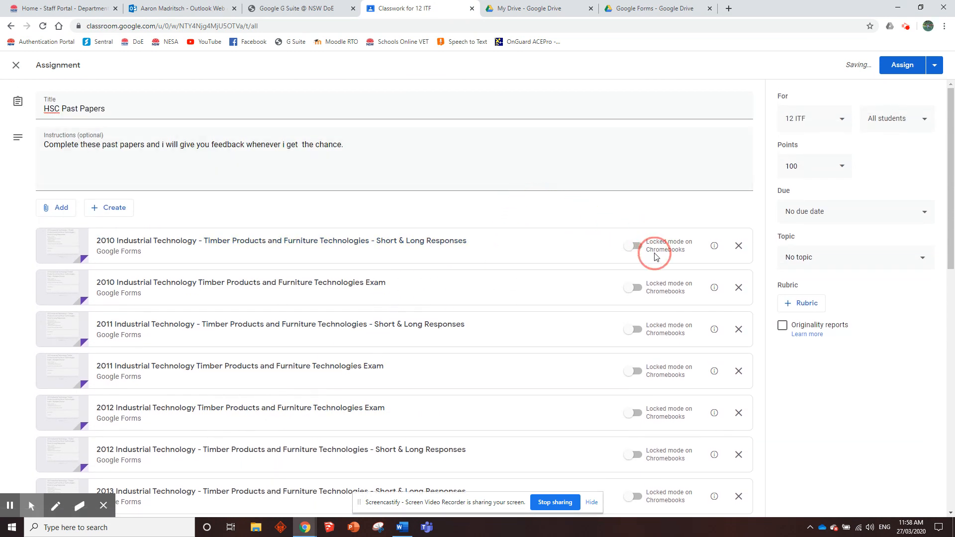
Step: Toggle Locked mode on then off, set Points to Unmarked, and assign to all 12 ITF students
click(632, 246)
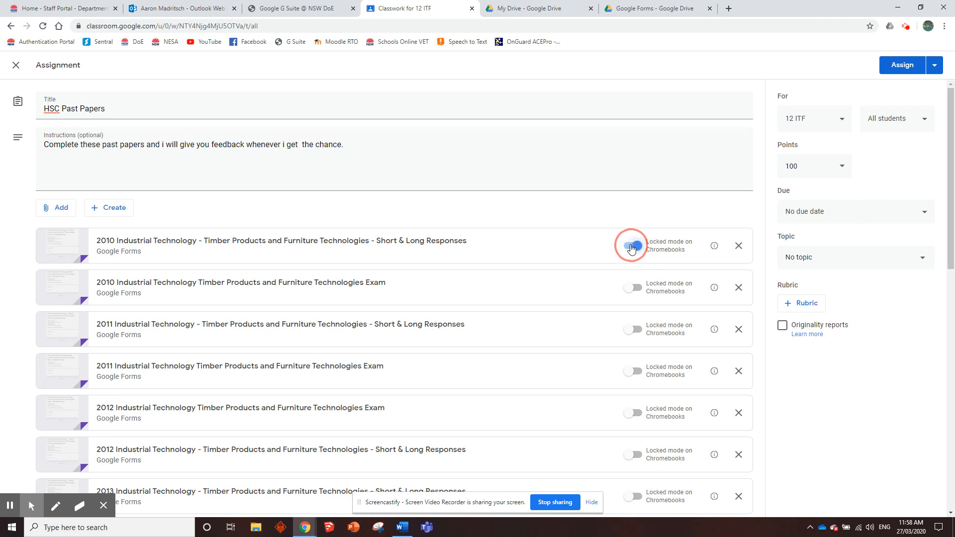
click(632, 245)
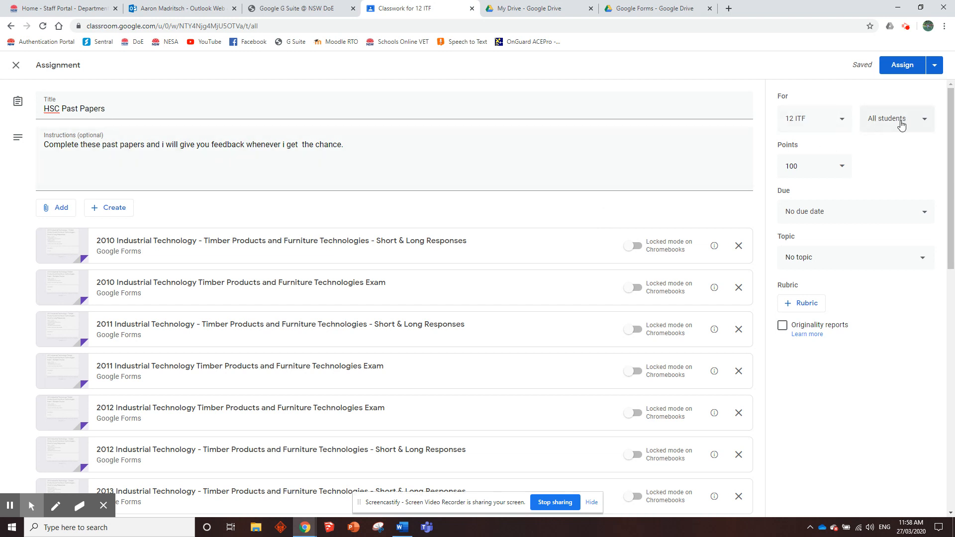
click(813, 166)
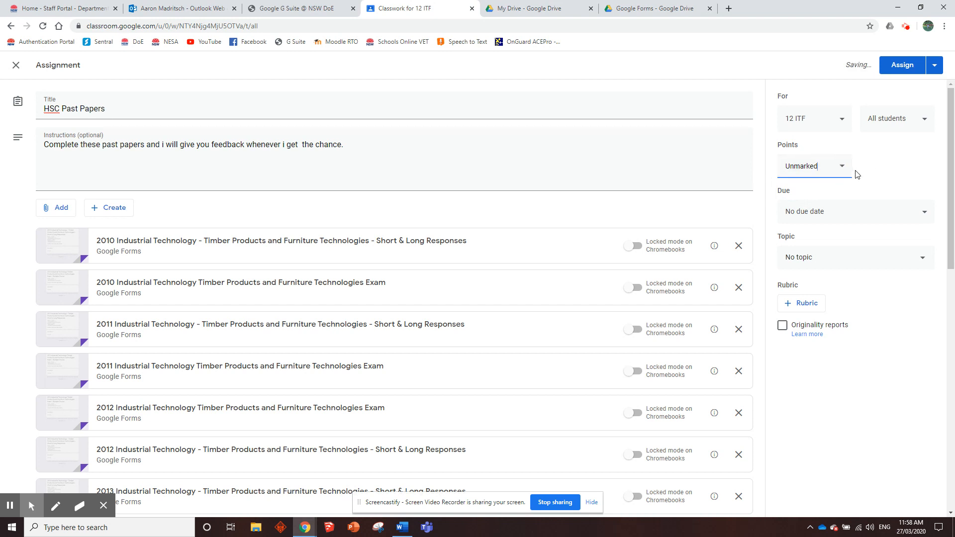
scroll(down, 3)
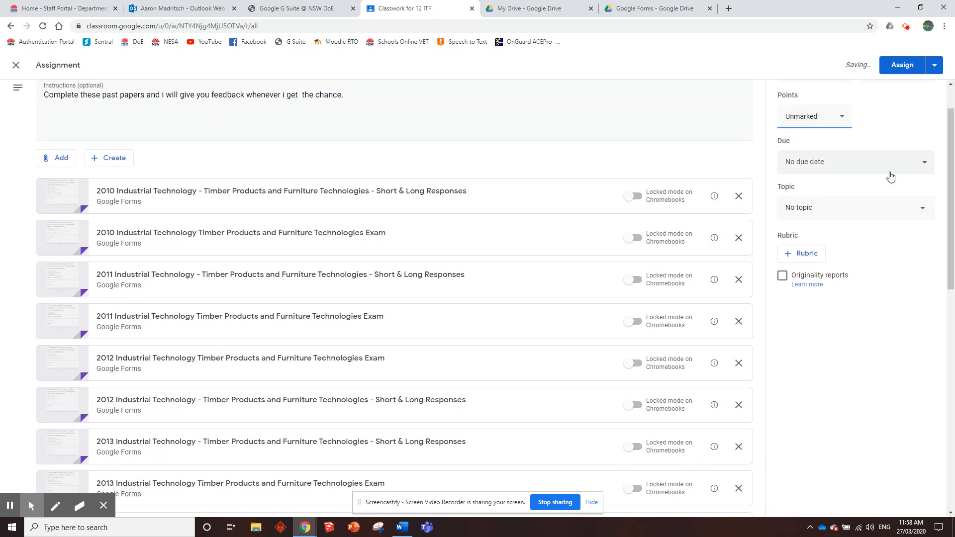
mouse_move(837, 226)
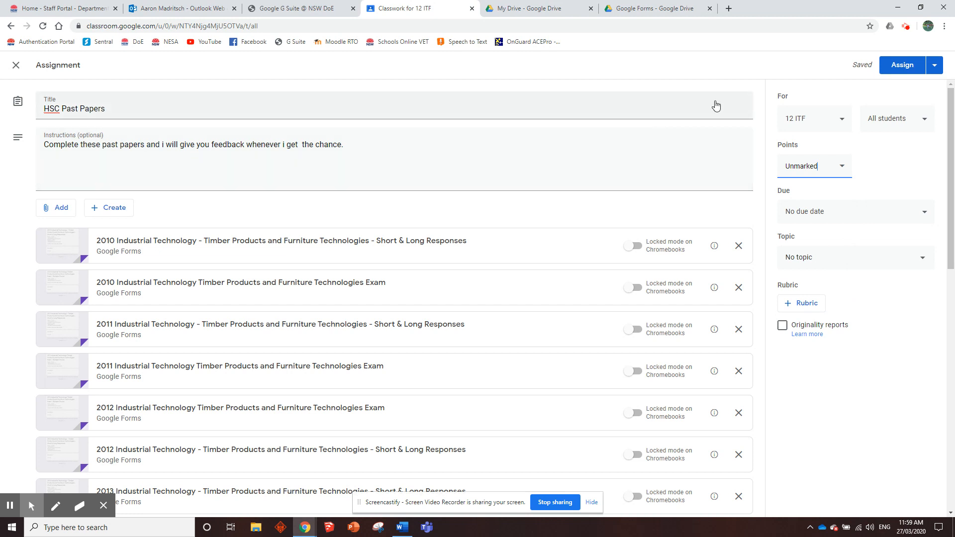
click(902, 66)
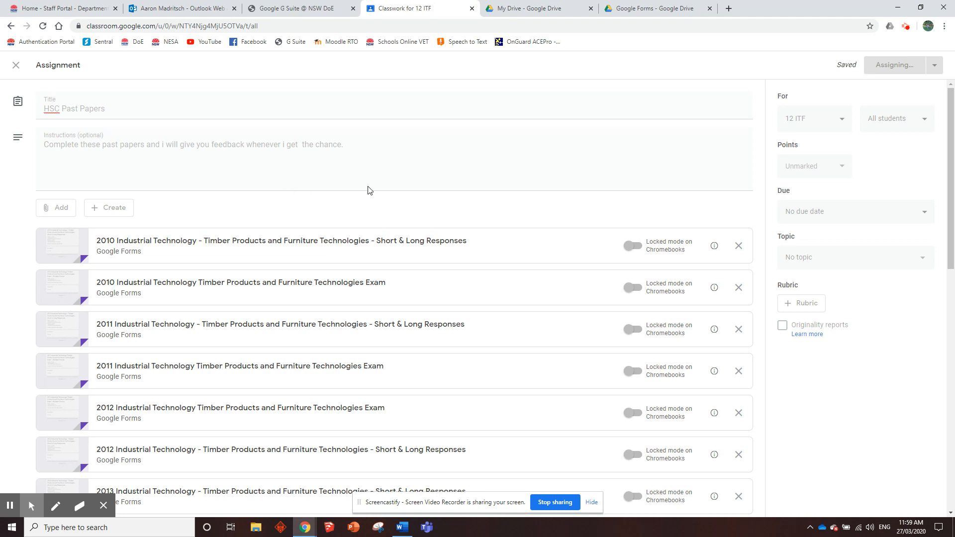
mouse_move(405, 203)
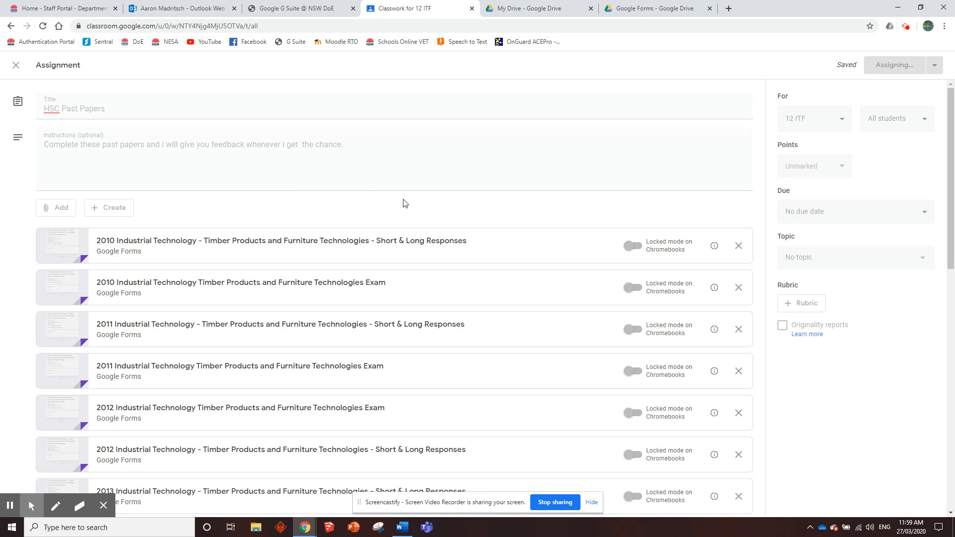
Step: Expand the posted HSC Past Papers card on Classwork, then return to the Drive forms folder
click(894, 64)
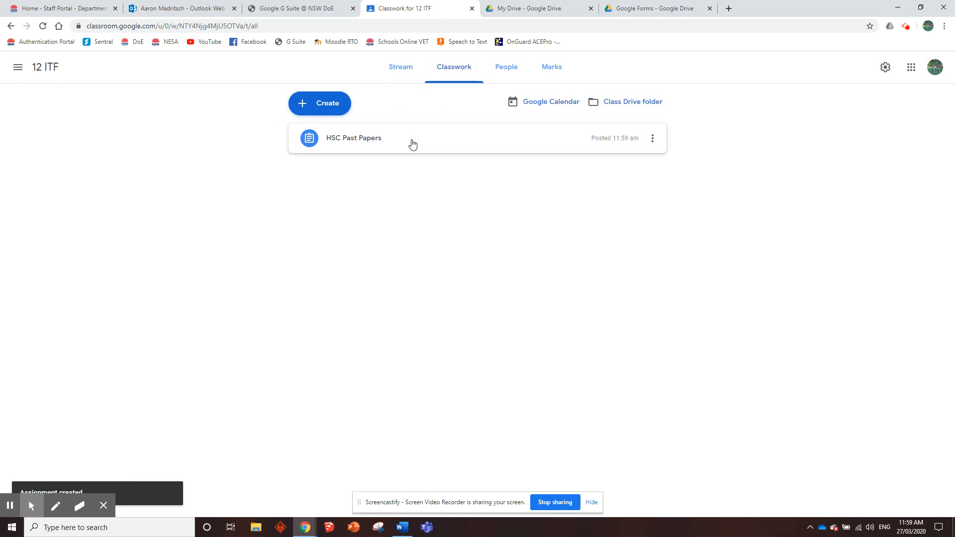
click(353, 137)
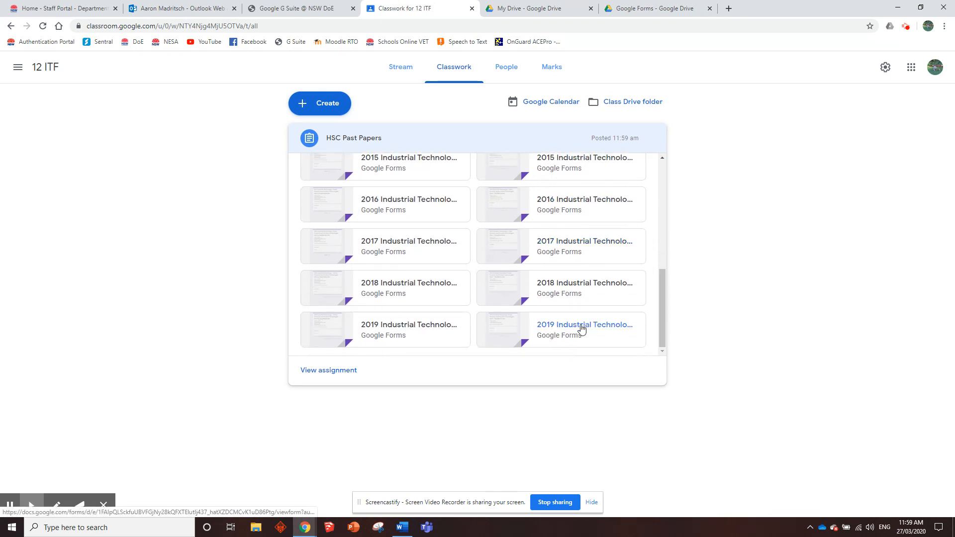
mouse_move(543, 348)
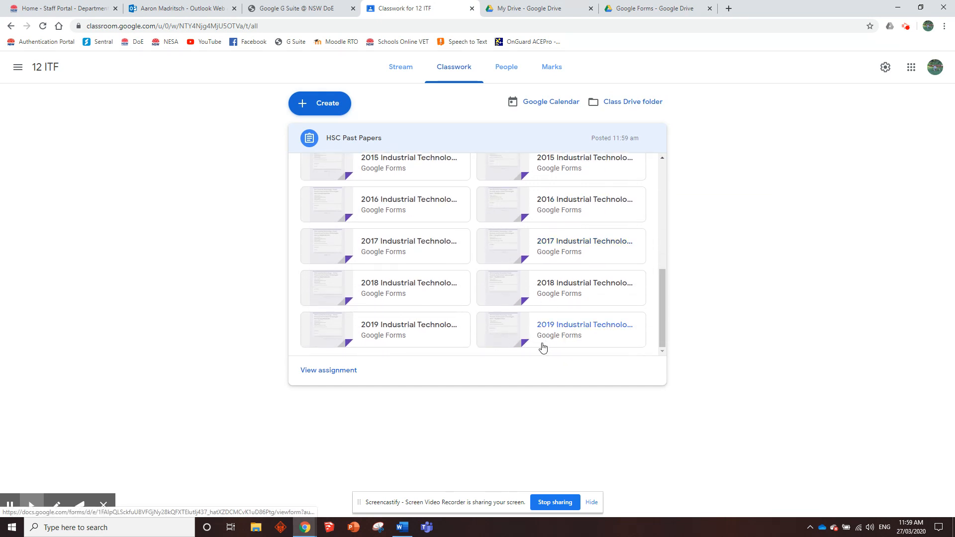
mouse_move(552, 327)
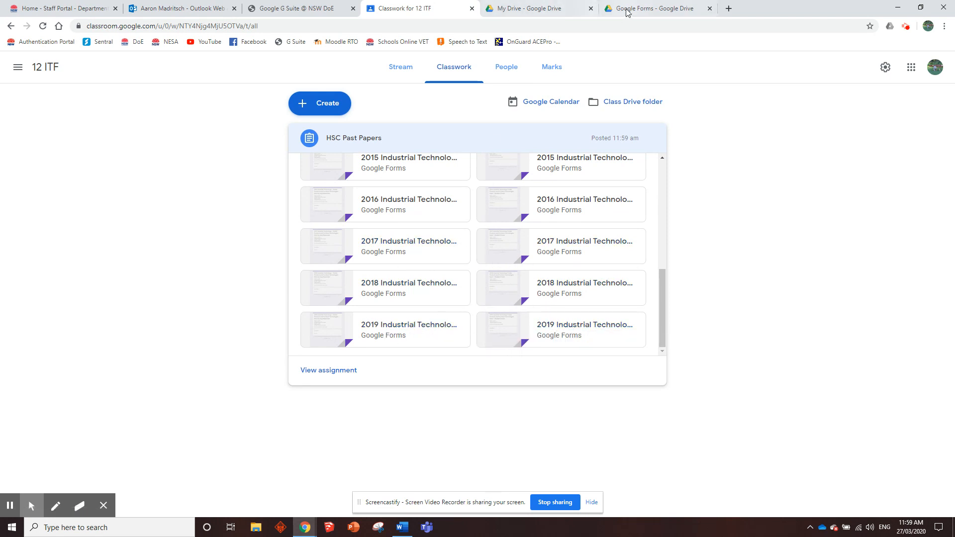
click(657, 8)
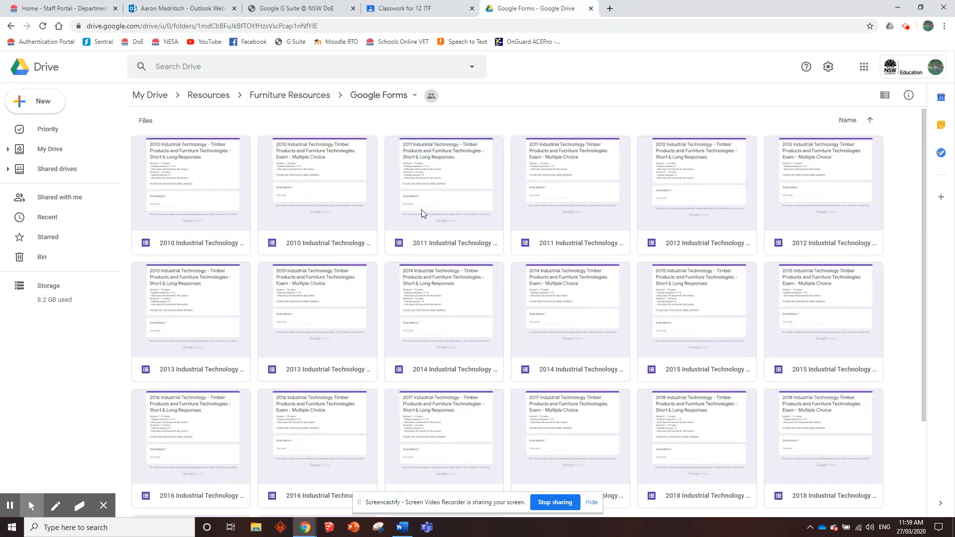
Step: Preview the 2019 multiple-choice exam, autofill the school email, answer and submit it
scroll(down, 3)
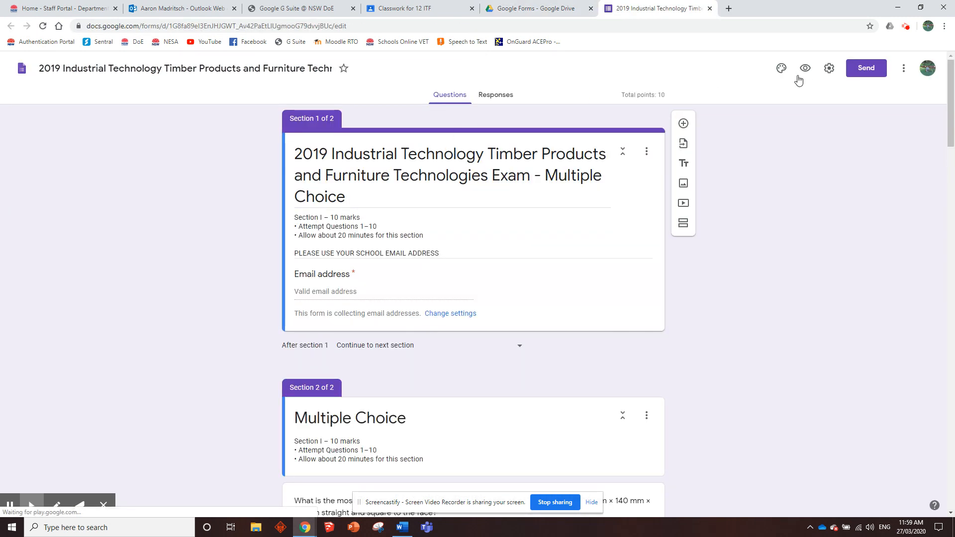
click(805, 67)
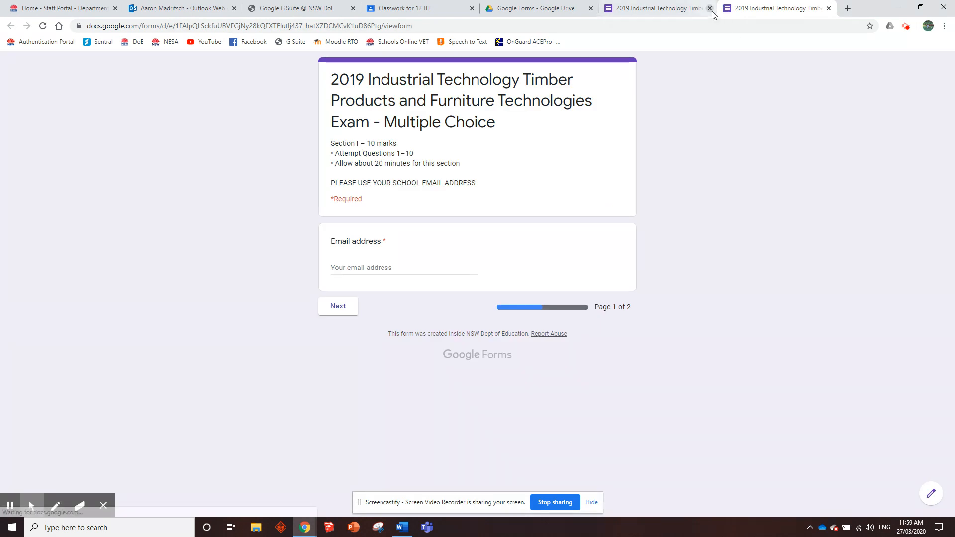
click(402, 268)
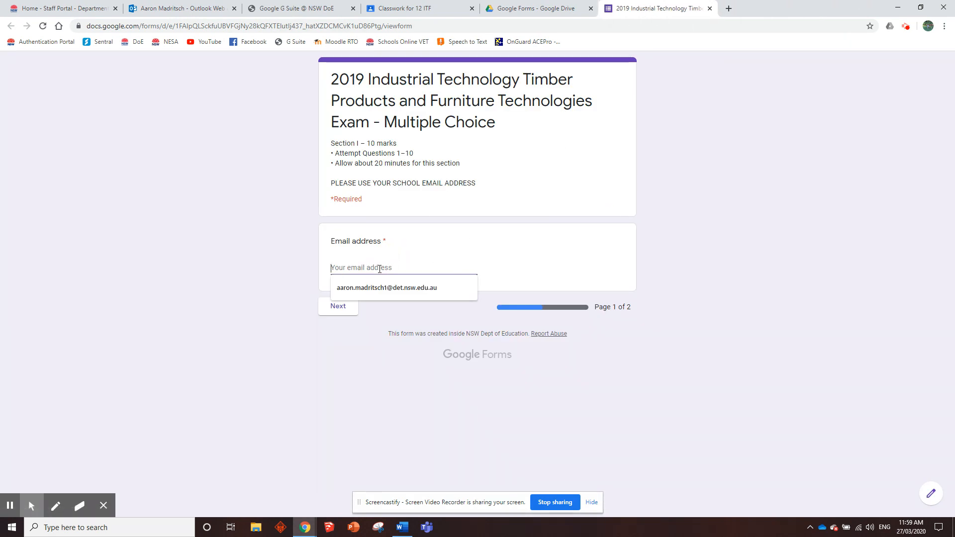
click(386, 286)
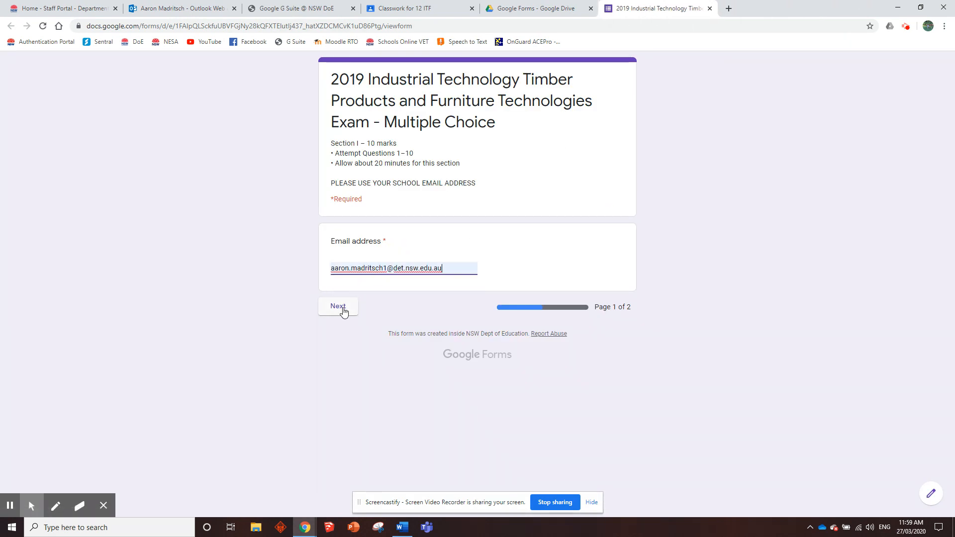
click(337, 306)
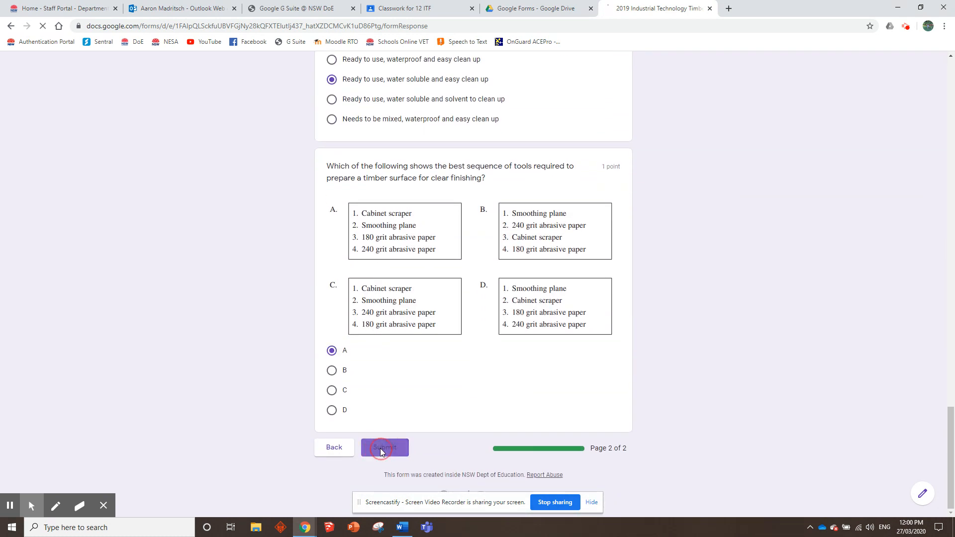
click(384, 447)
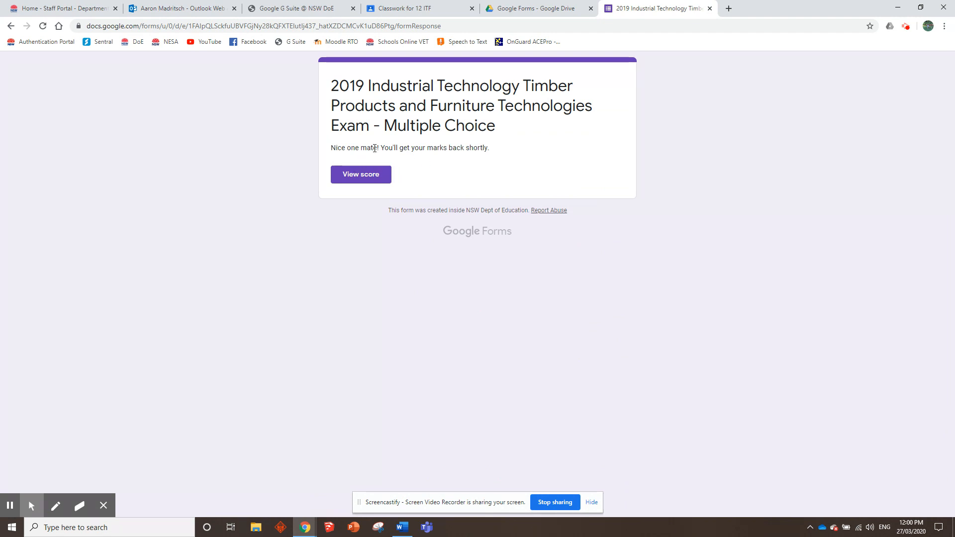
Step: View the 3/10 score and scroll through each question's marked correct answers
click(360, 174)
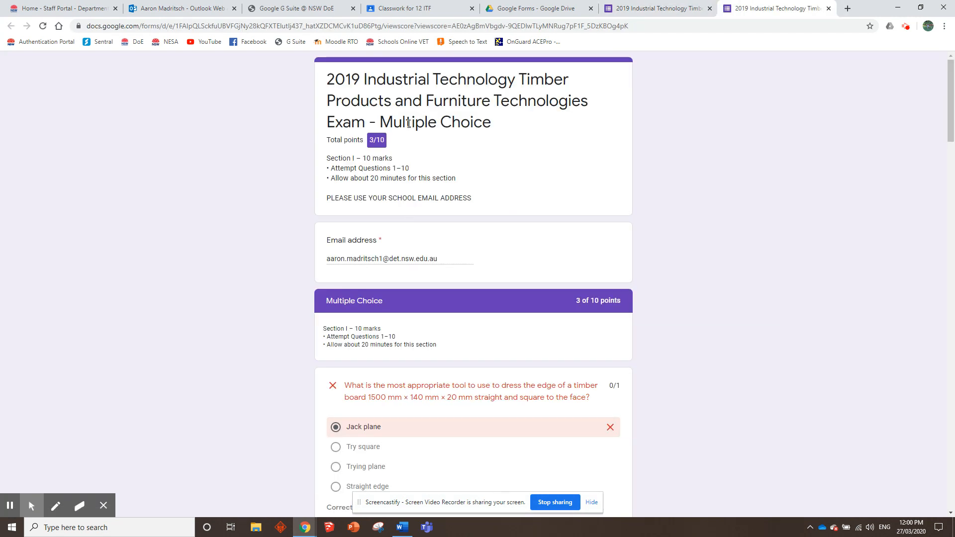
scroll(down, 3)
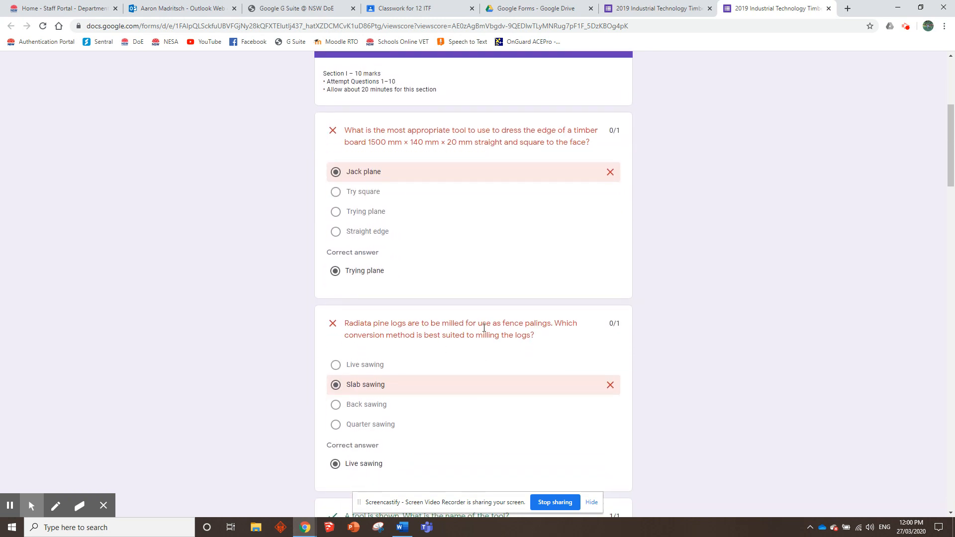
scroll(down, 3)
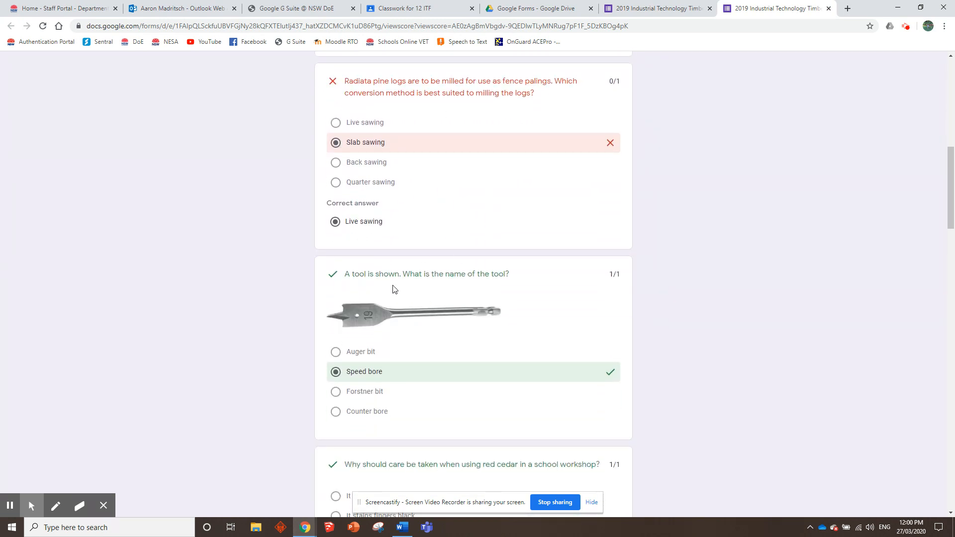
scroll(down, 3)
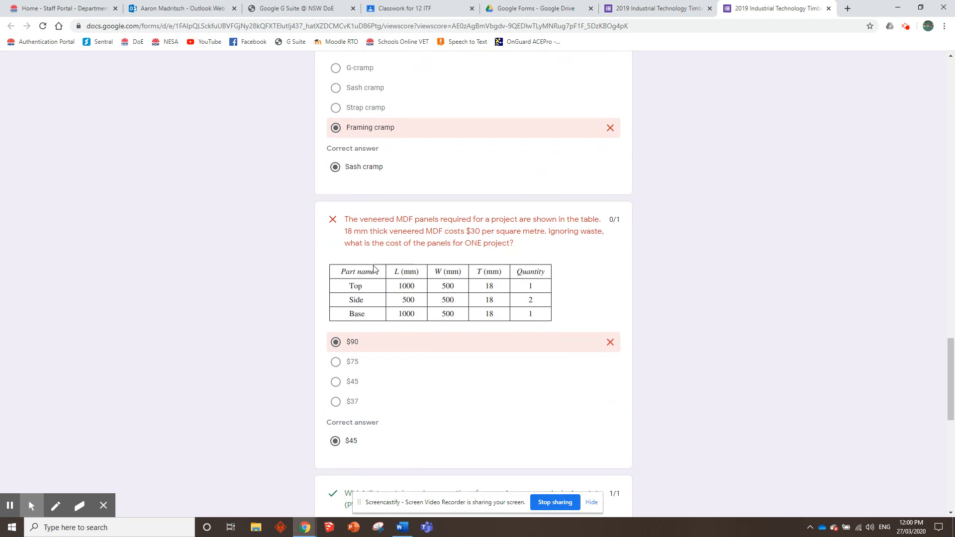
scroll(down, 3)
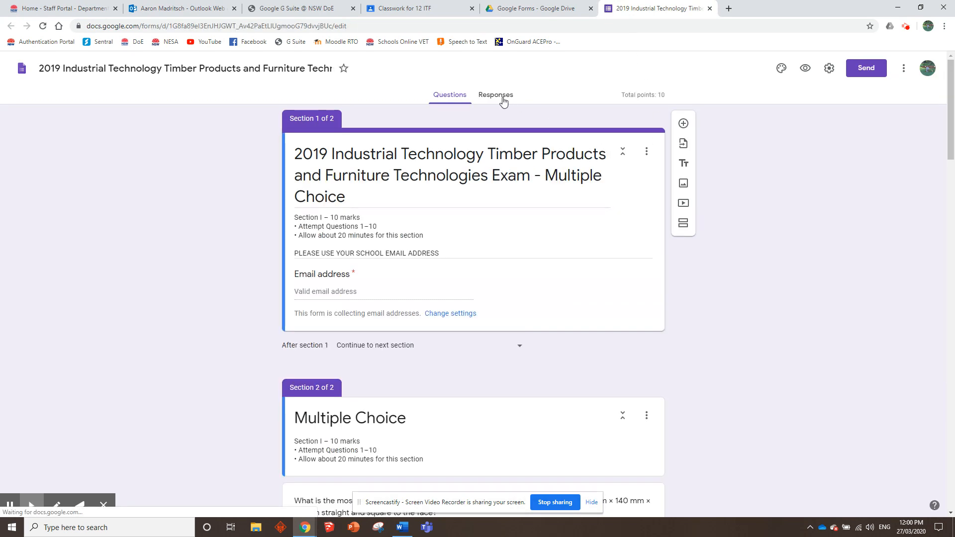
Step: Review the Responses summary's single 3/10 response and frequently missed questions
click(496, 94)
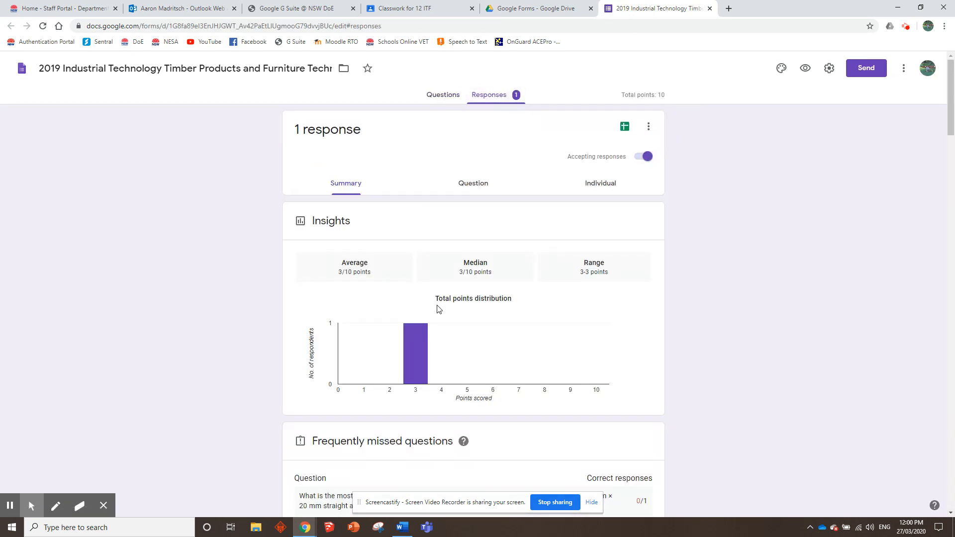
scroll(down, 3)
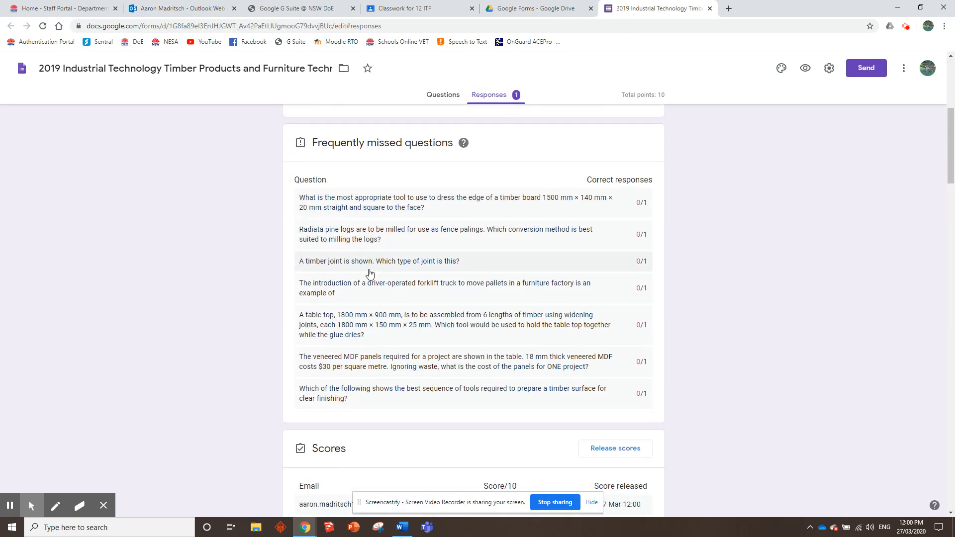
scroll(down, 3)
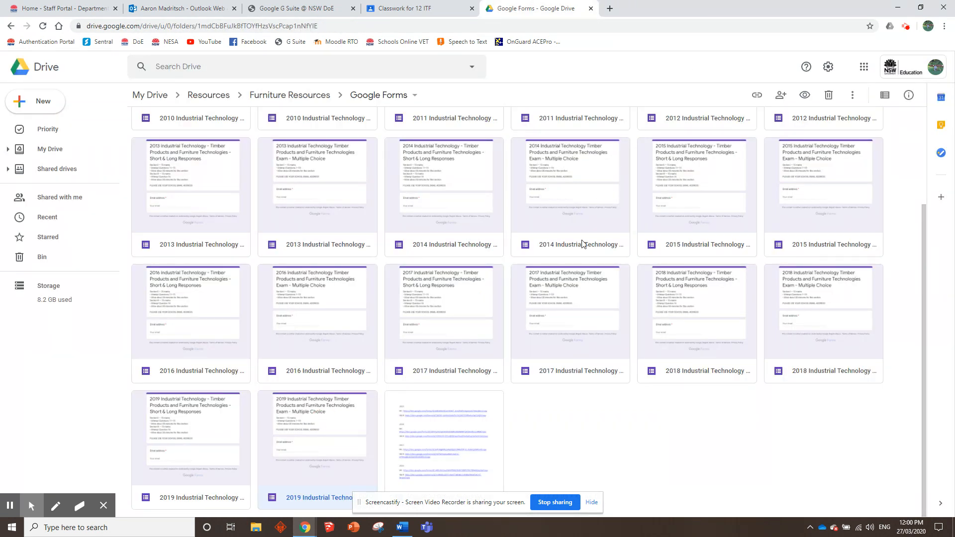
Step: Open the 2019 Short & Long Responses form, autofill the school email and continue to Section II
click(203, 426)
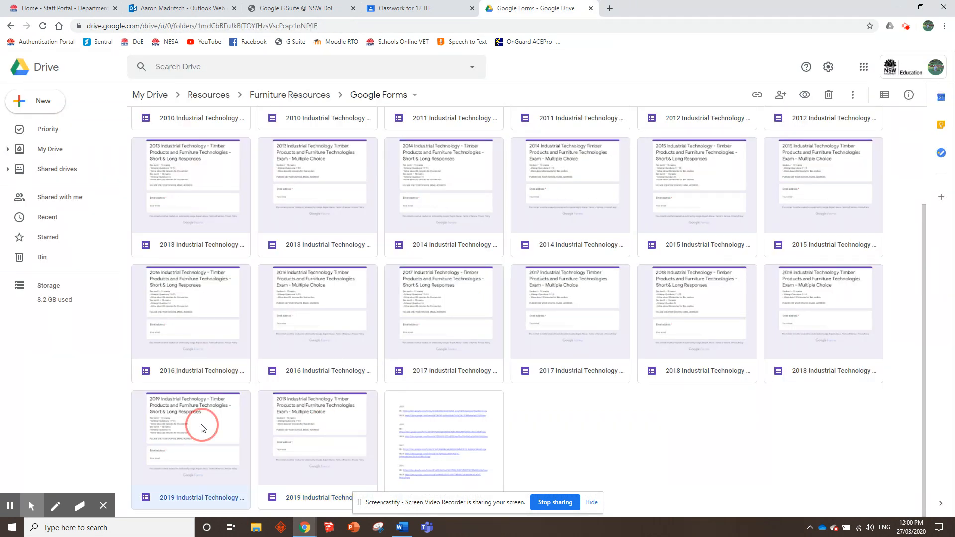
double_click(191, 423)
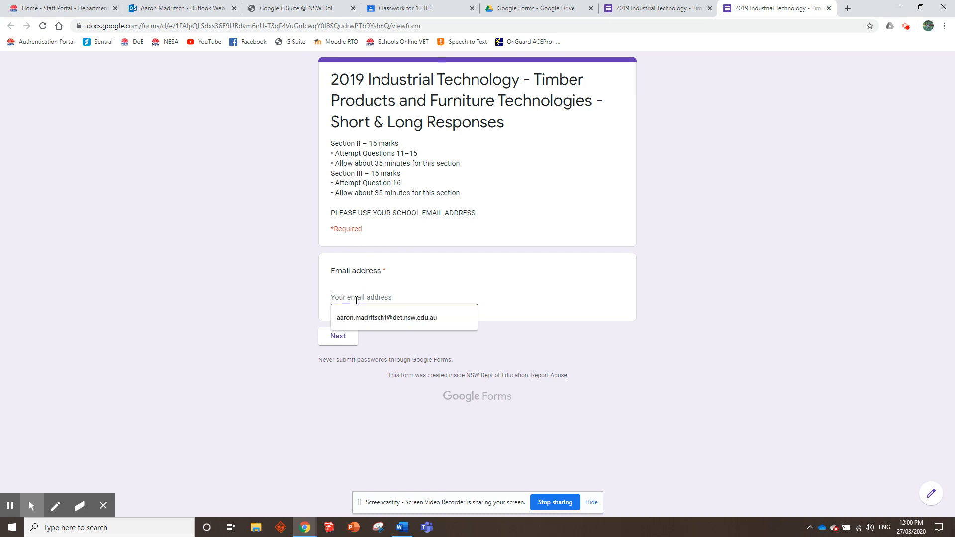
click(386, 317)
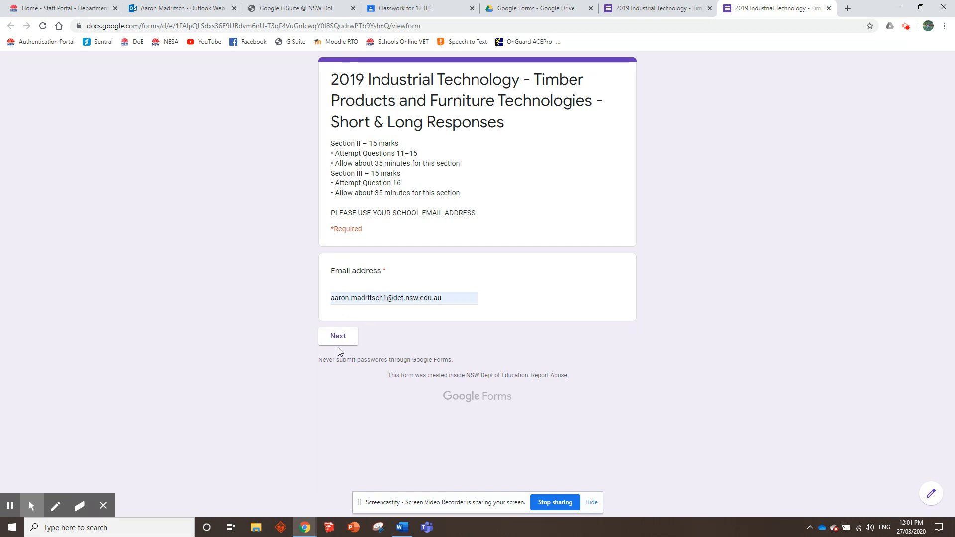
click(337, 335)
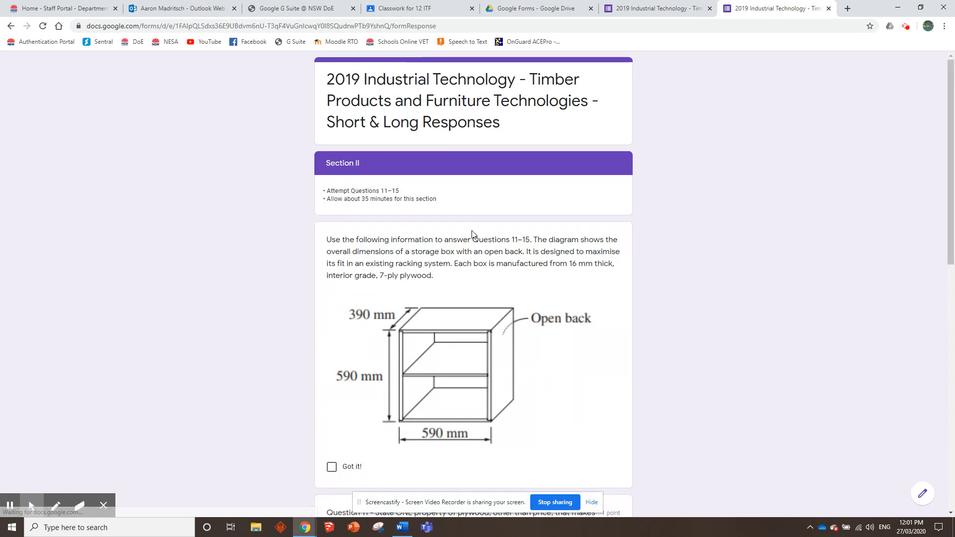
Step: Tick the Got it! acknowledgement and type filler answers into the Section III questions
scroll(down, 3)
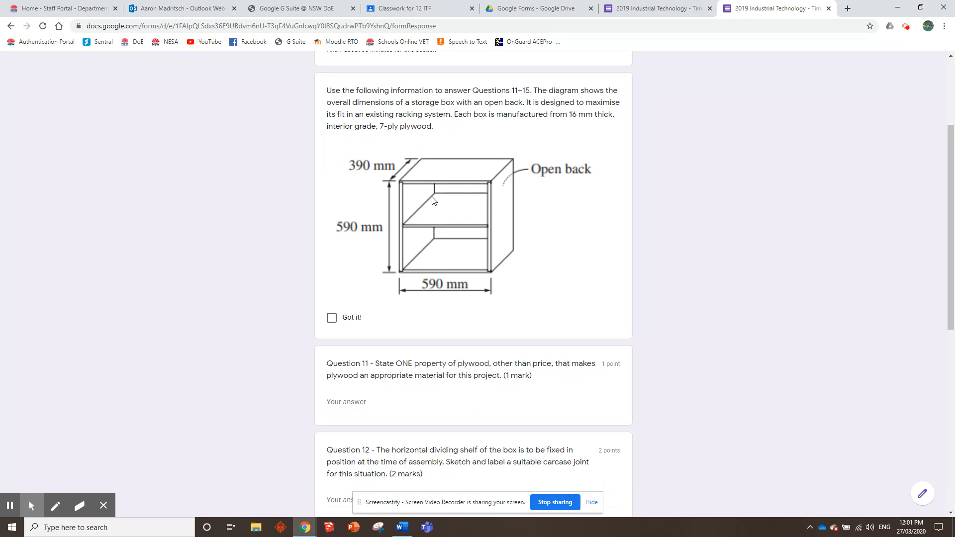
scroll(down, 3)
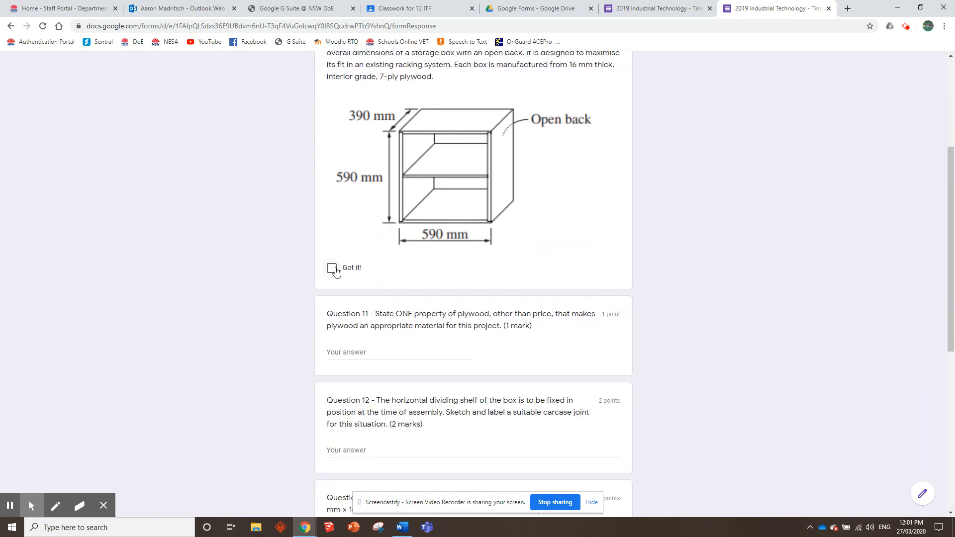
click(332, 270)
text(bsex)
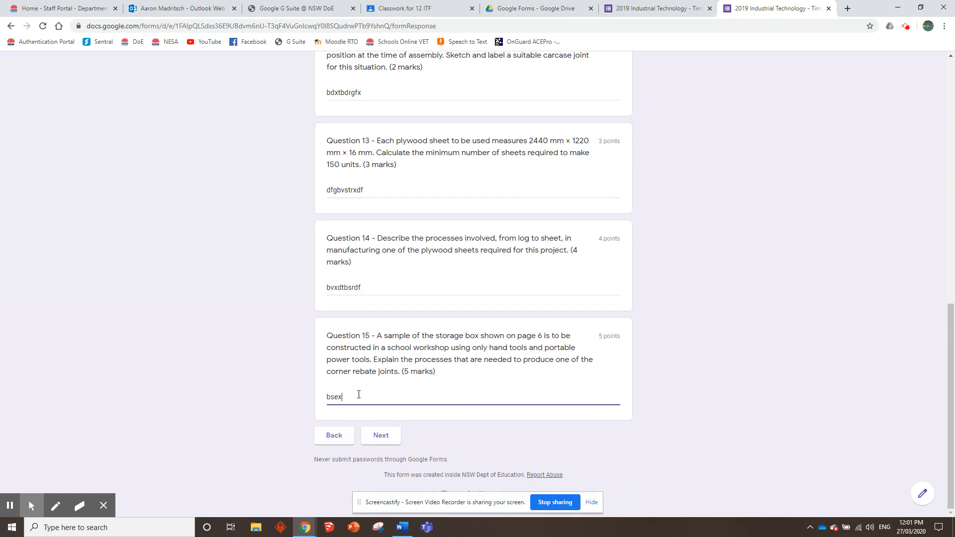
click(380, 435)
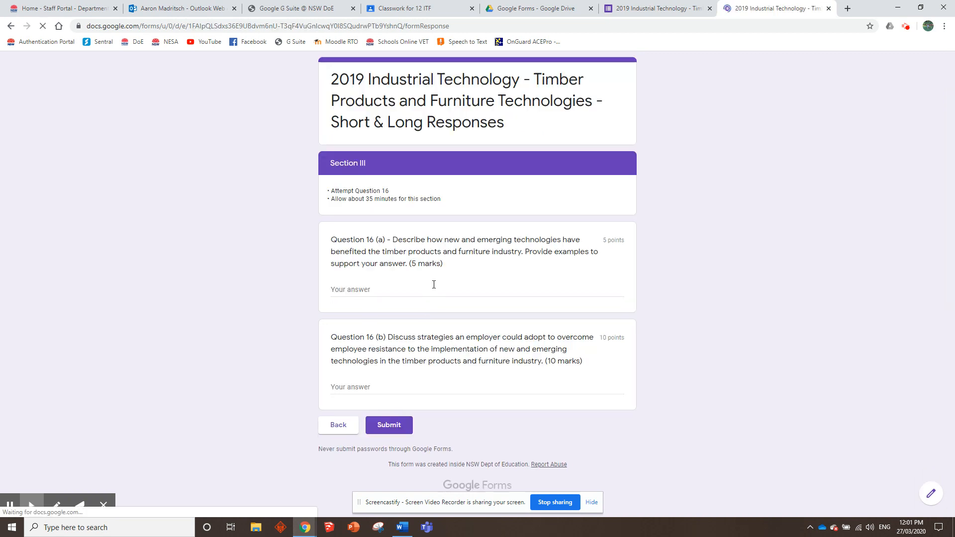
text(gse)
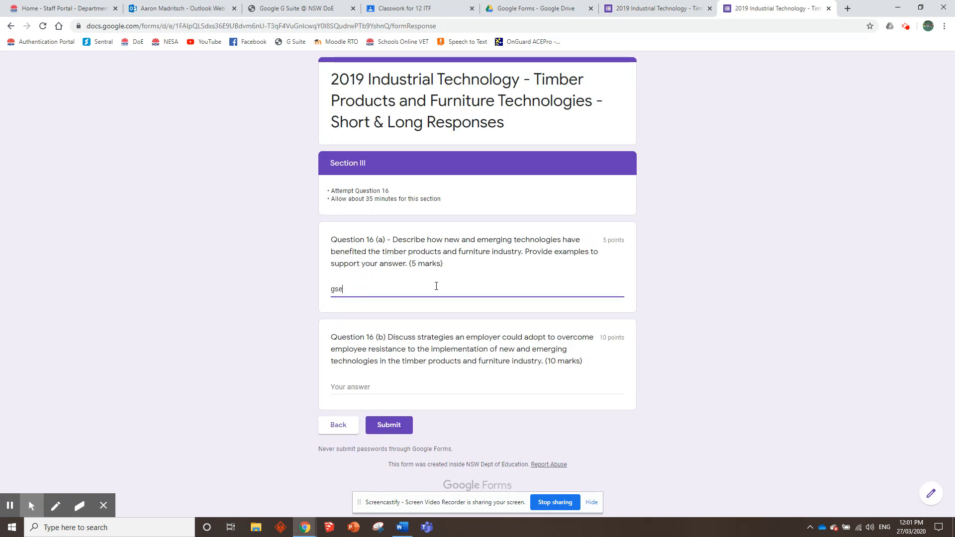
text(etzdhbgtrsdxrsbdsrx)
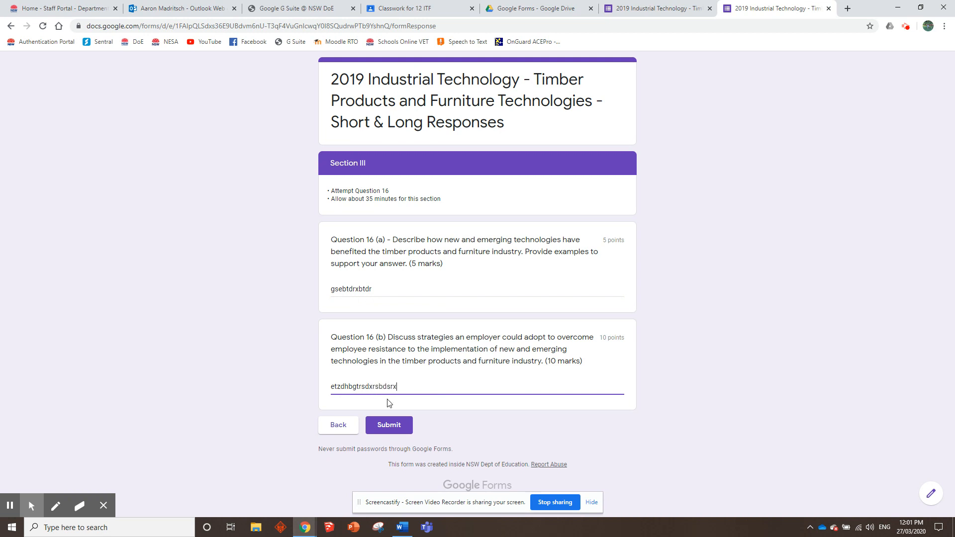
Step: Submit the short and long responses exam and view its 0/30 marked result
click(388, 425)
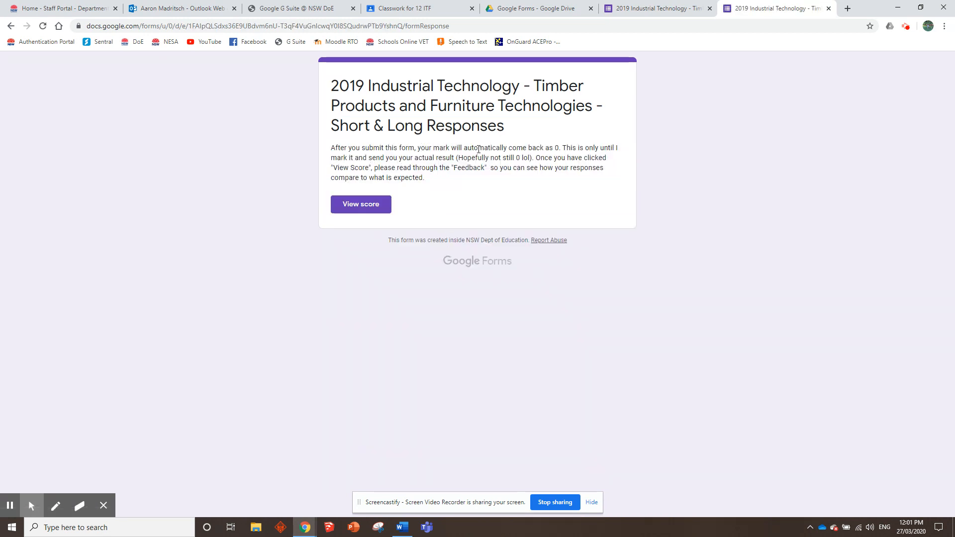
mouse_move(588, 157)
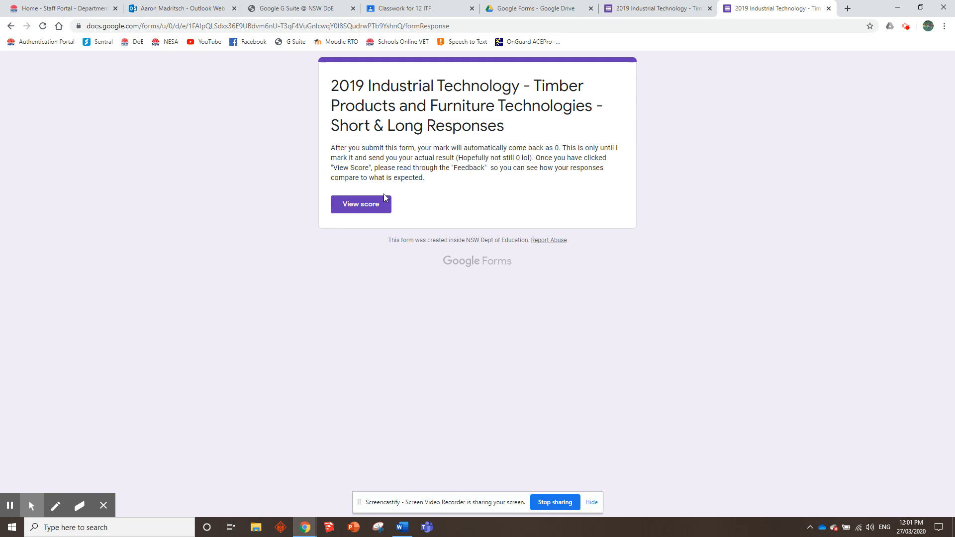
click(360, 204)
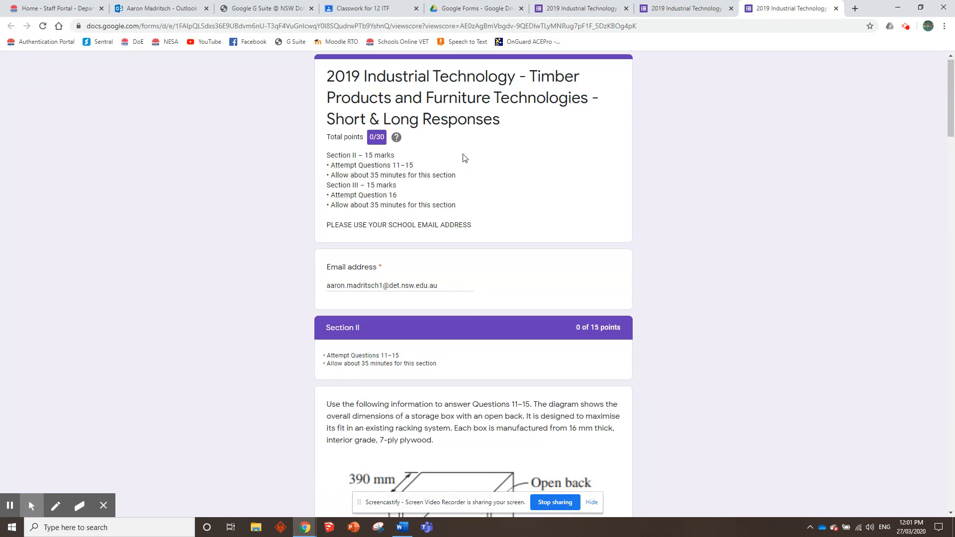
Step: Scroll the View score page through the sample-answer feedback down to Question 16 (a)
scroll(down, 3)
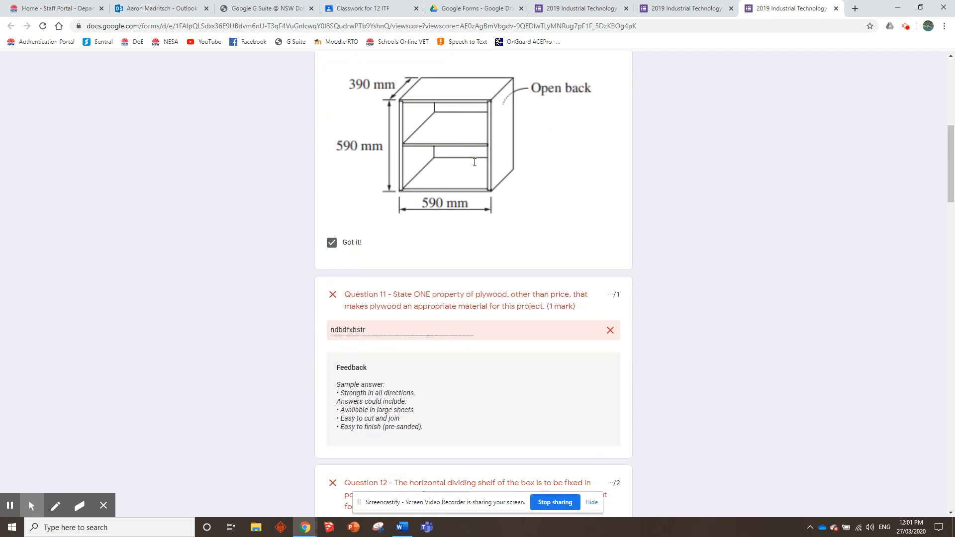
scroll(down, 3)
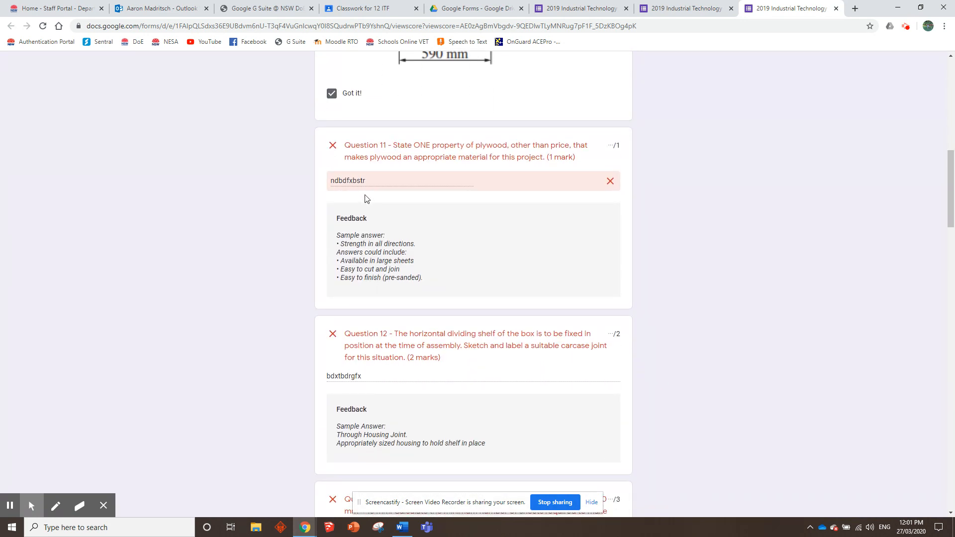
scroll(down, 3)
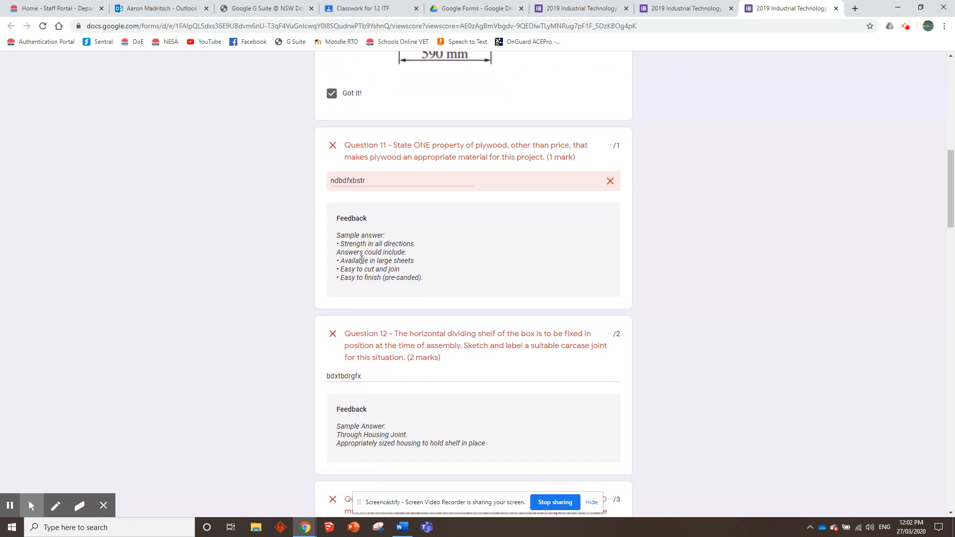
drag(336, 235, 407, 272)
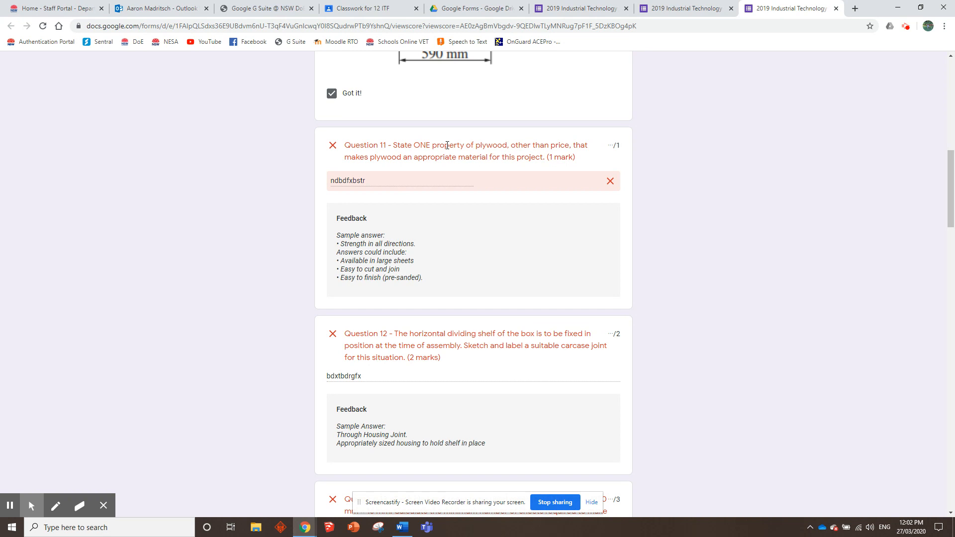
scroll(down, 3)
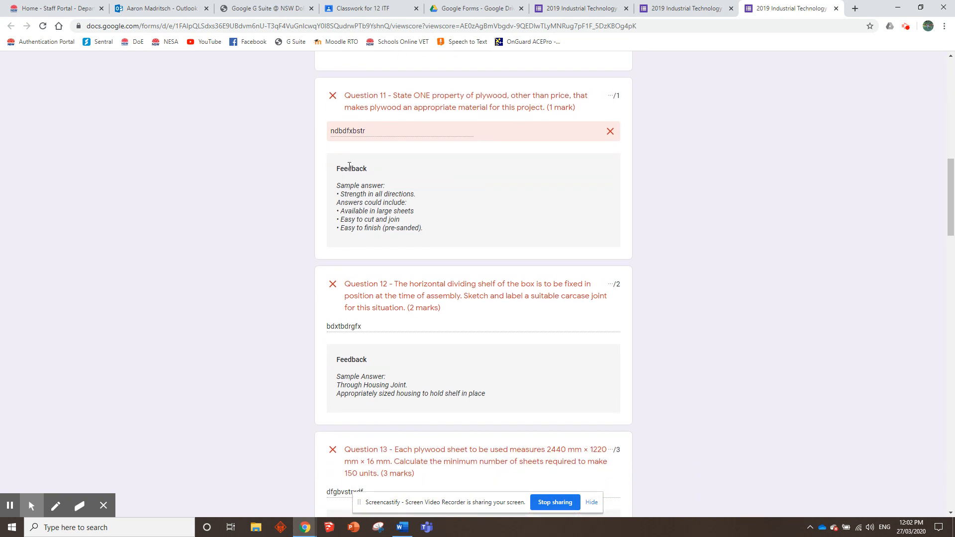
mouse_move(370, 202)
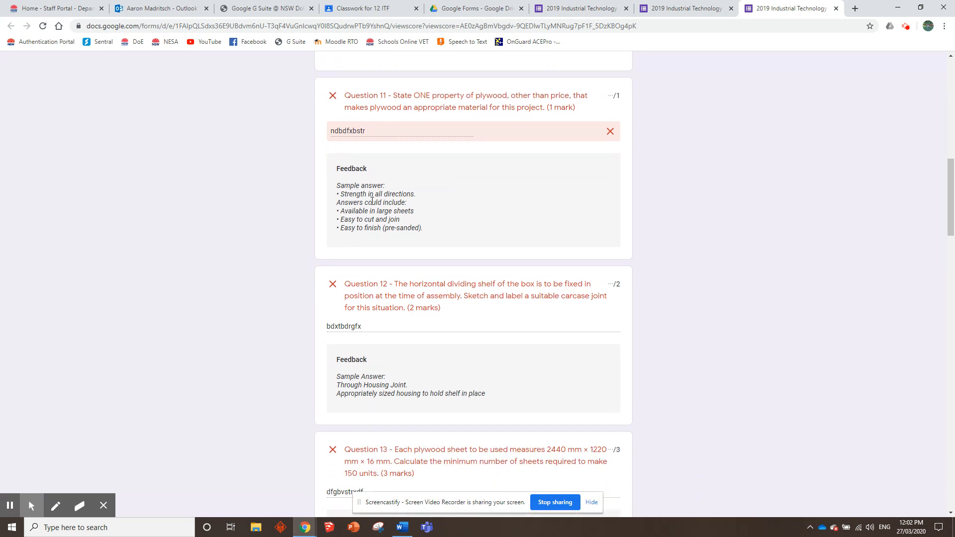
scroll(down, 3)
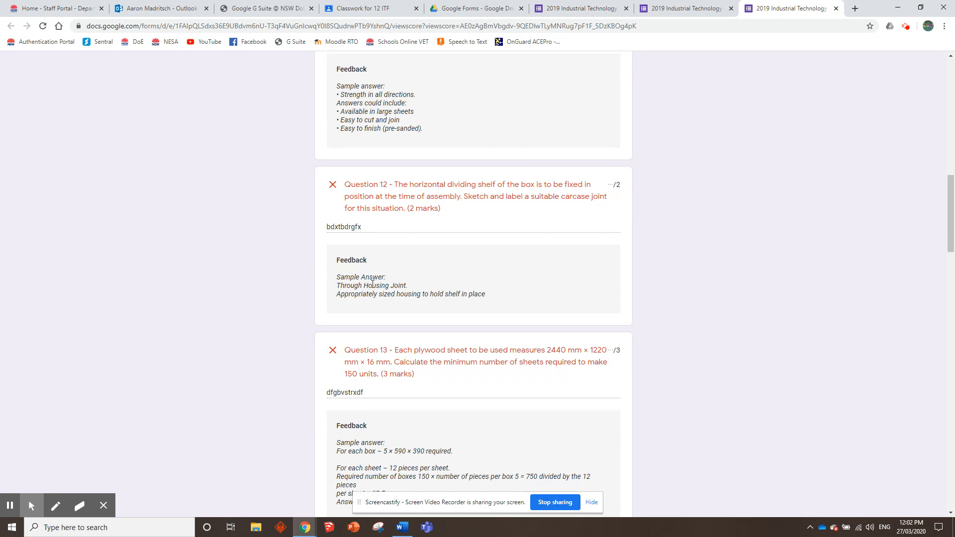
scroll(down, 3)
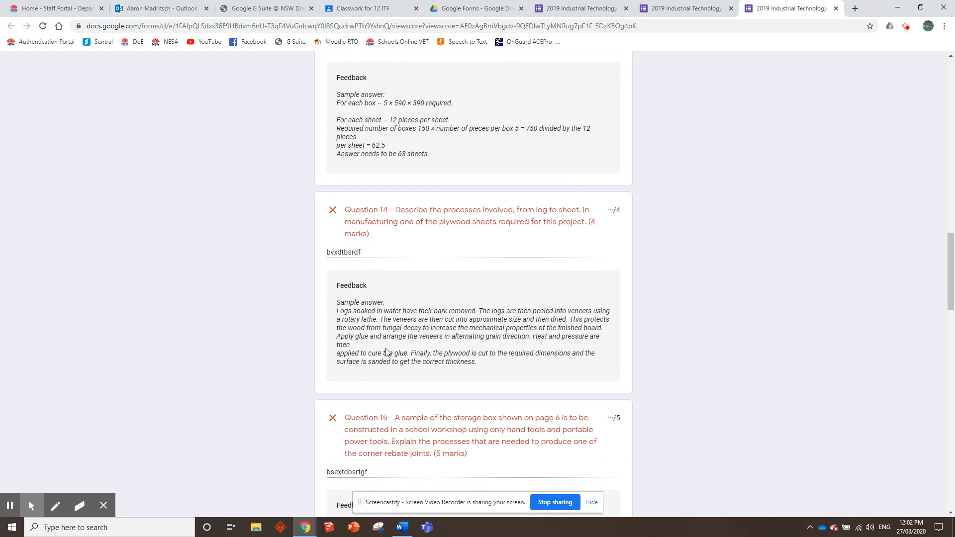
scroll(down, 3)
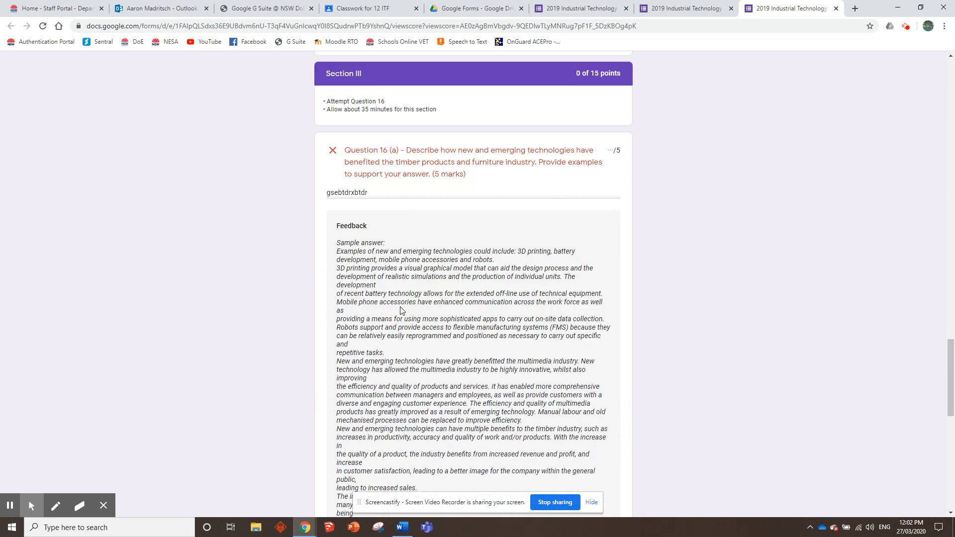
scroll(down, 3)
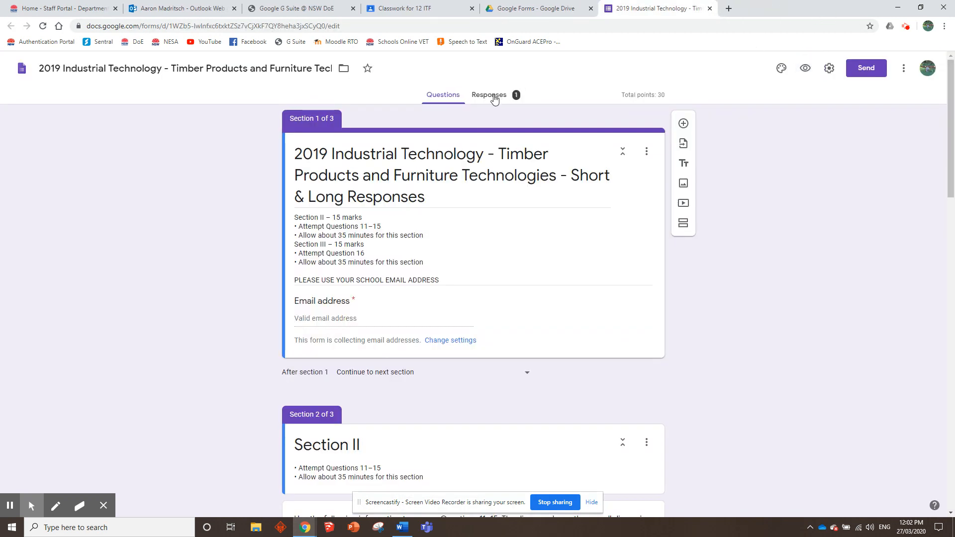
Step: Open the individual response and enter marks for Questions 12, 13 and 16 (b)
click(488, 95)
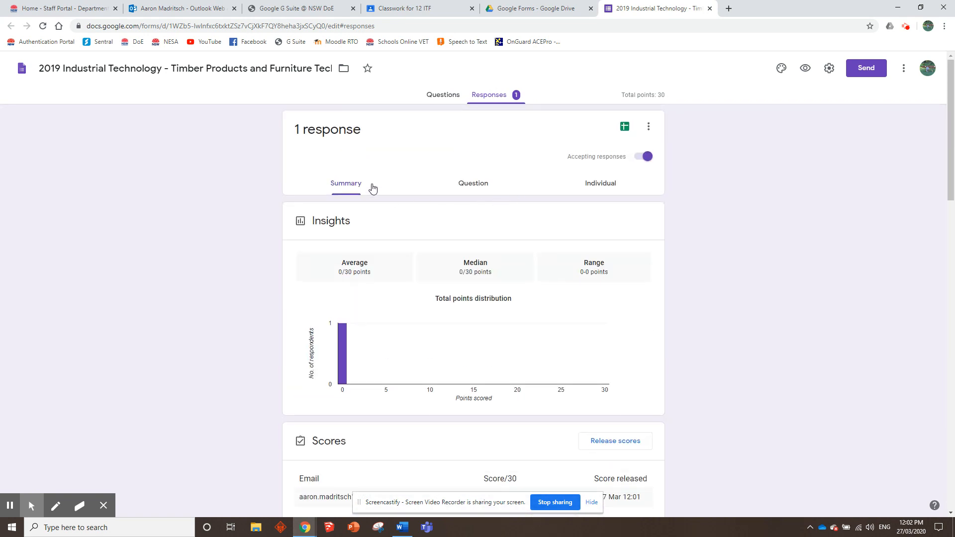
mouse_move(485, 188)
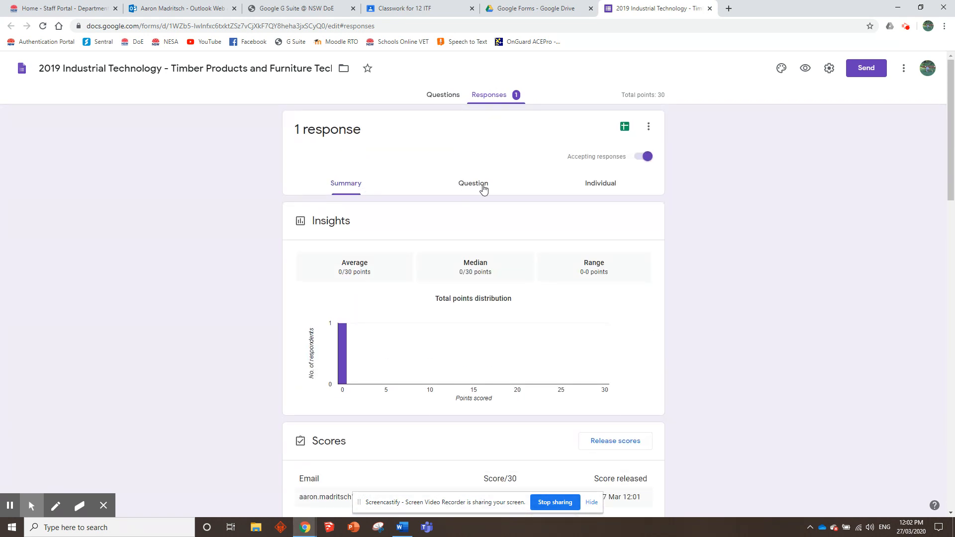
mouse_move(603, 180)
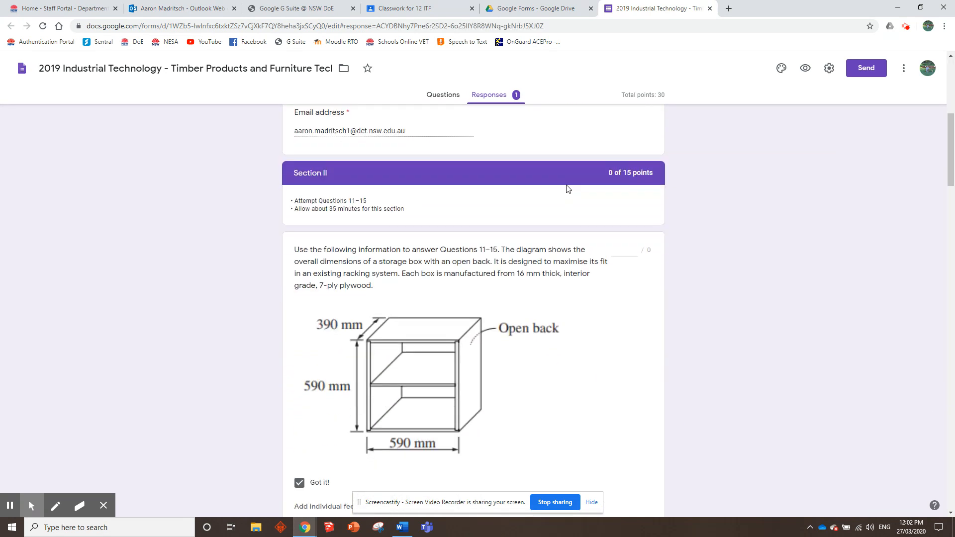
scroll(down, 3)
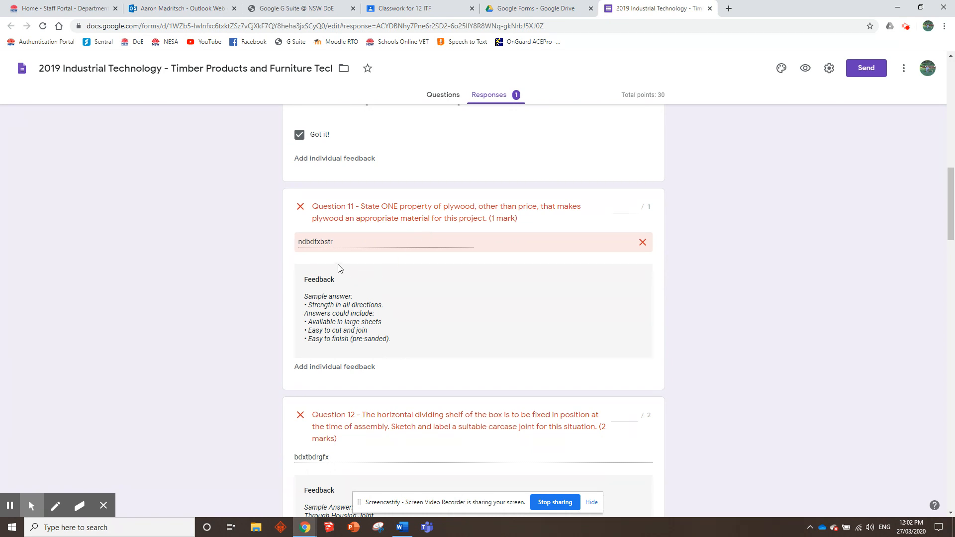
mouse_move(622, 235)
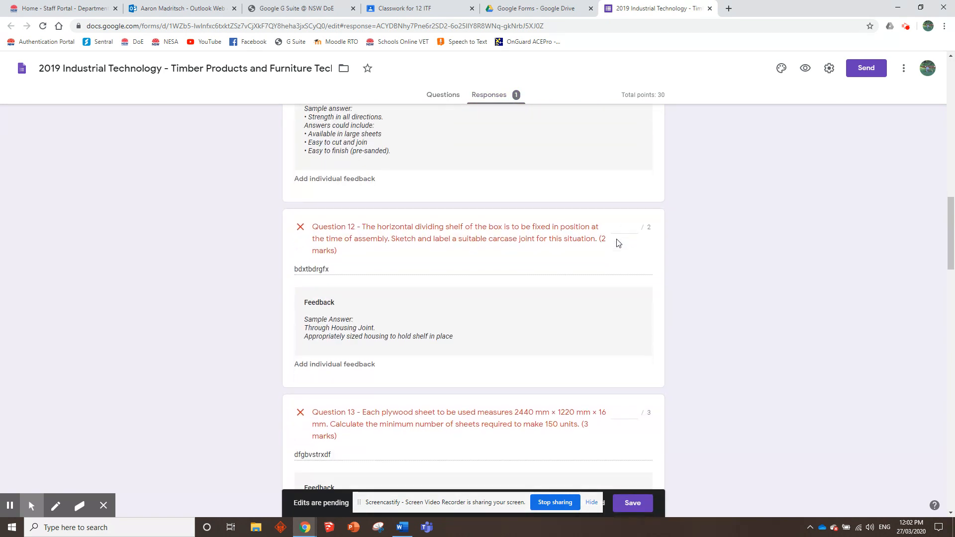
click(622, 215)
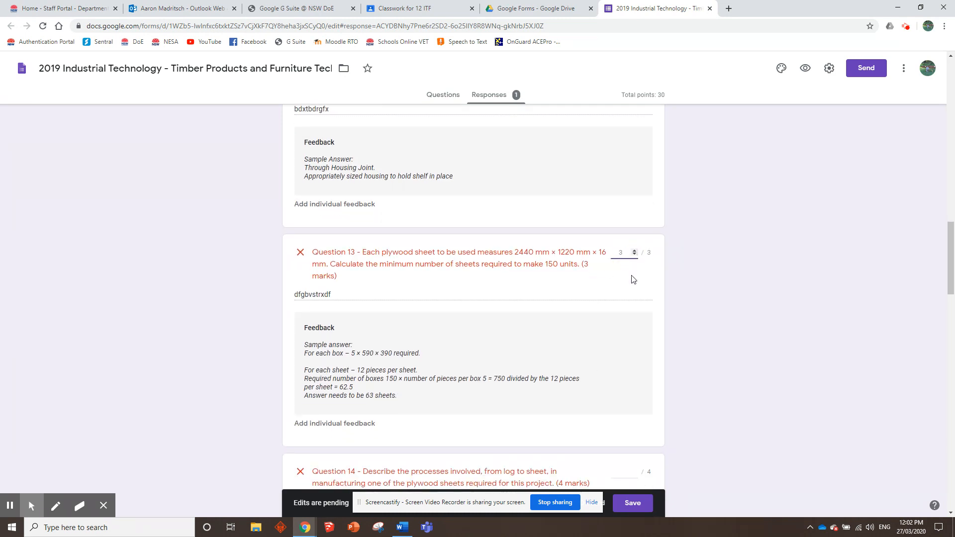
scroll(down, 3)
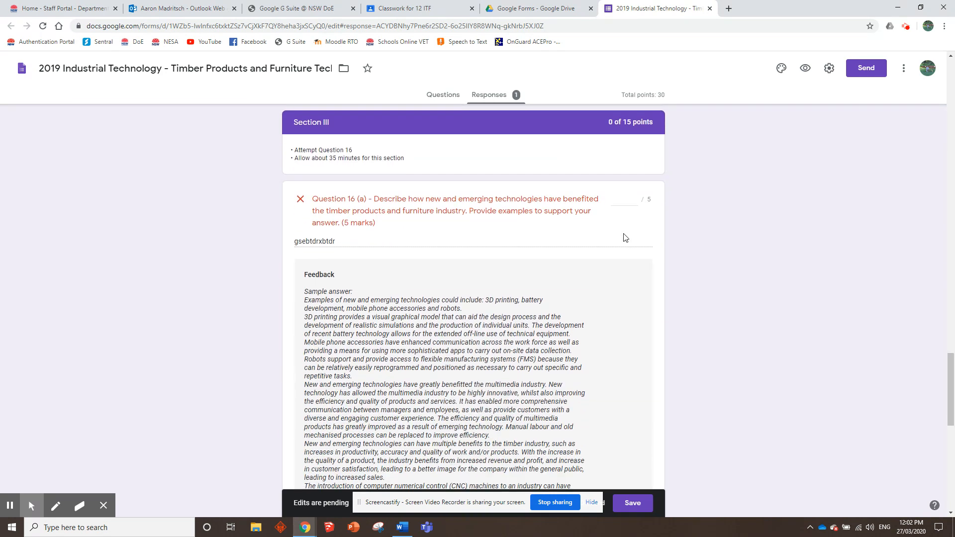
scroll(down, 3)
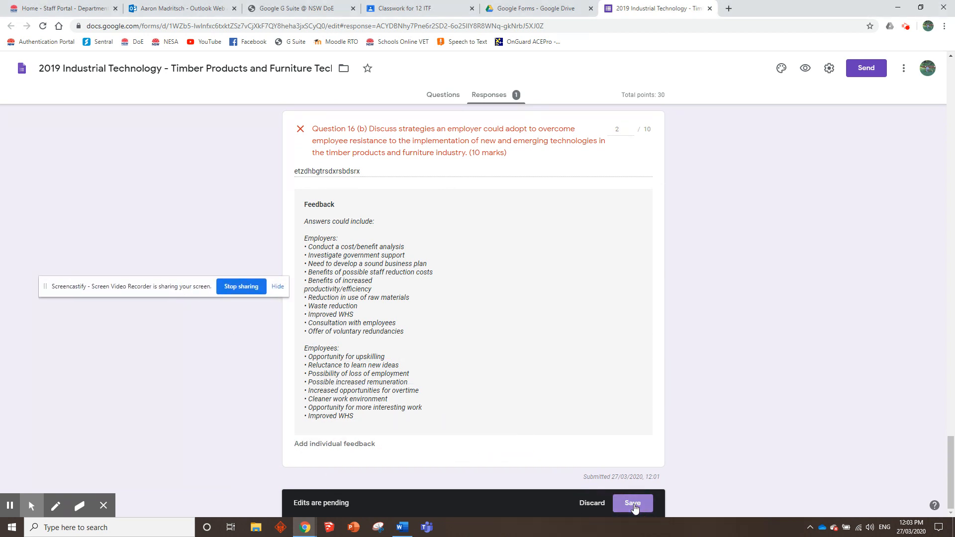
Step: Save the 16-of-30 marks and release the score to the student by email
click(633, 502)
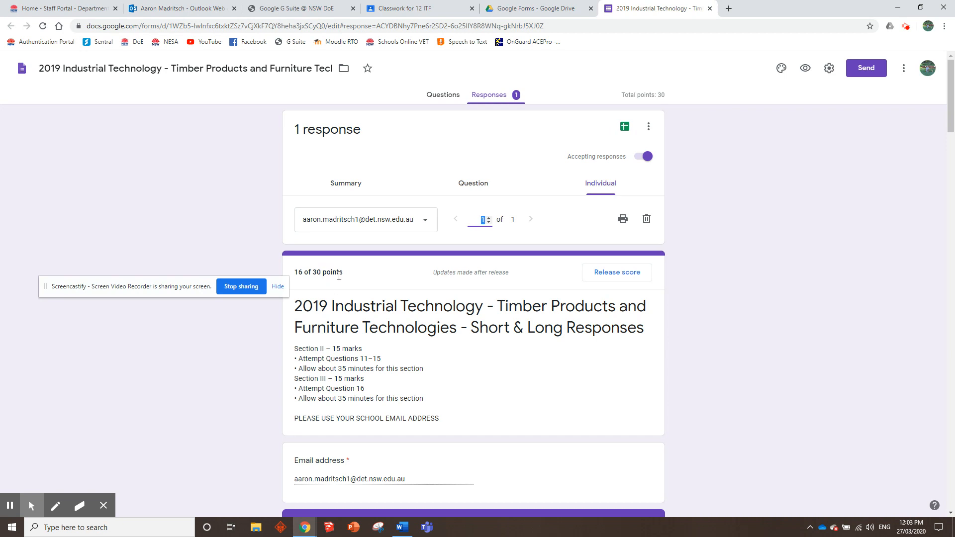
mouse_move(460, 287)
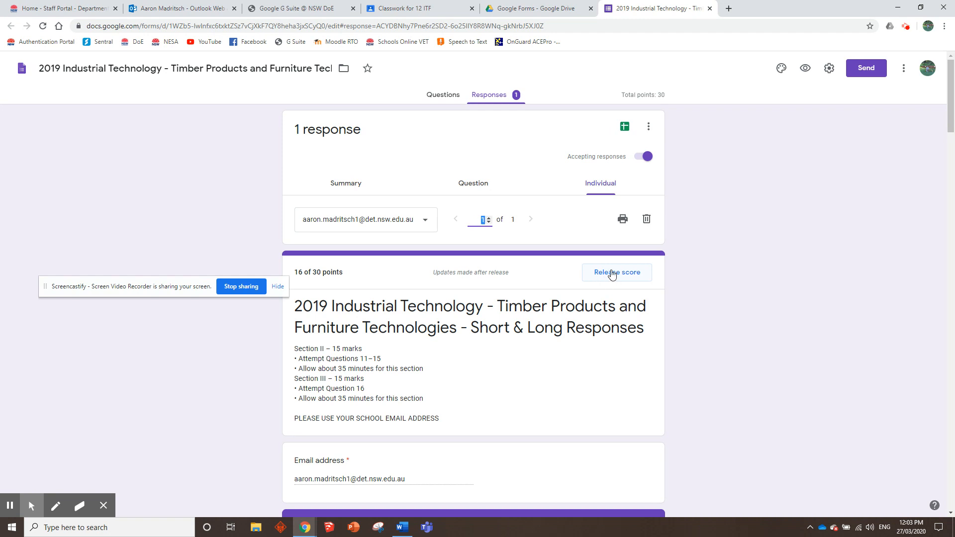
click(616, 273)
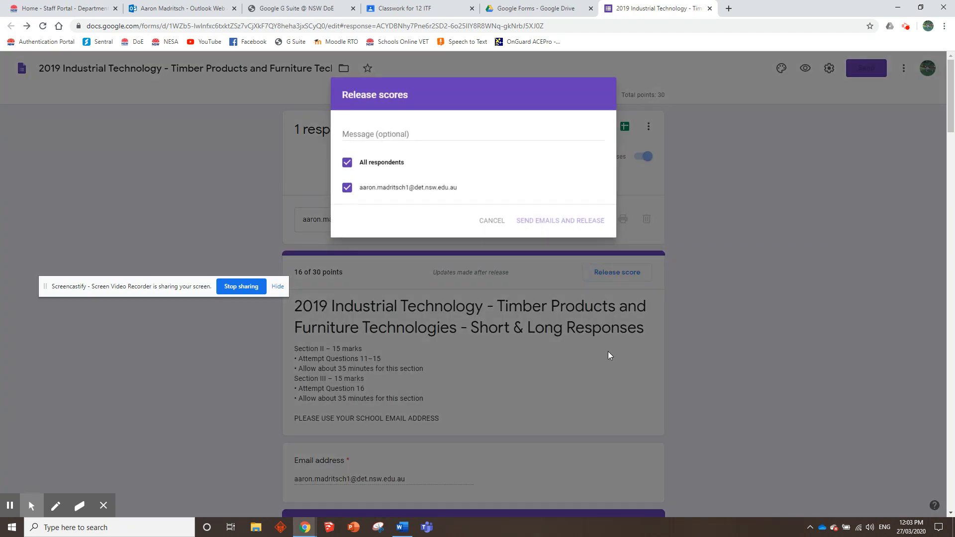
click(559, 221)
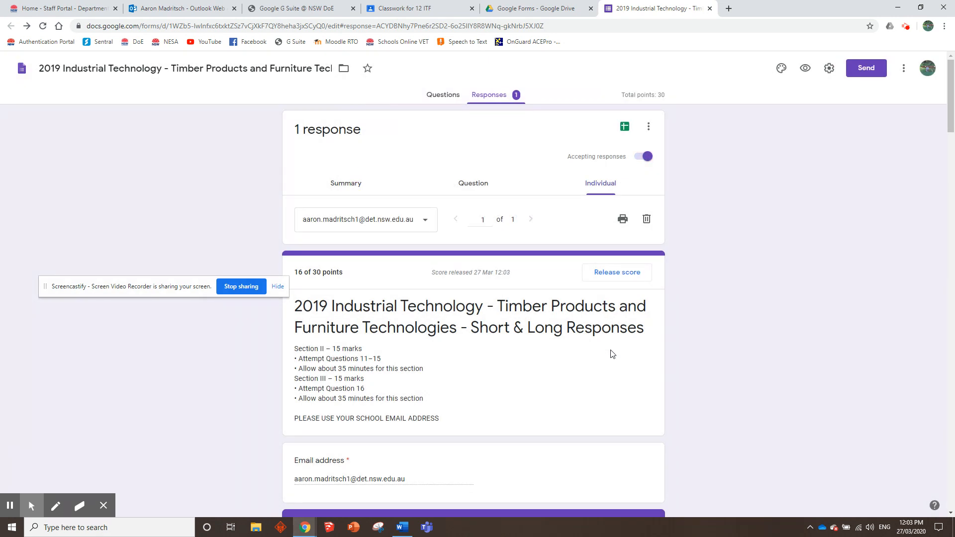
scroll(down, 3)
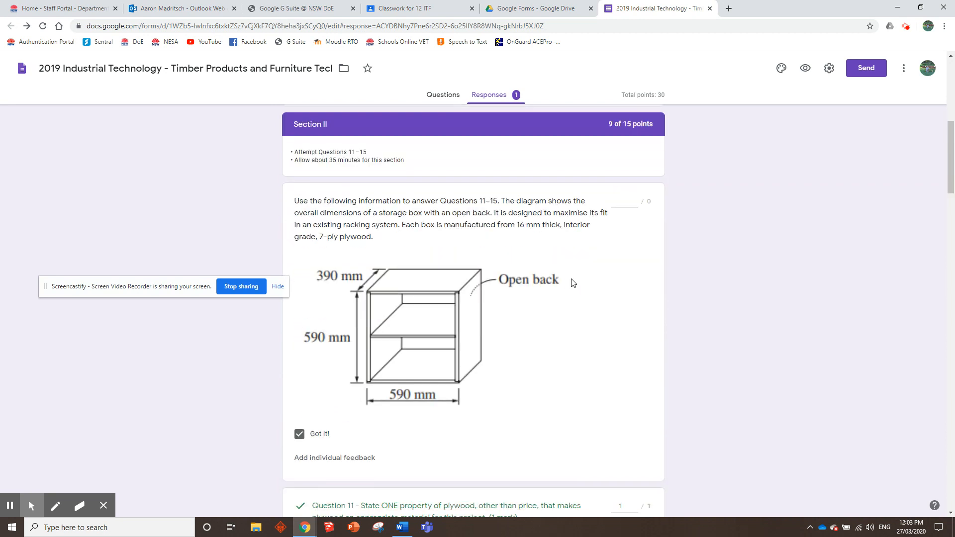
scroll(down, 3)
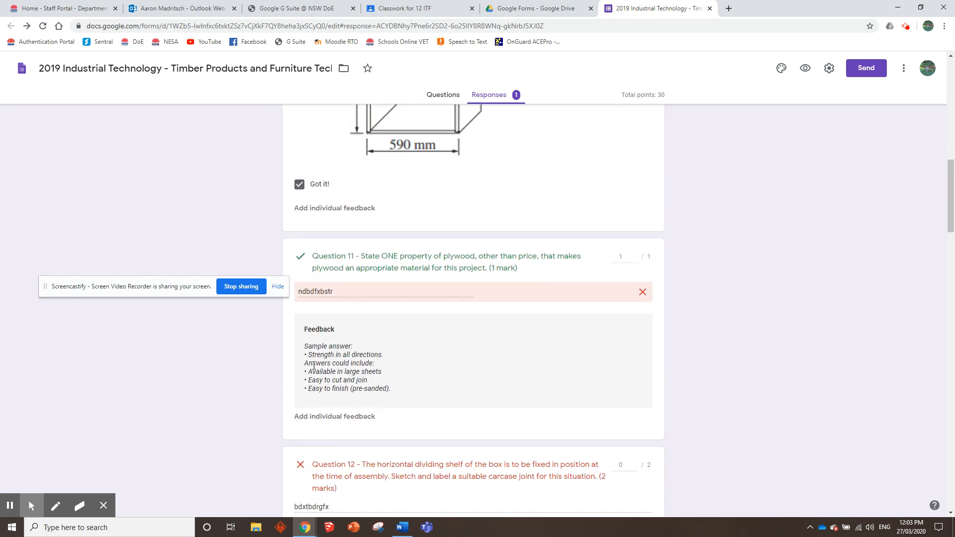
mouse_move(338, 426)
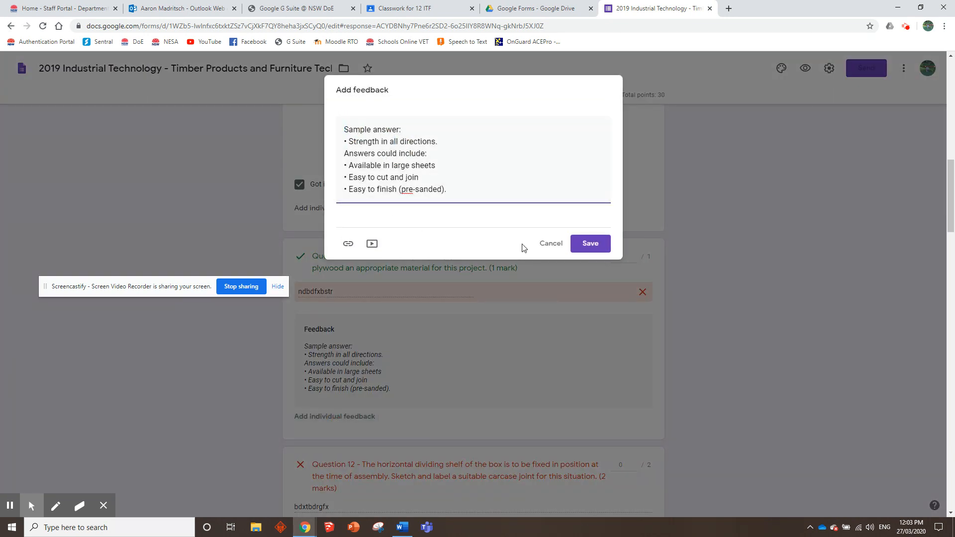
click(549, 242)
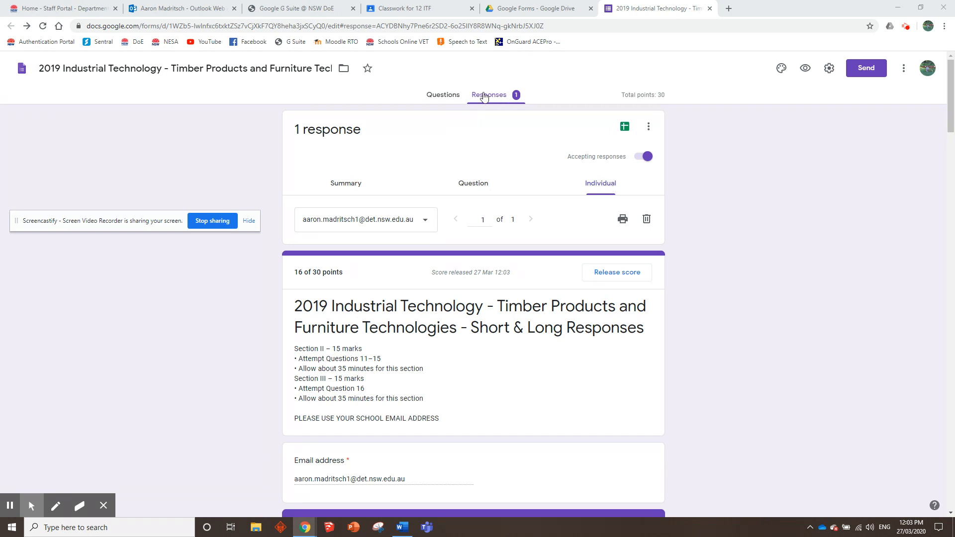
mouse_move(483, 118)
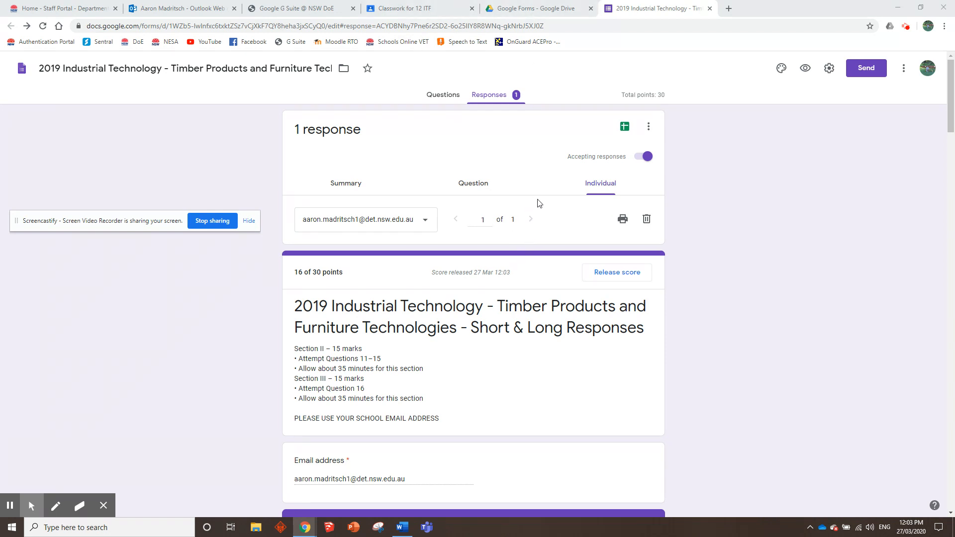
mouse_move(528, 200)
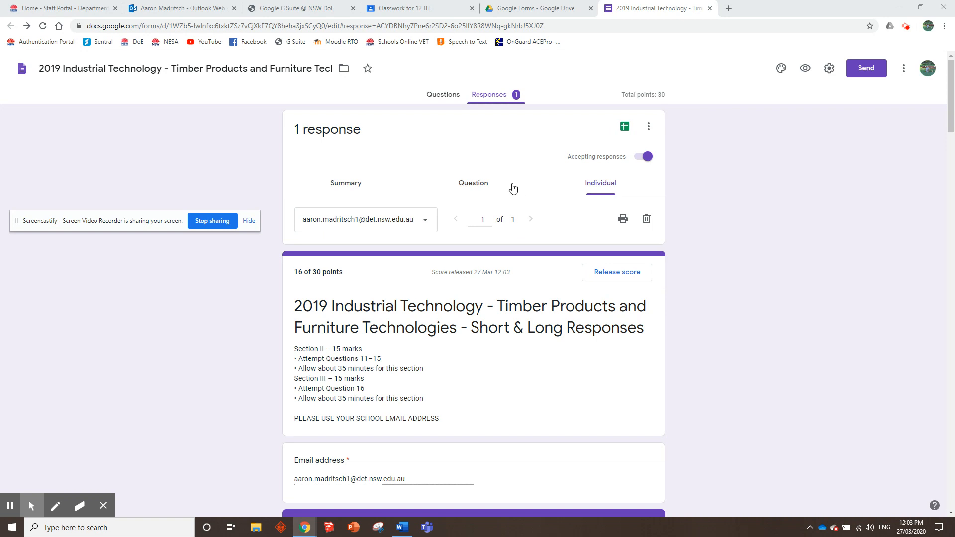
scroll(down, 3)
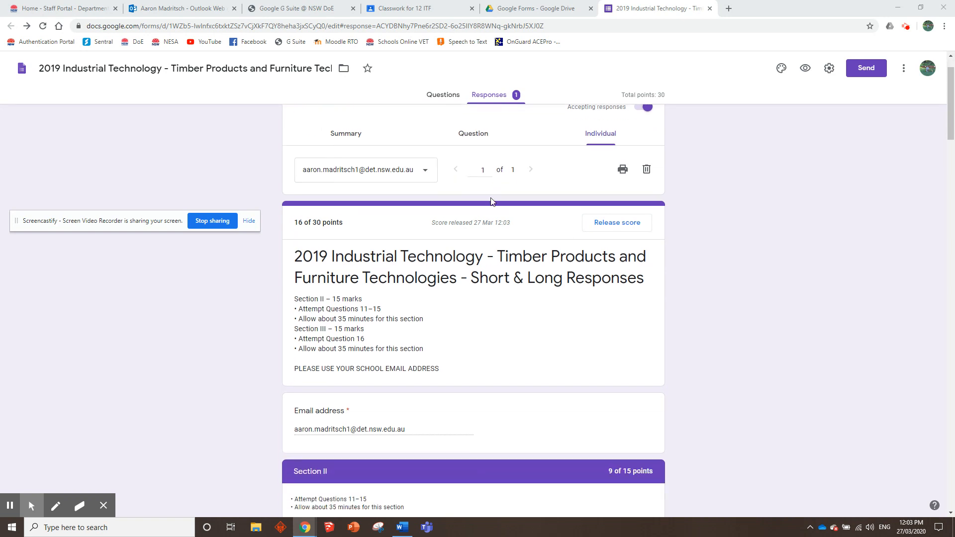
scroll(down, 3)
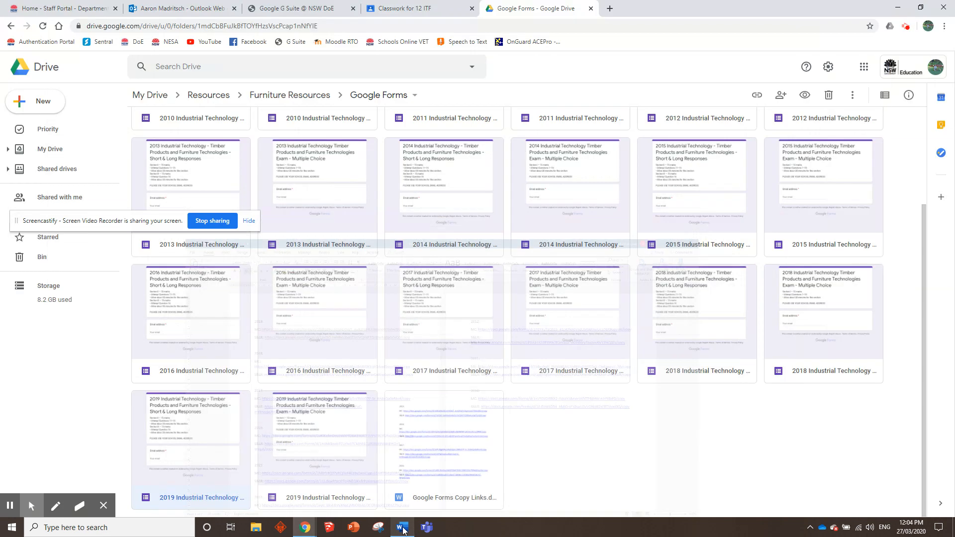
Step: Check the HSC Past Papers assignment in Classroom, then return to the Drive forms folder
click(418, 8)
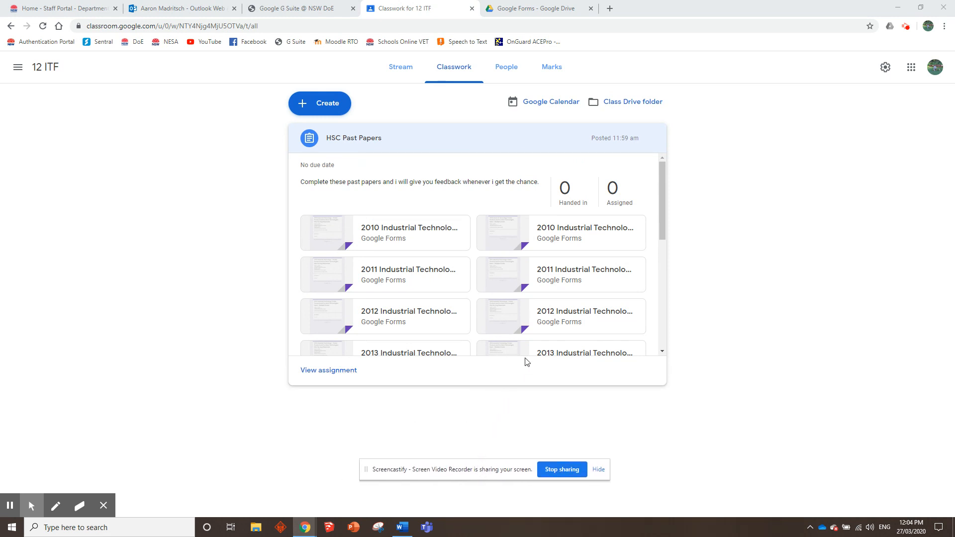
click(538, 7)
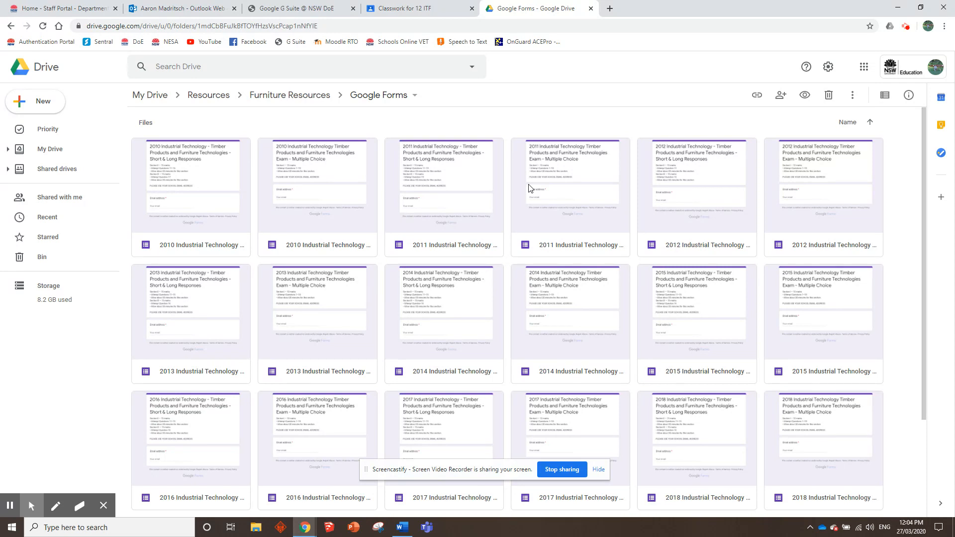
mouse_move(510, 296)
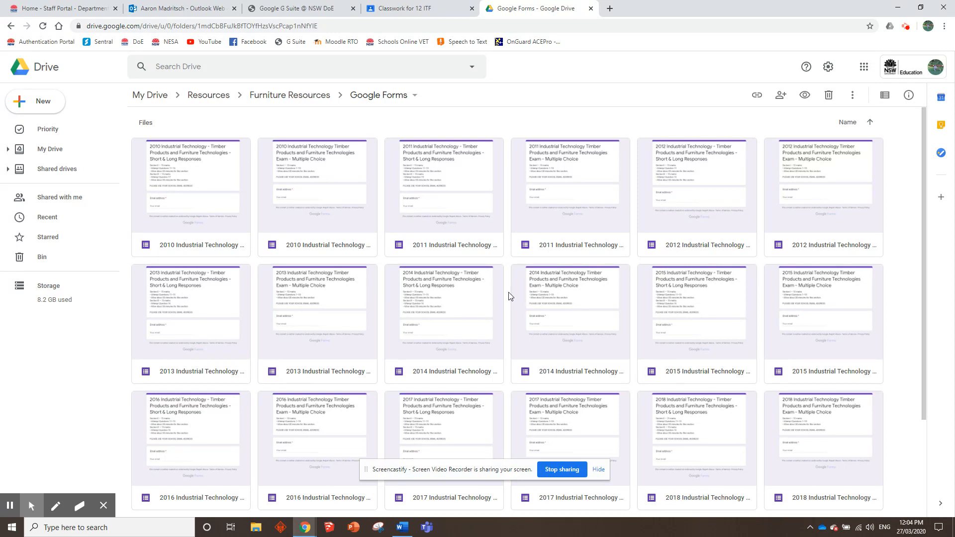